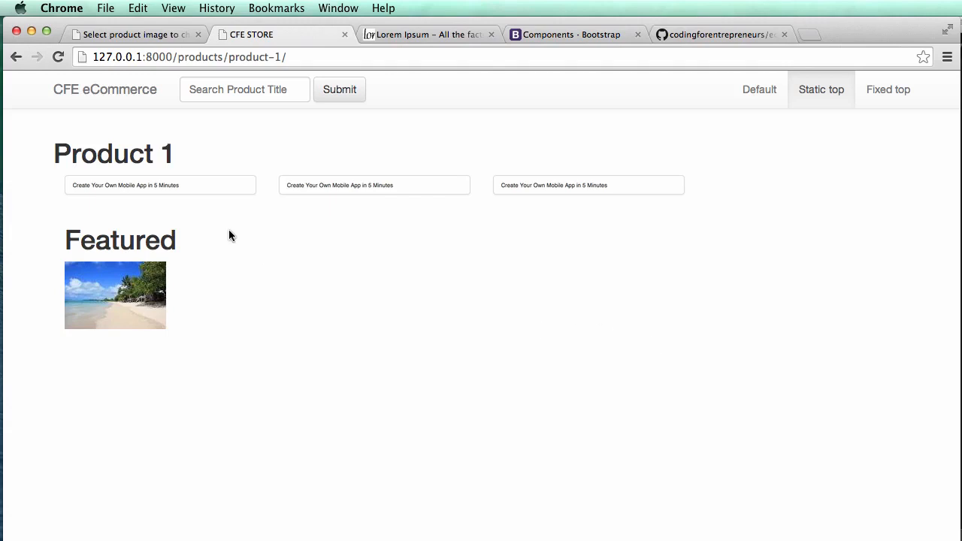
mouse_move(439, 346)
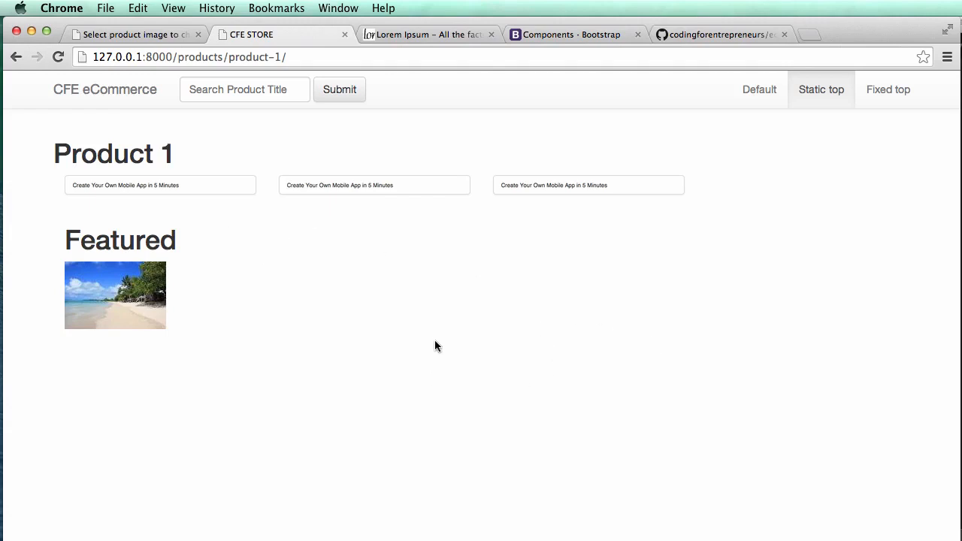
mouse_move(403, 303)
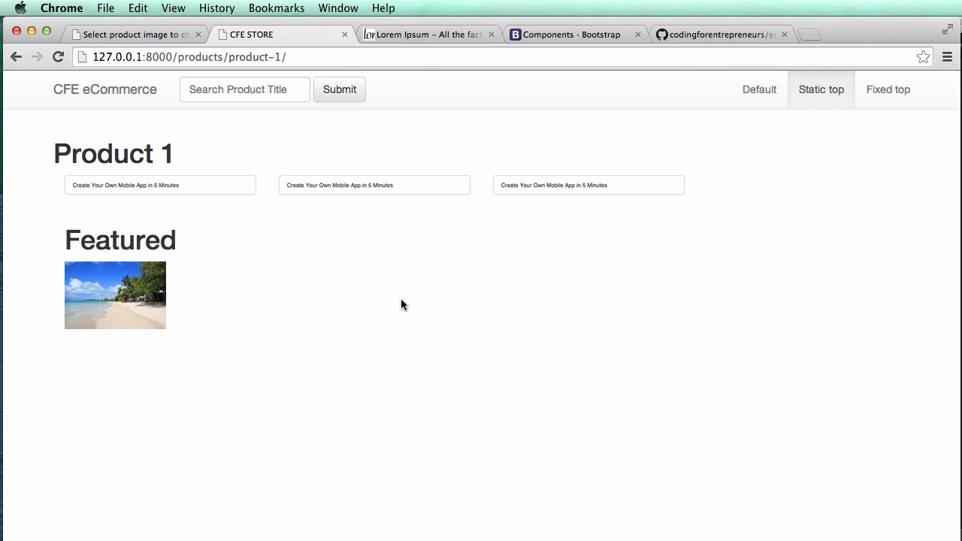
mouse_move(176, 245)
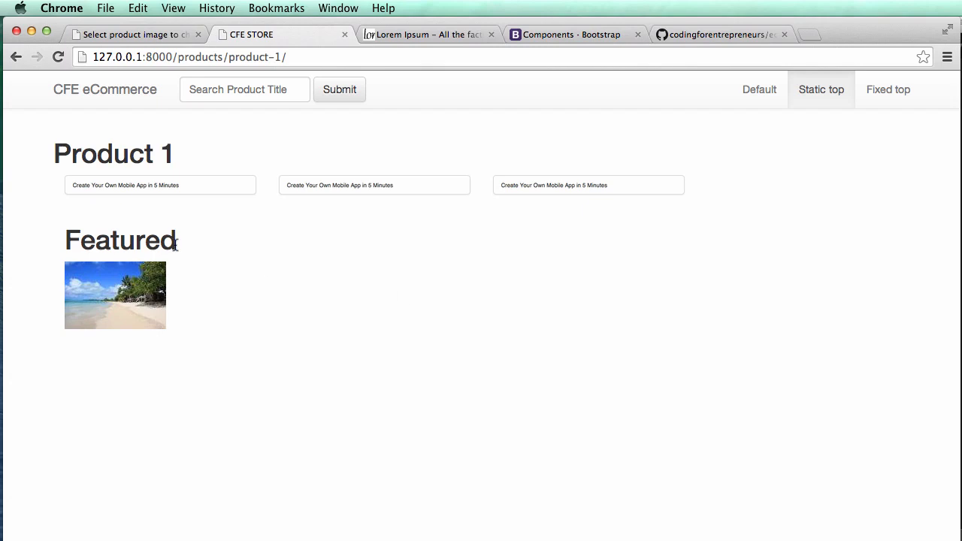
mouse_move(202, 248)
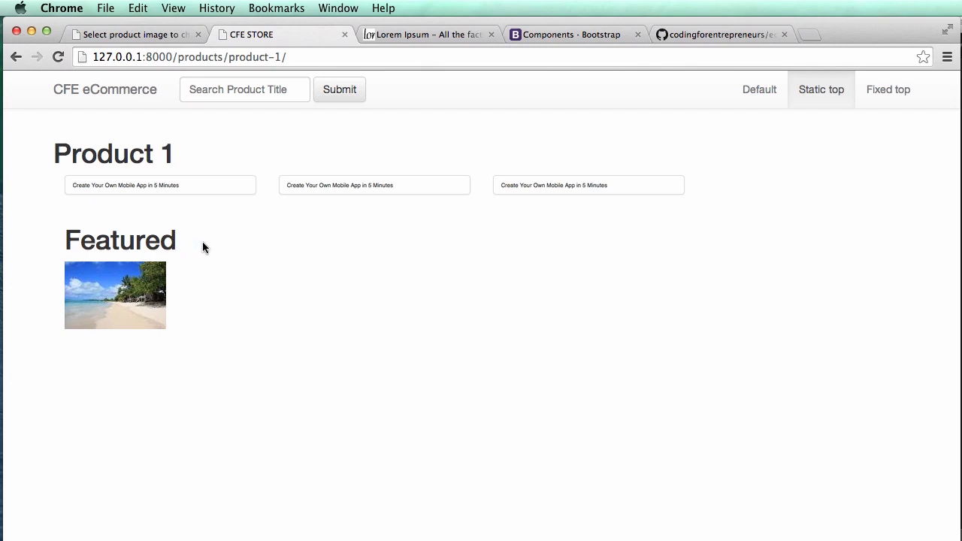
mouse_move(442, 286)
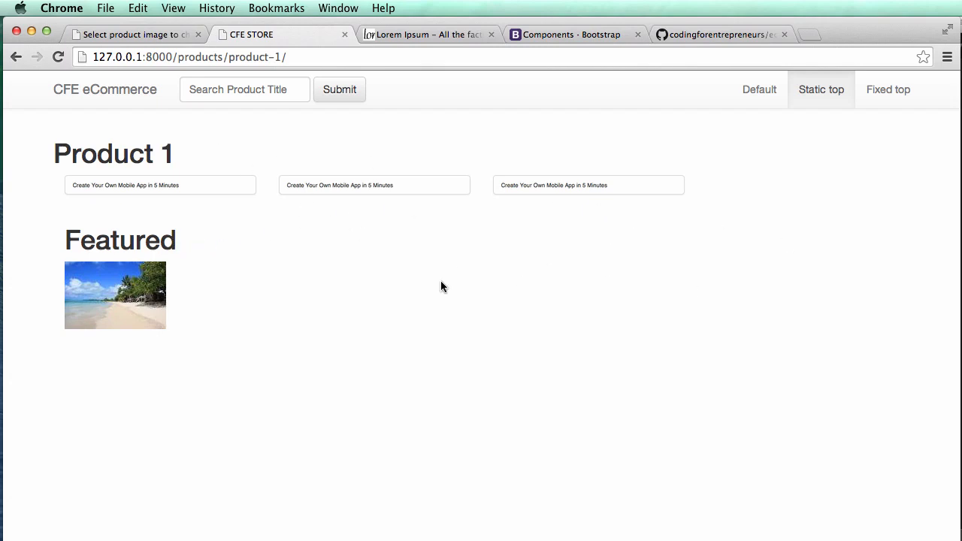
mouse_move(452, 232)
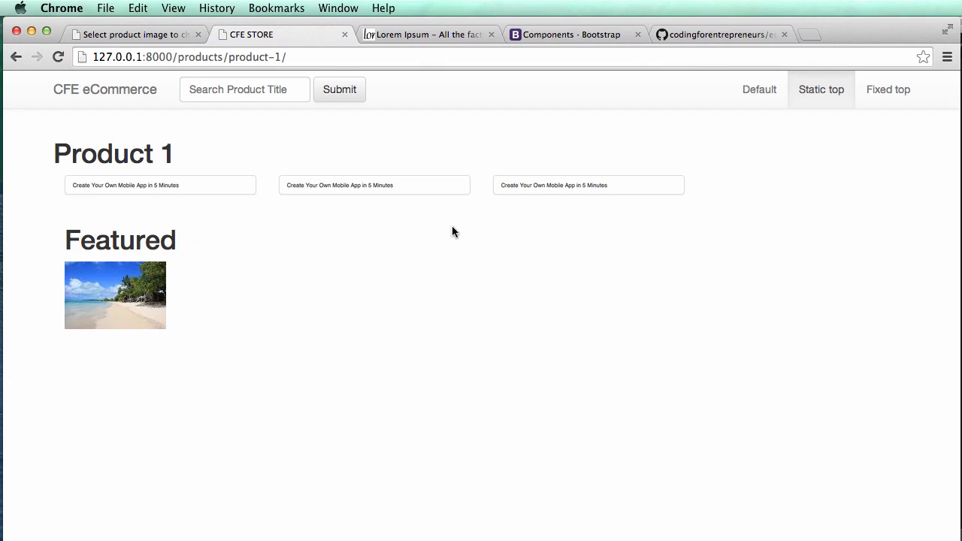
mouse_move(278, 210)
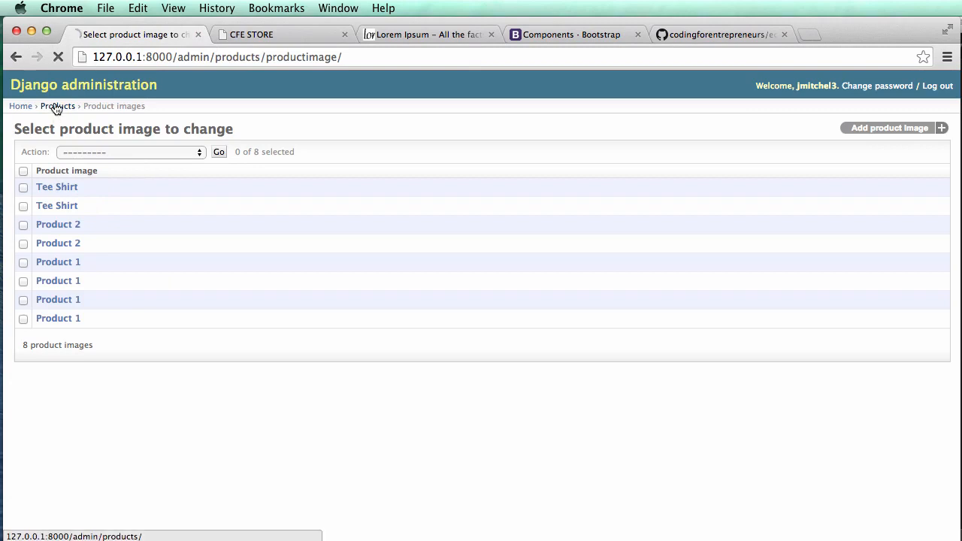
Open Product 3's change form from the Products list in Django admin
left_click(57, 106)
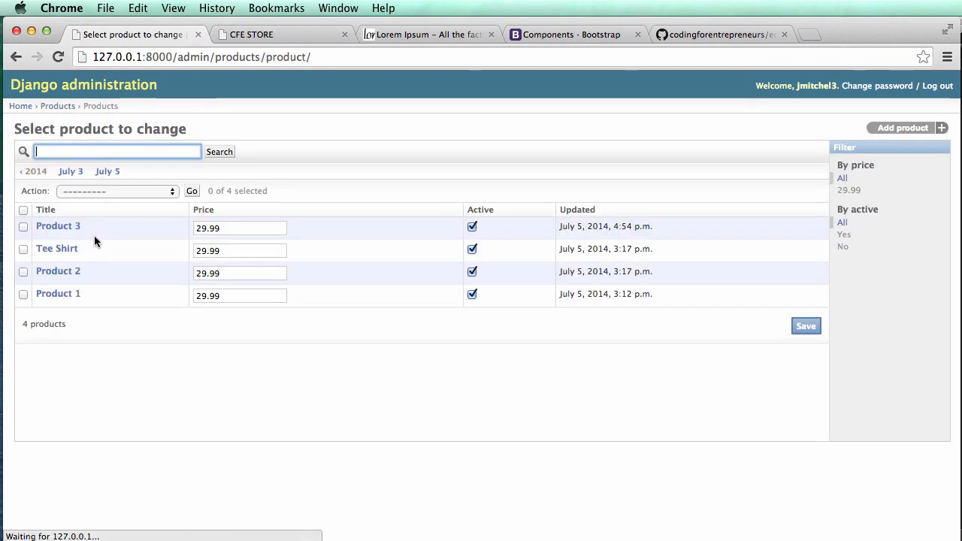
left_click(58, 226)
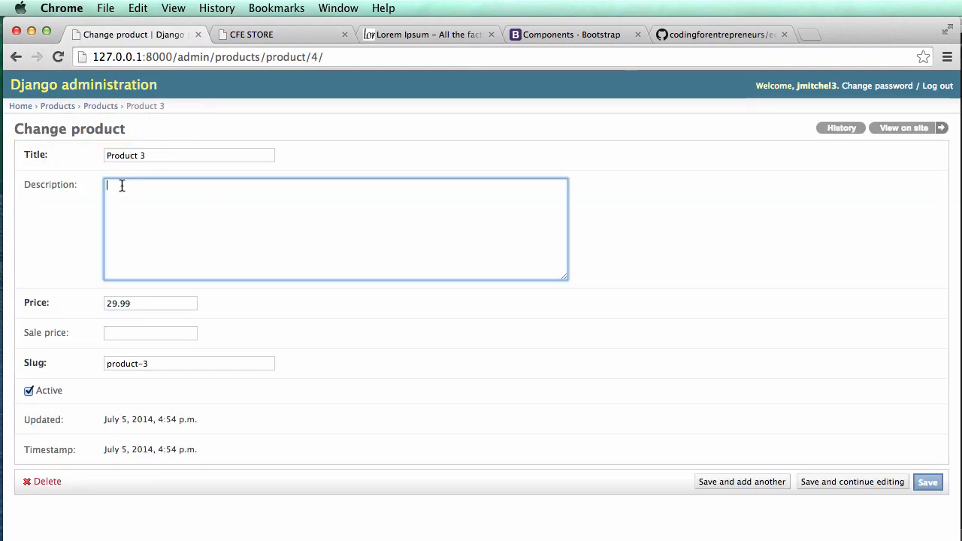
mouse_move(234, 225)
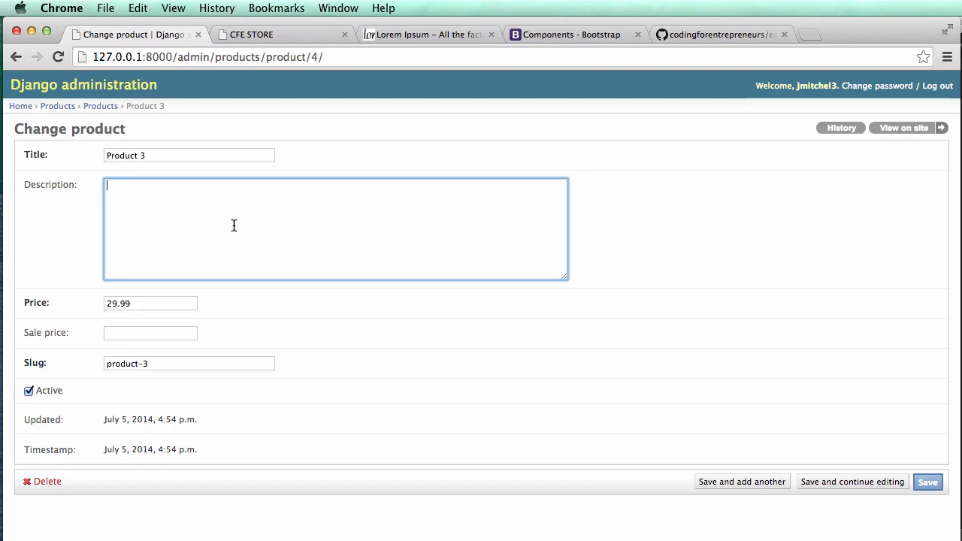
Generate three paragraphs of Lorem Ipsum on lipsum.com and scroll to them
left_click(429, 33)
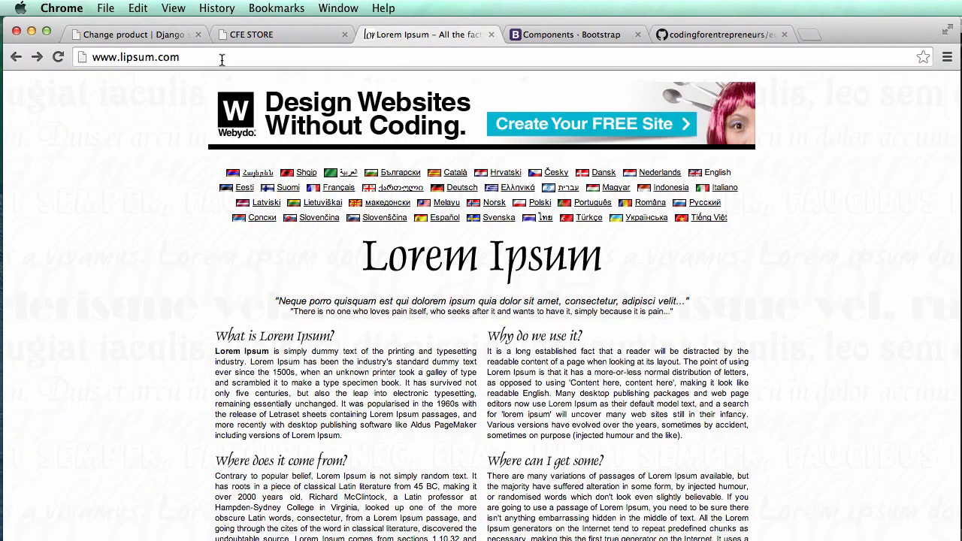
mouse_move(328, 243)
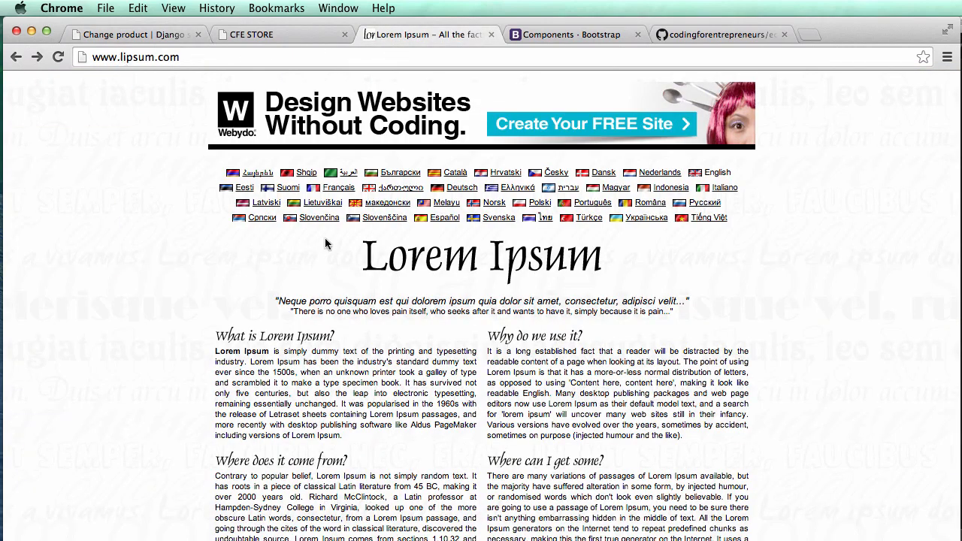
mouse_move(360, 340)
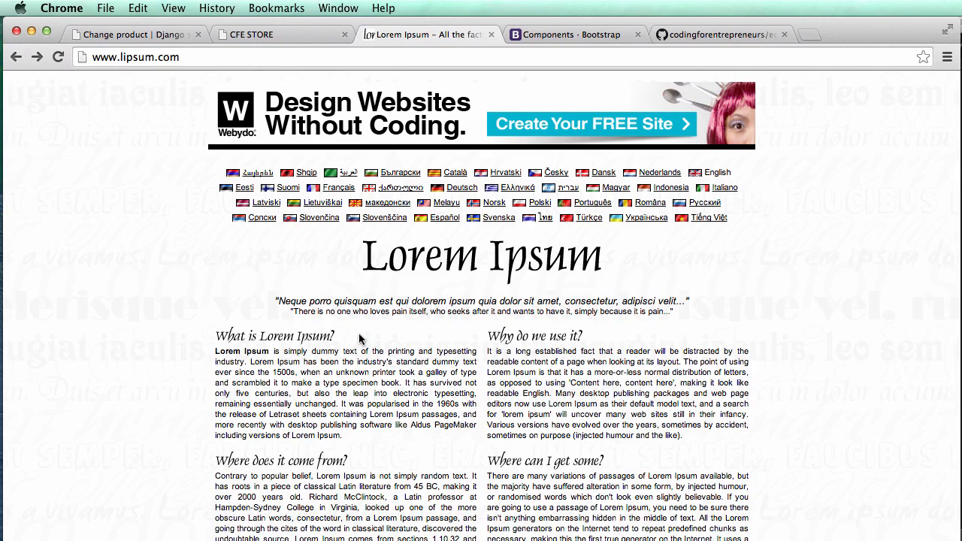
scroll("down", 3)
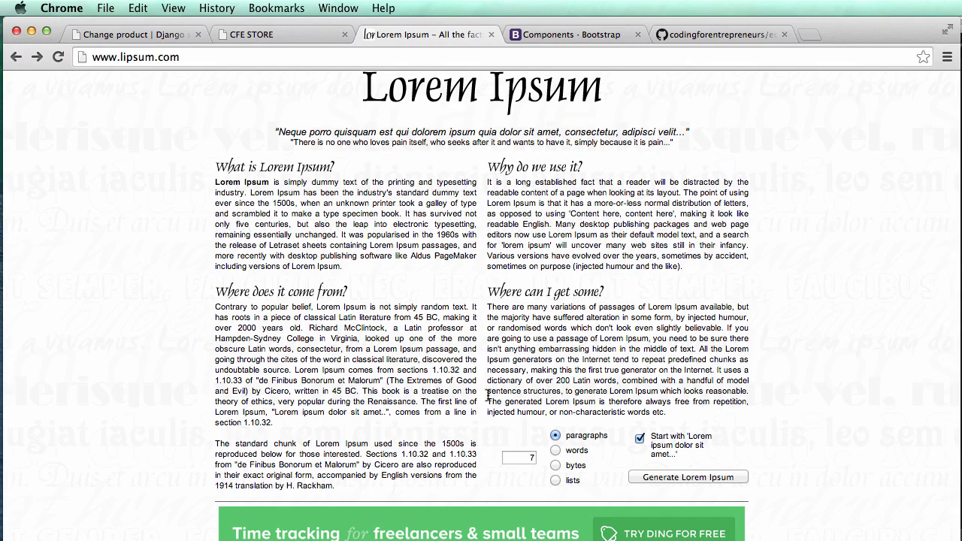
scroll("up", 3)
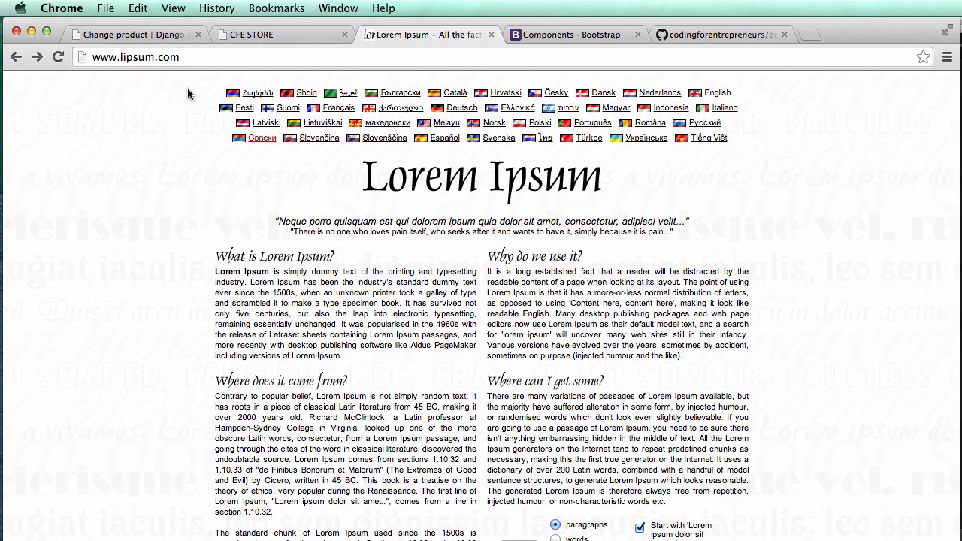
scroll("down", 3)
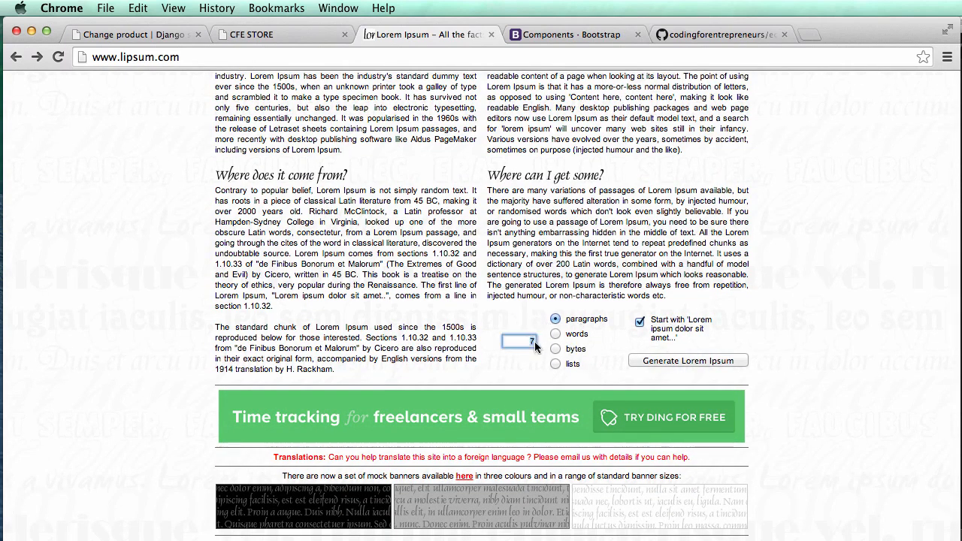
left_click(687, 360)
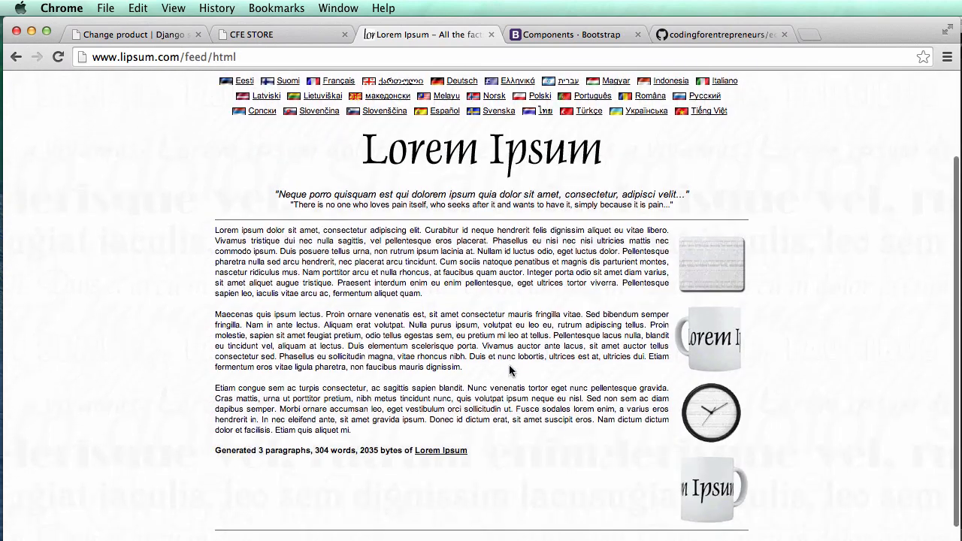
scroll("down", 3)
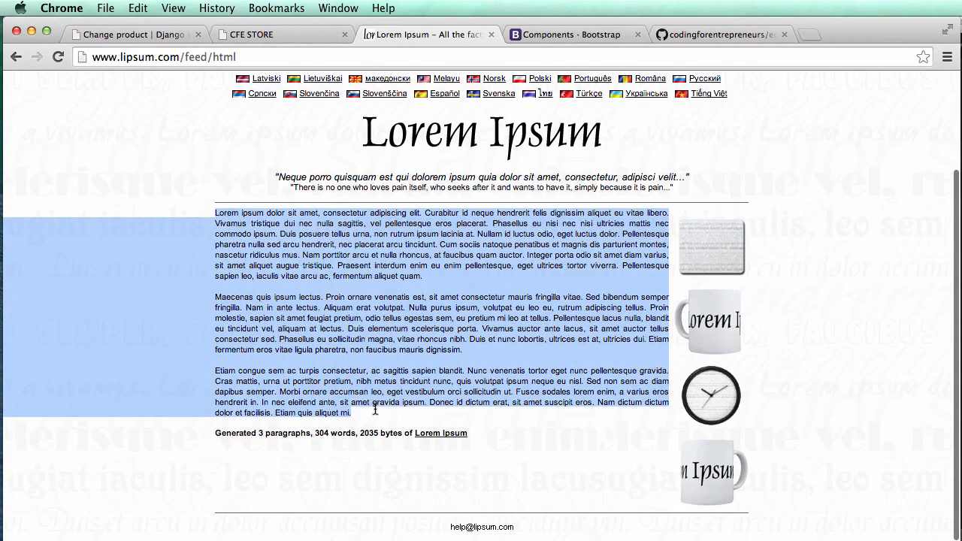
Save Product 3 with its pasted description, then regenerate five paragraphs and copy them
left_click(136, 34)
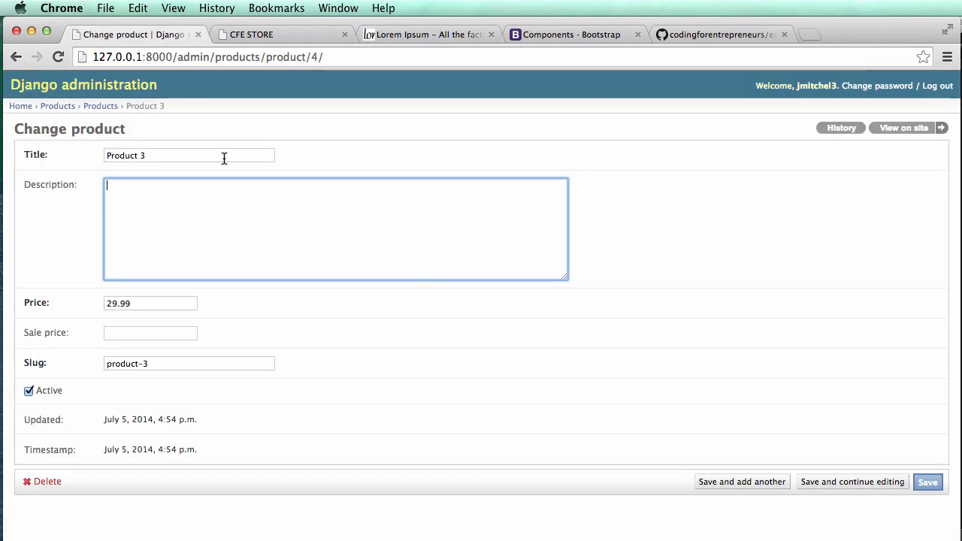
left_click(927, 481)
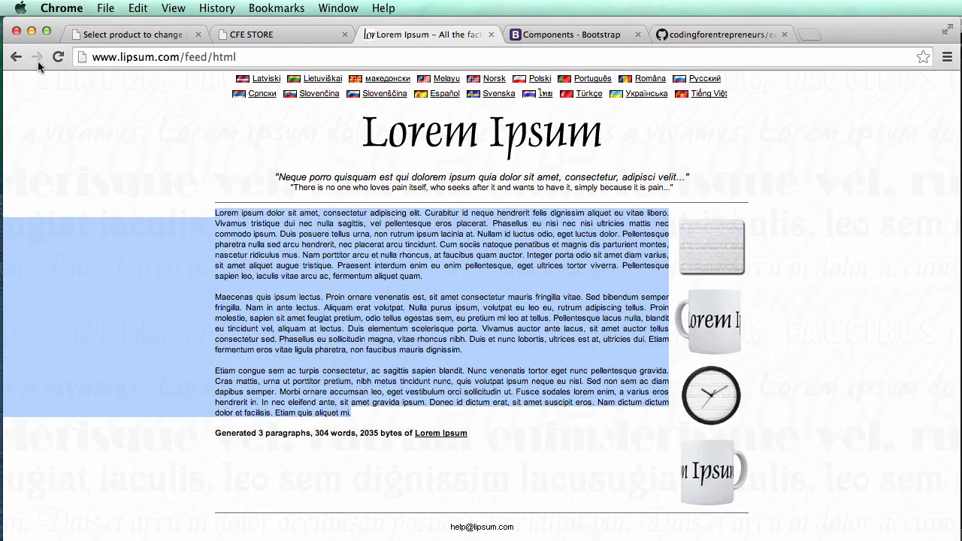
left_click(16, 57)
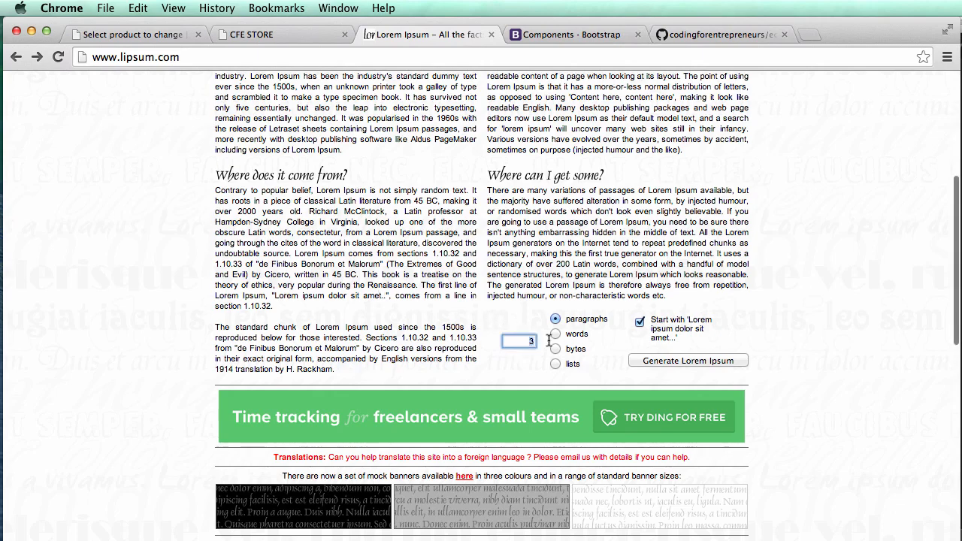
left_click(687, 361)
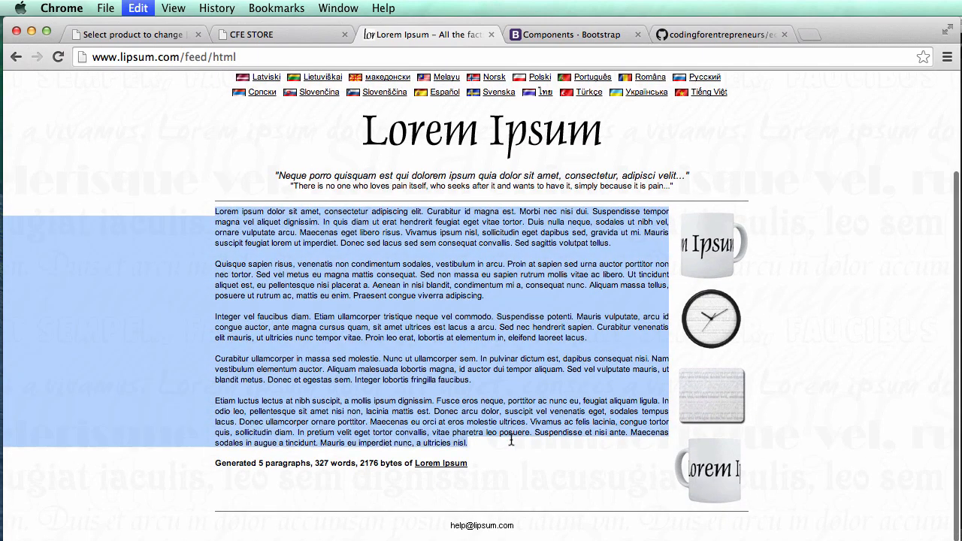
left_click(135, 33)
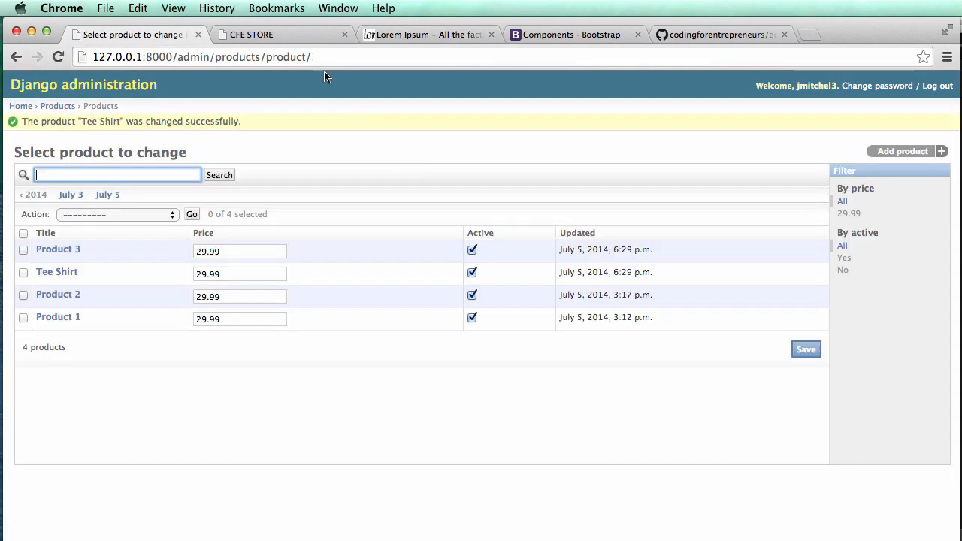
Save Product 2 with the placeholder description and move on to the next product
left_click(57, 293)
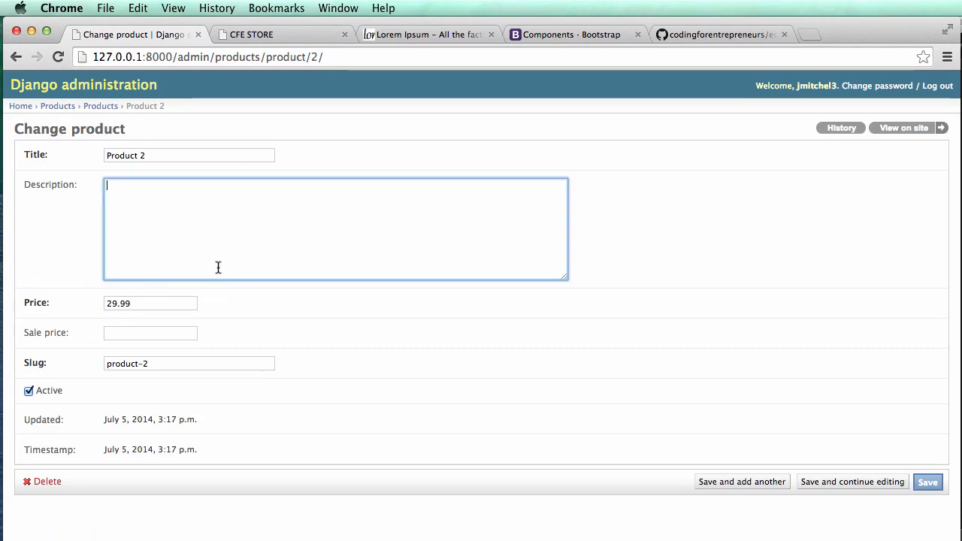
left_click(927, 481)
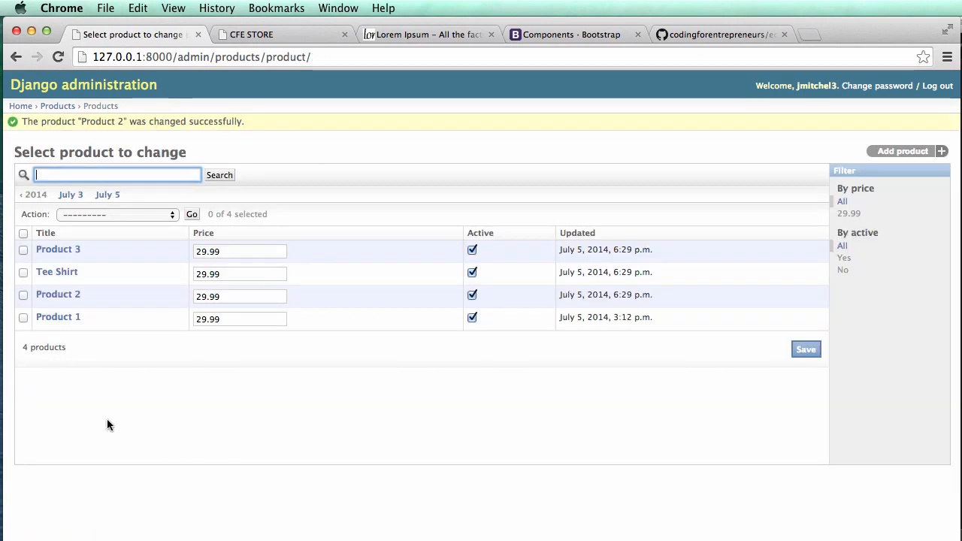
left_click(57, 315)
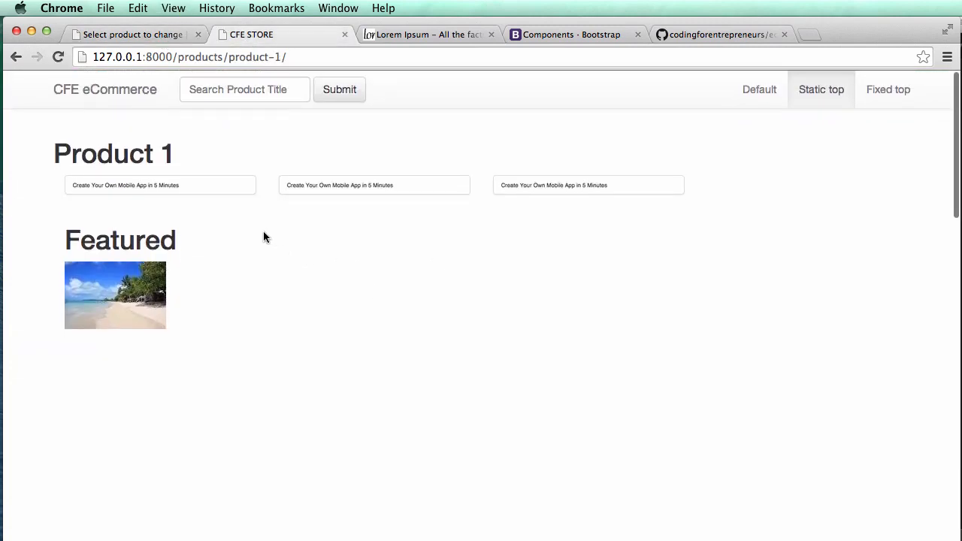
mouse_move(232, 226)
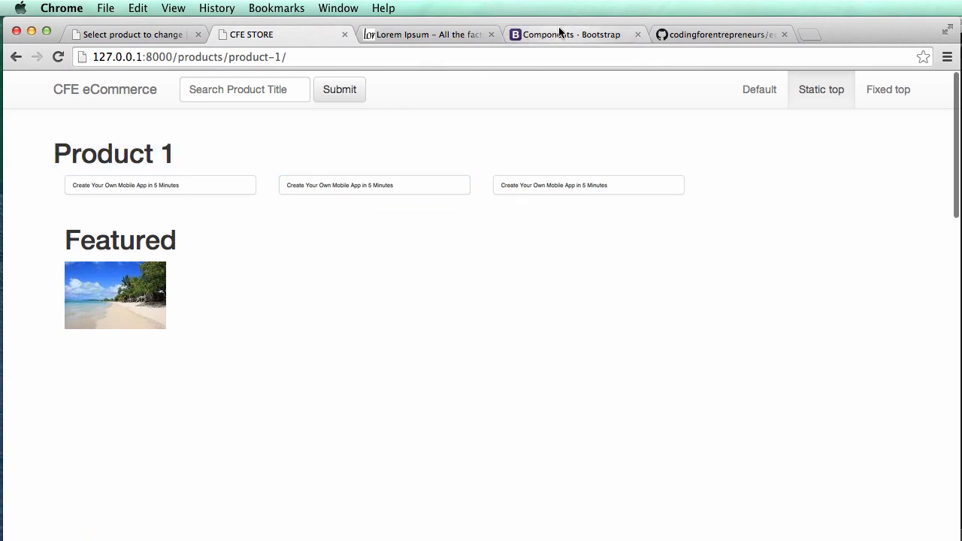
Locate the Page header section in the Bootstrap components docs and select its example markup
left_click(572, 33)
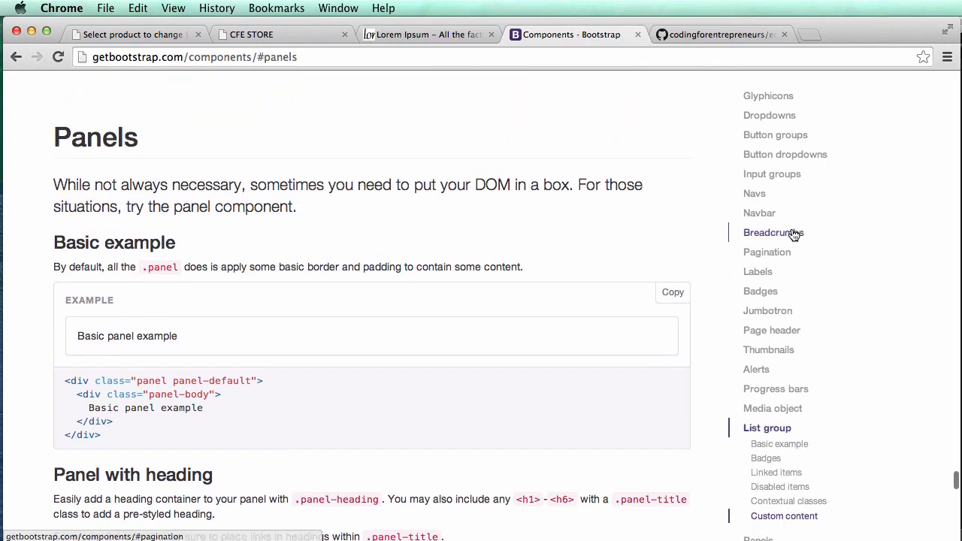
left_click(773, 331)
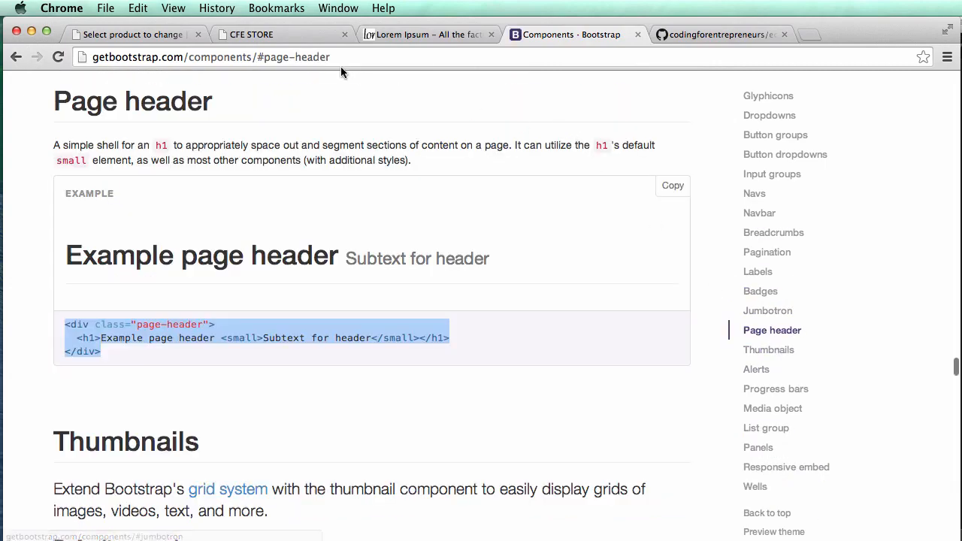
scroll("up", 3)
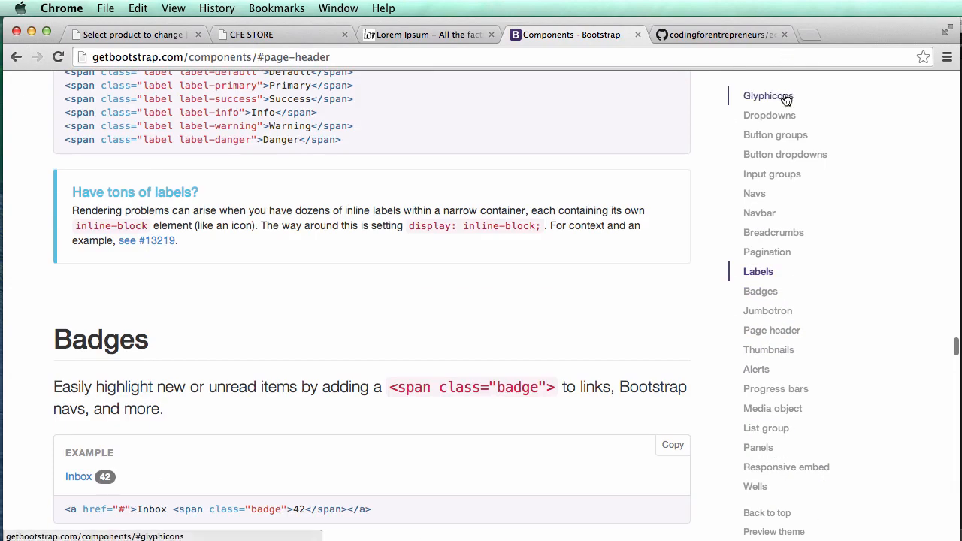
left_click(768, 97)
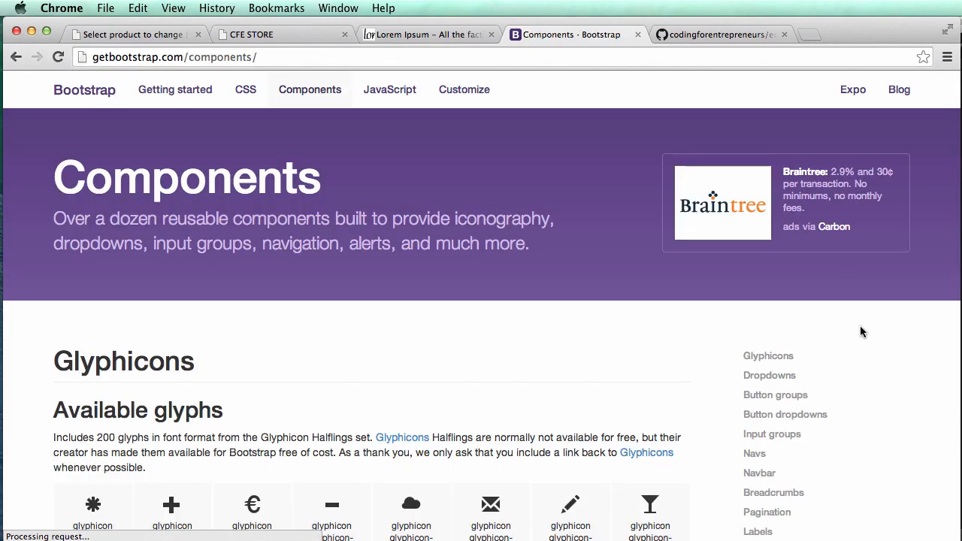
left_click(773, 330)
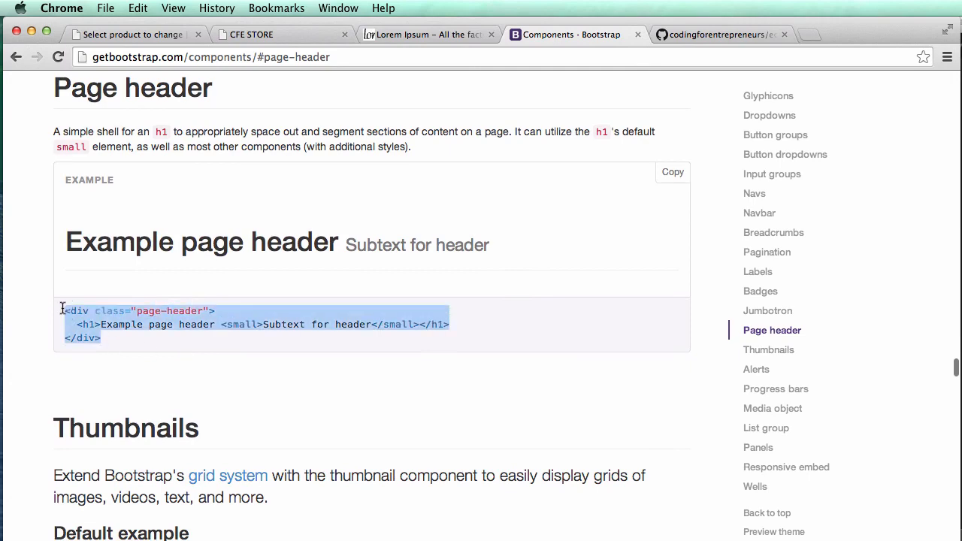
left_click(671, 405)
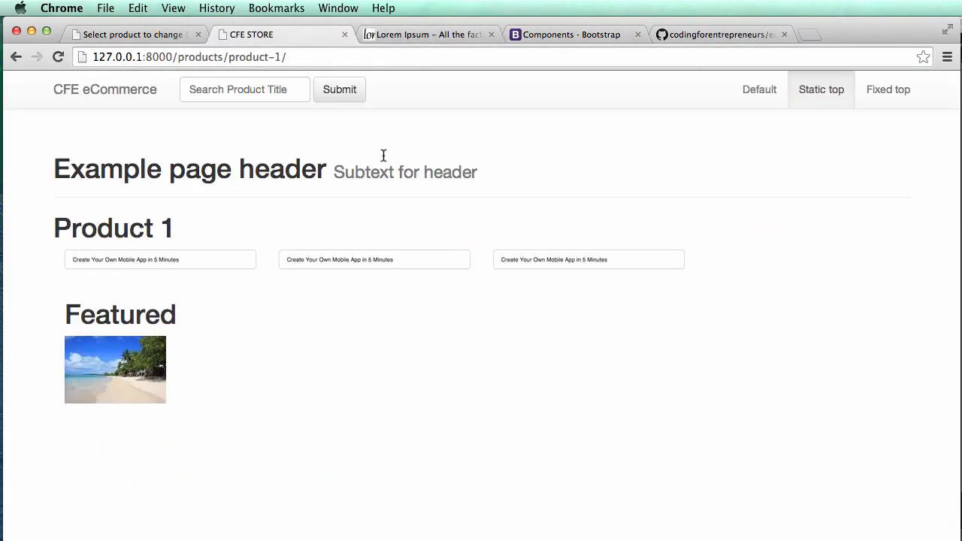
mouse_move(496, 189)
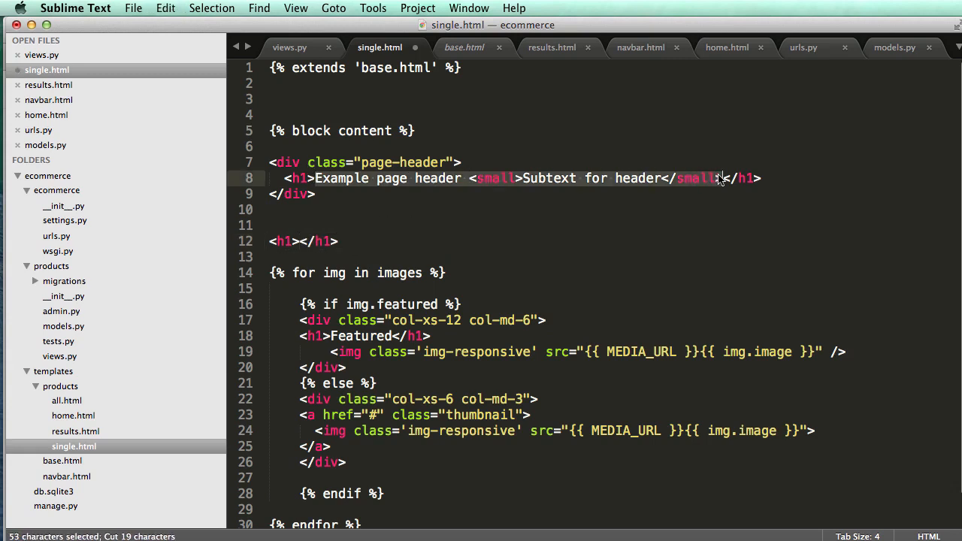
Replace the header h1's example text with {{ product.title }} in single.html
type("{{ product.title }}")
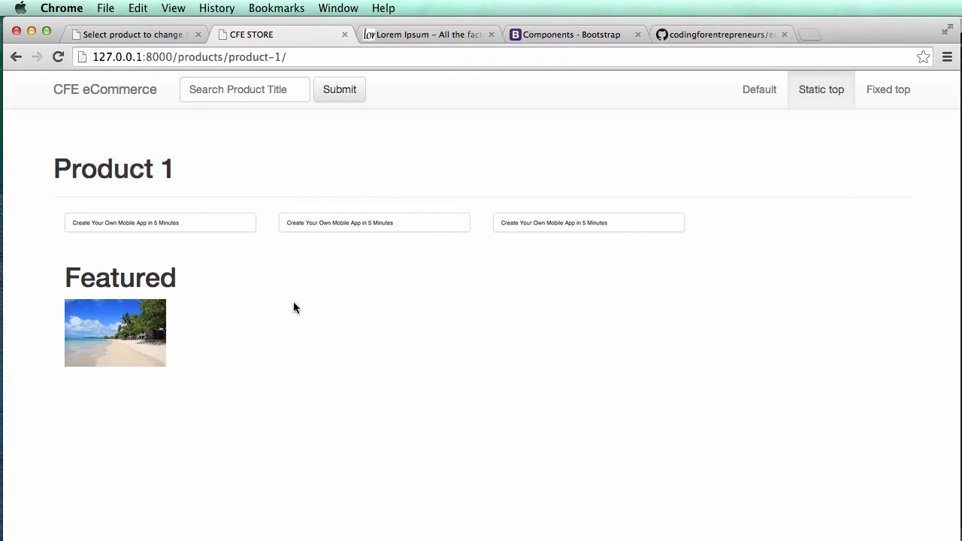
mouse_move(343, 202)
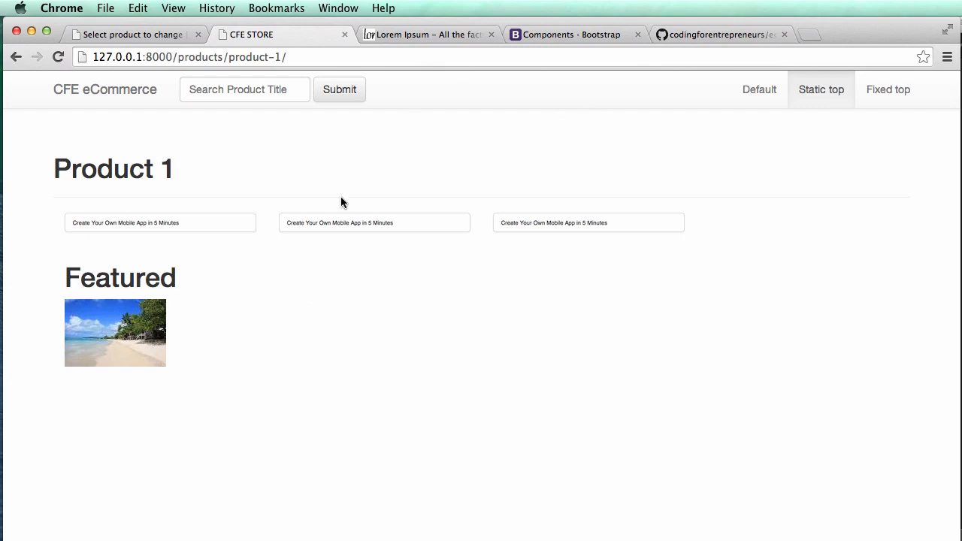
mouse_move(189, 126)
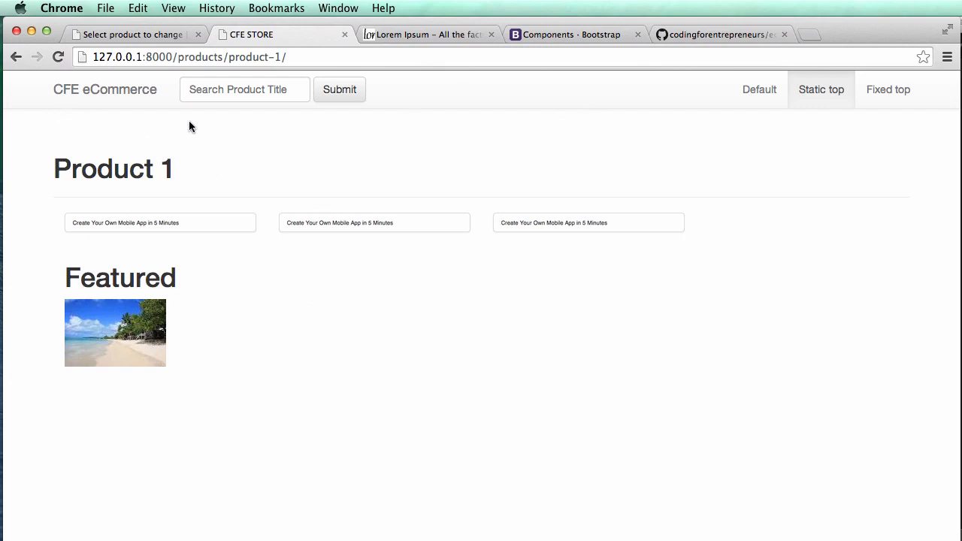
mouse_move(382, 121)
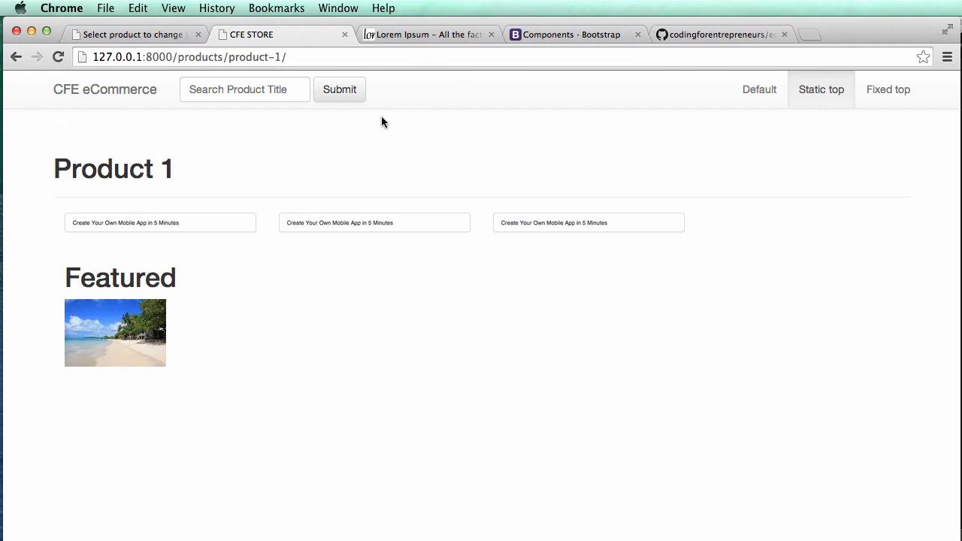
mouse_move(178, 144)
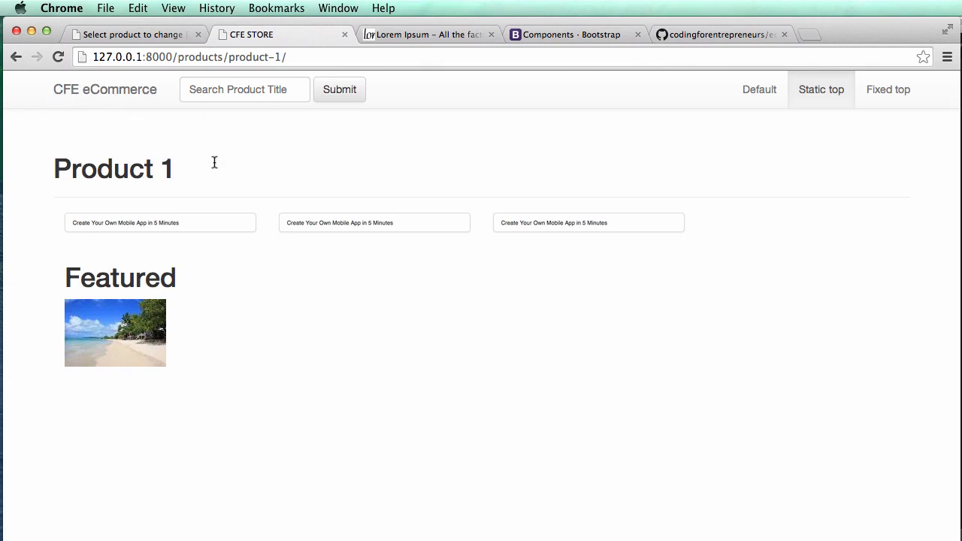
mouse_move(333, 219)
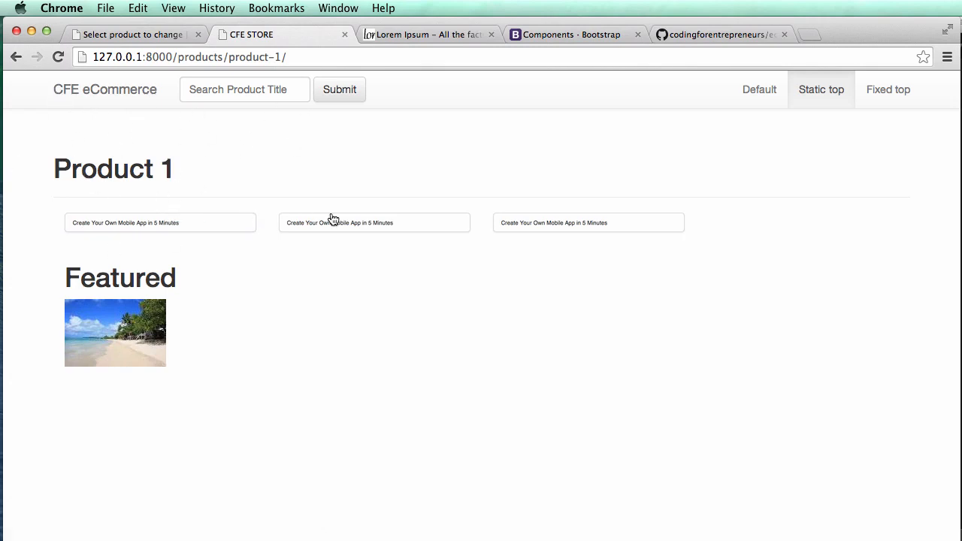
mouse_move(84, 213)
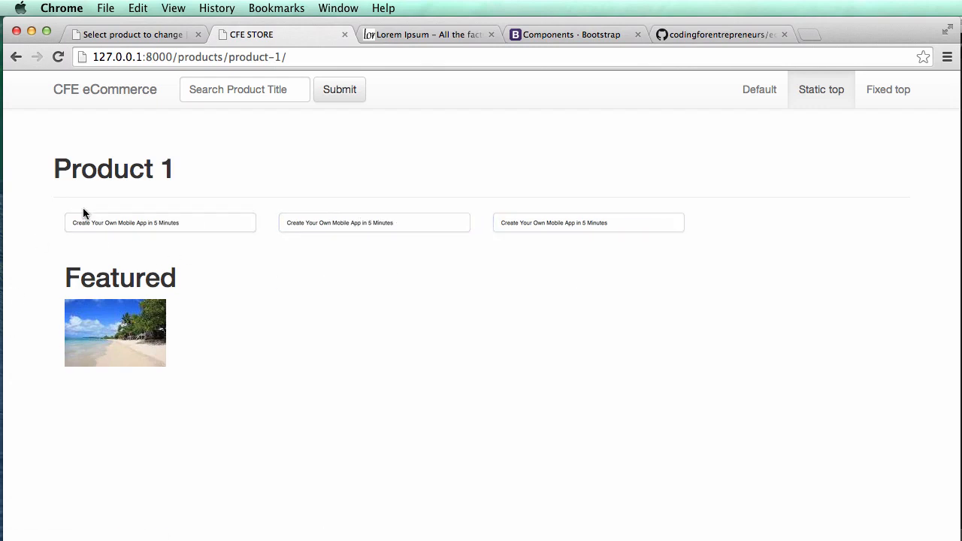
mouse_move(496, 147)
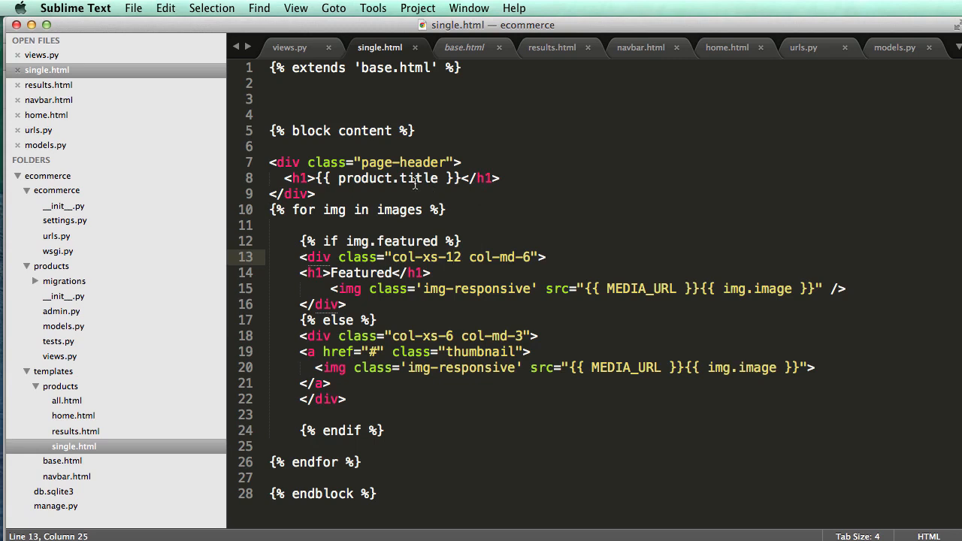
Start a new <div class=''> below the page-header block
type("<div")
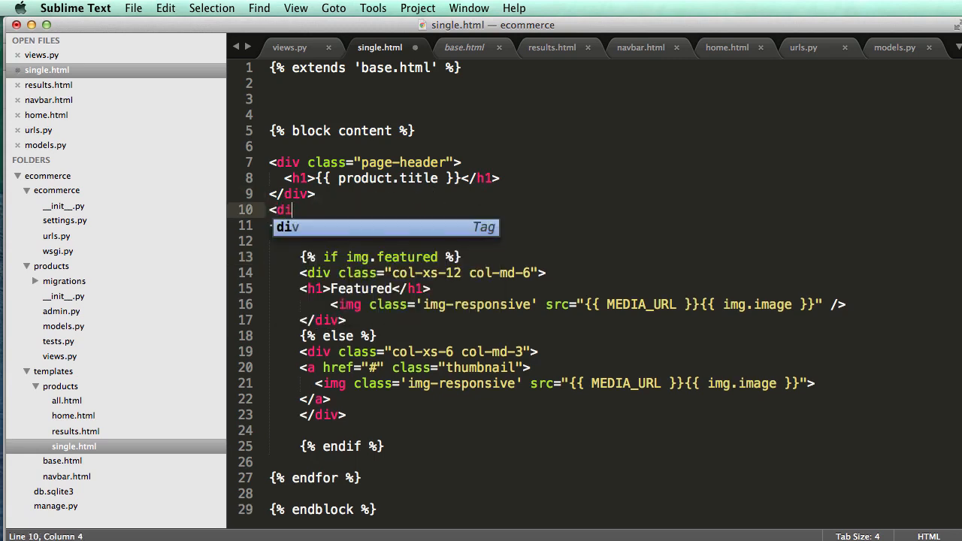
type("class=''")
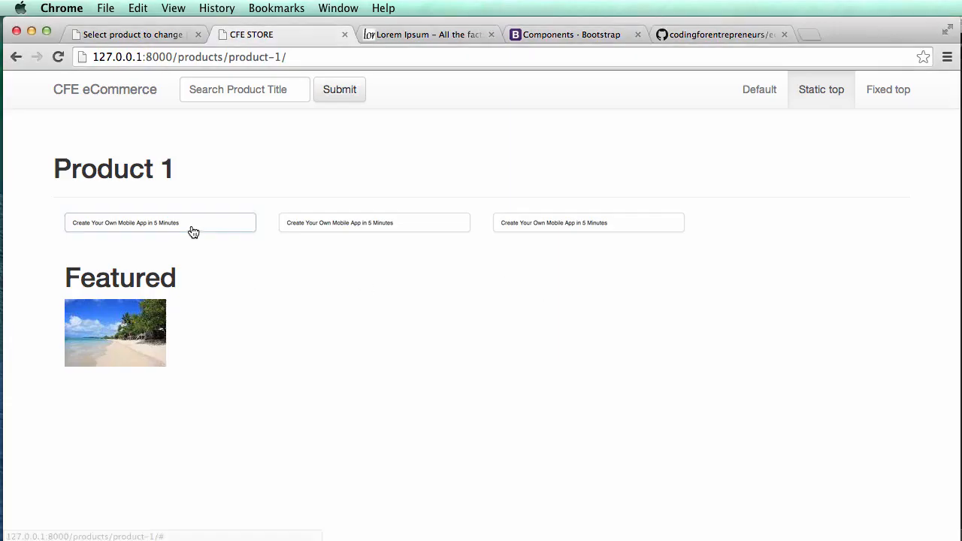
mouse_move(518, 383)
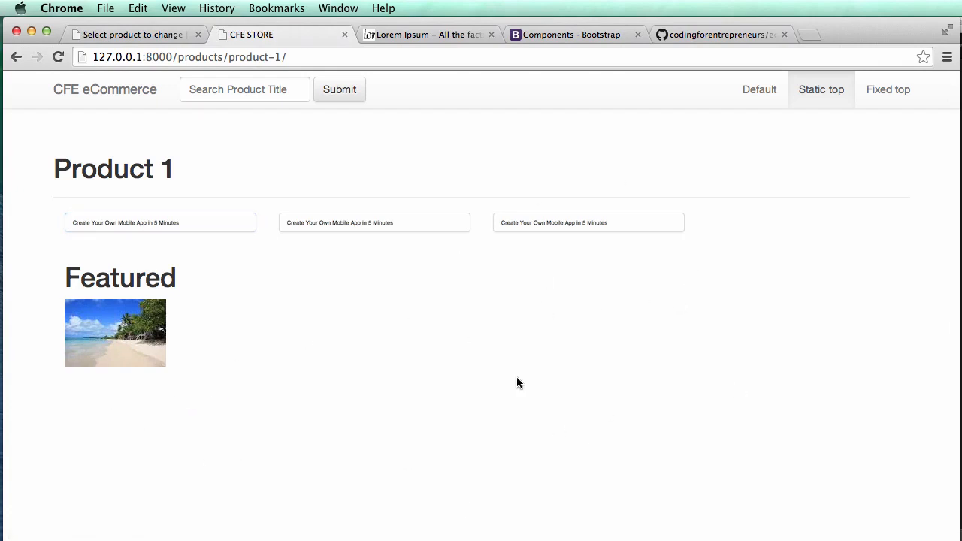
Scroll the Product 1 page to review the thumbnails and featured image
scroll("down", 3)
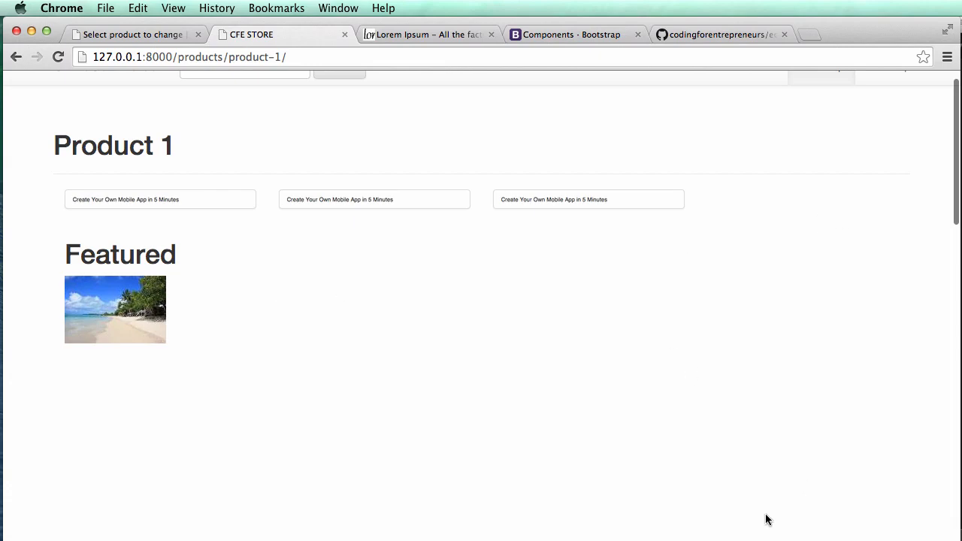
mouse_move(445, 342)
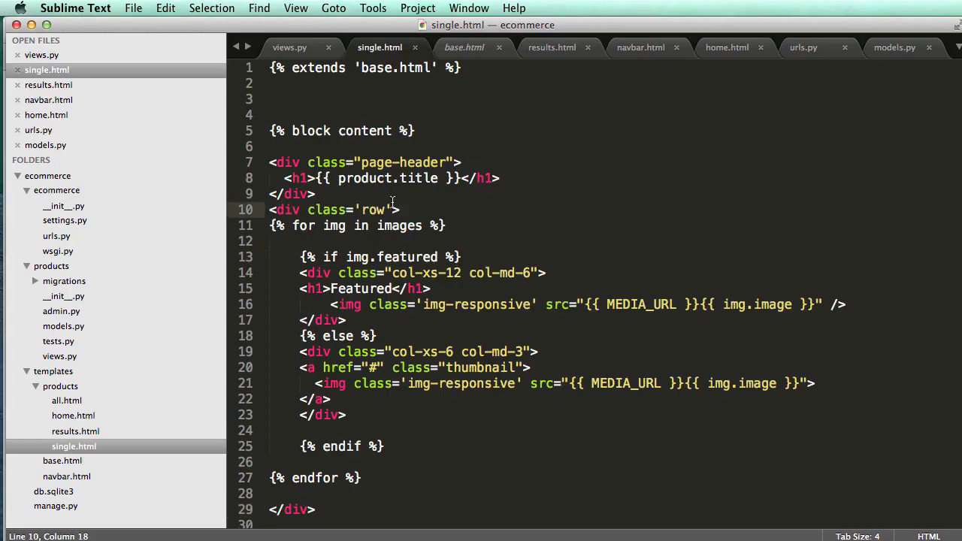
Wrap the image loop in a row div and a col-sm-4 column with closing </div> tags
type("<div class='col-sm-4'>")
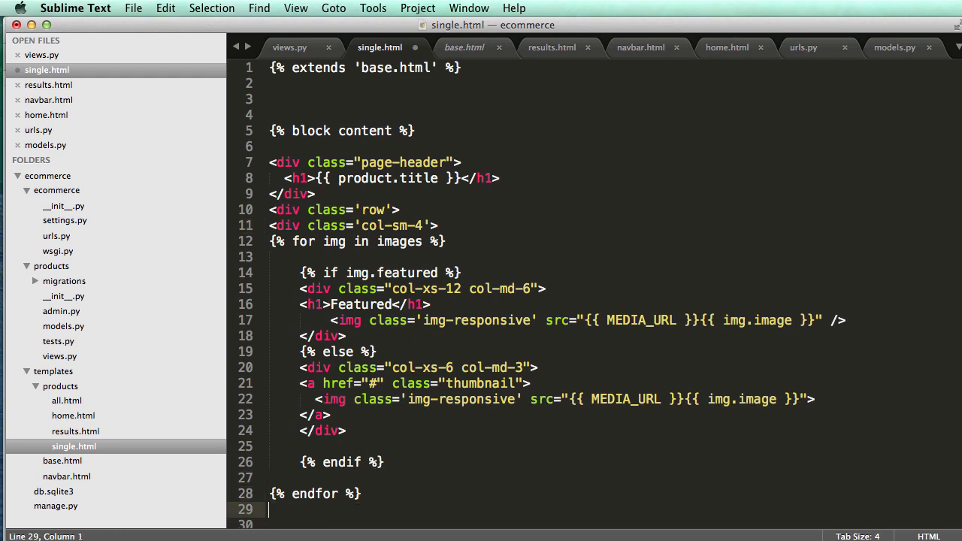
type("</div>")
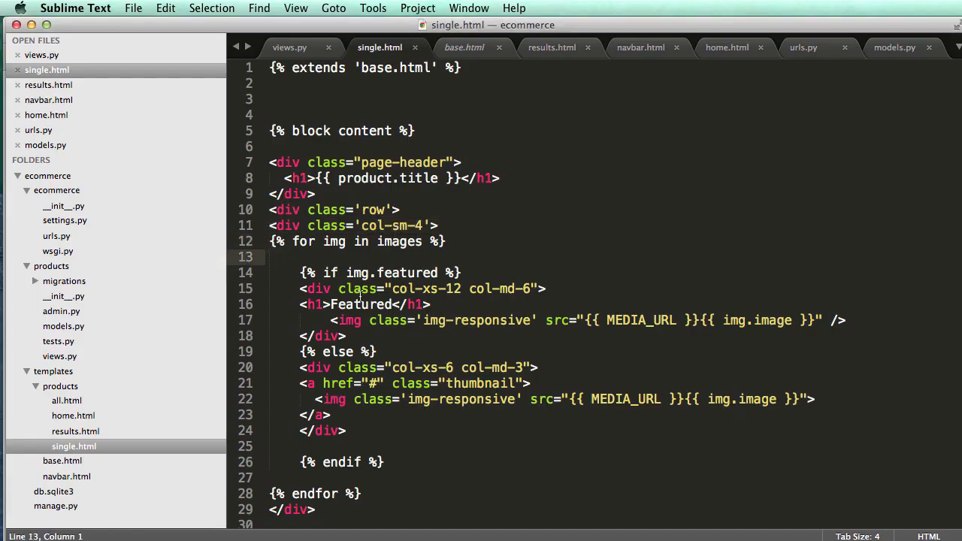
left_click(539, 289)
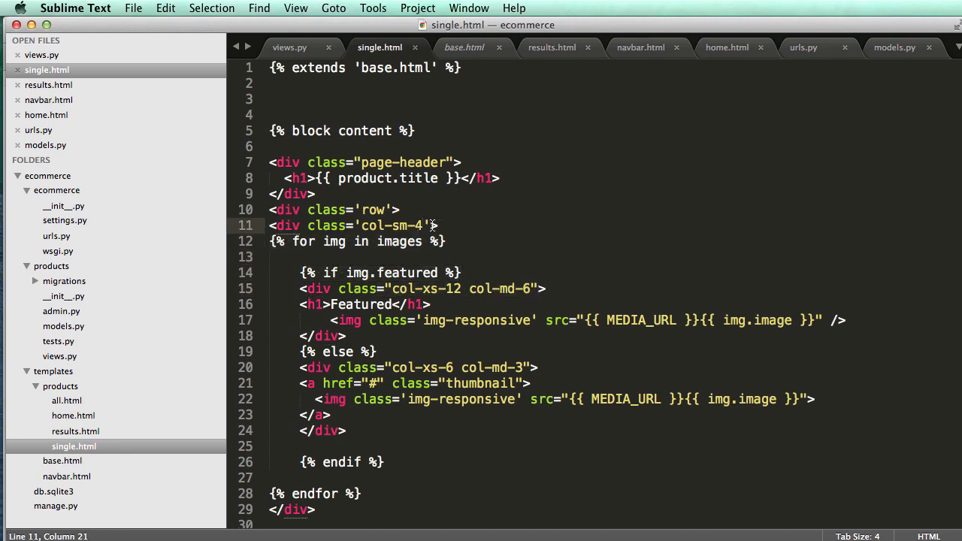
mouse_move(391, 260)
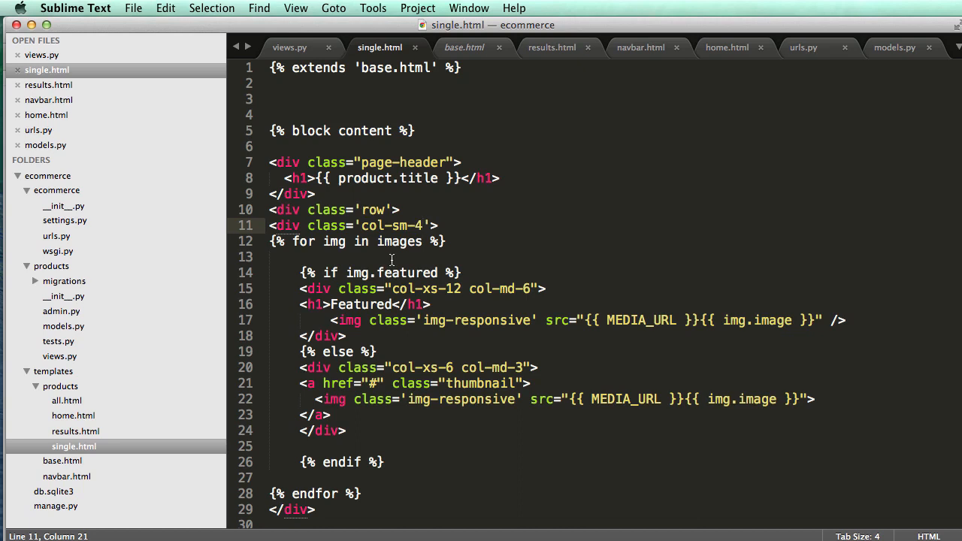
left_click(382, 226)
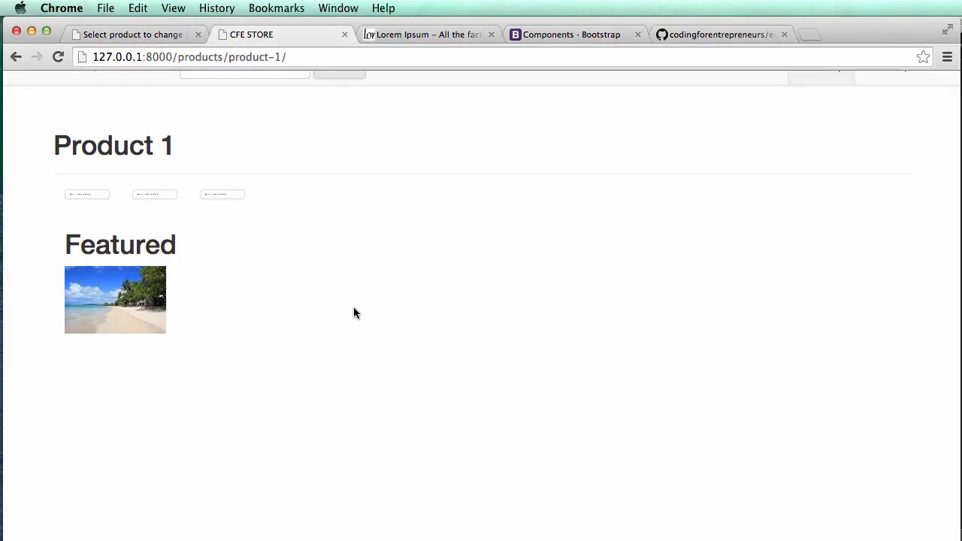
mouse_move(325, 333)
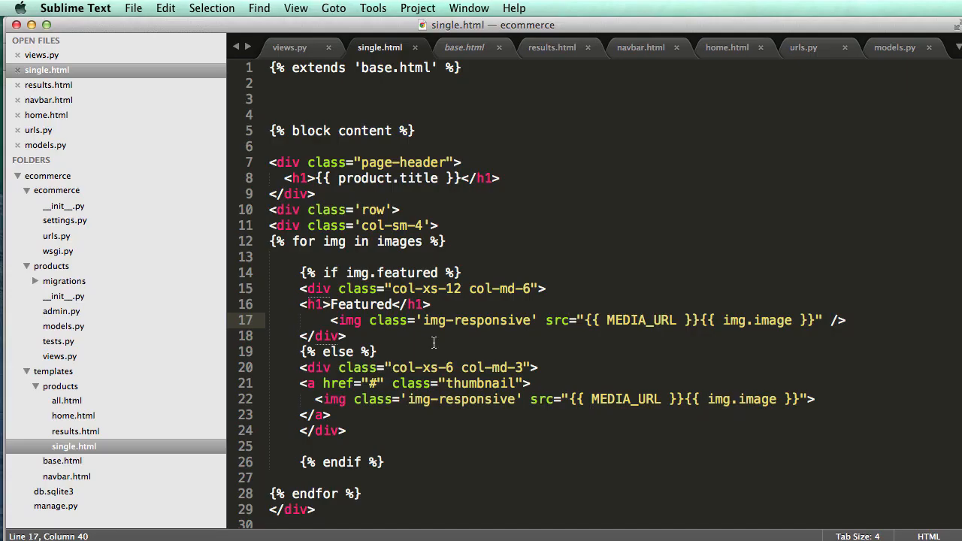
mouse_move(466, 343)
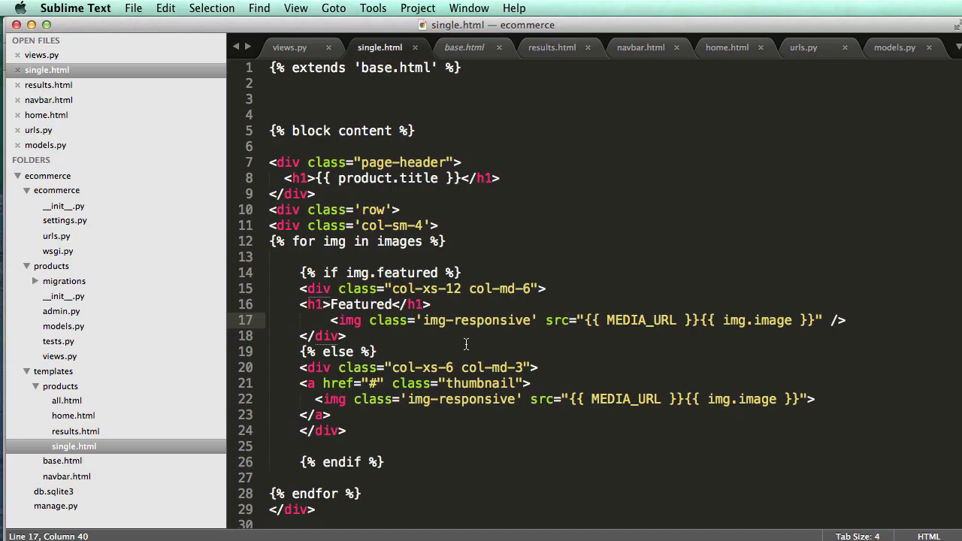
mouse_move(444, 330)
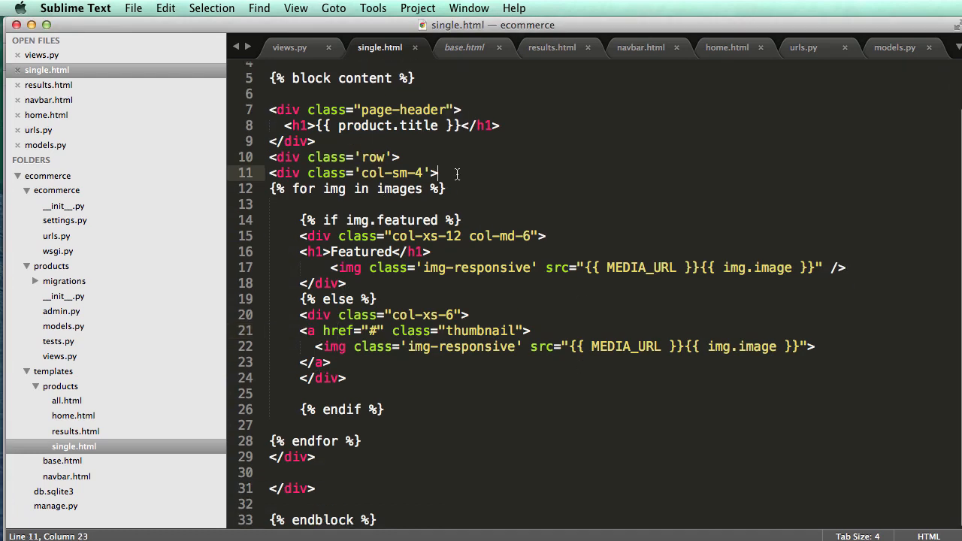
Close the col-sm-8 column div and indent the row's contents
left_click(315, 457)
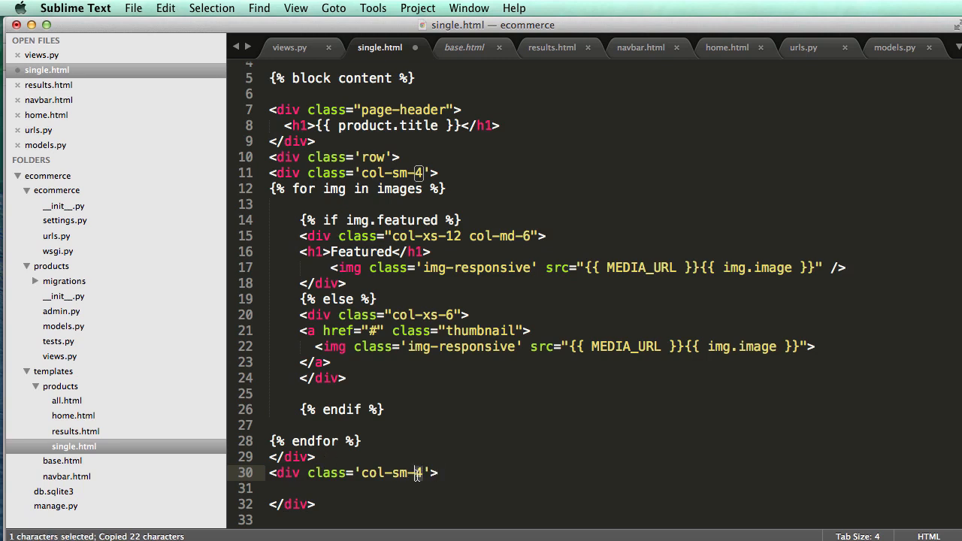
type("<")
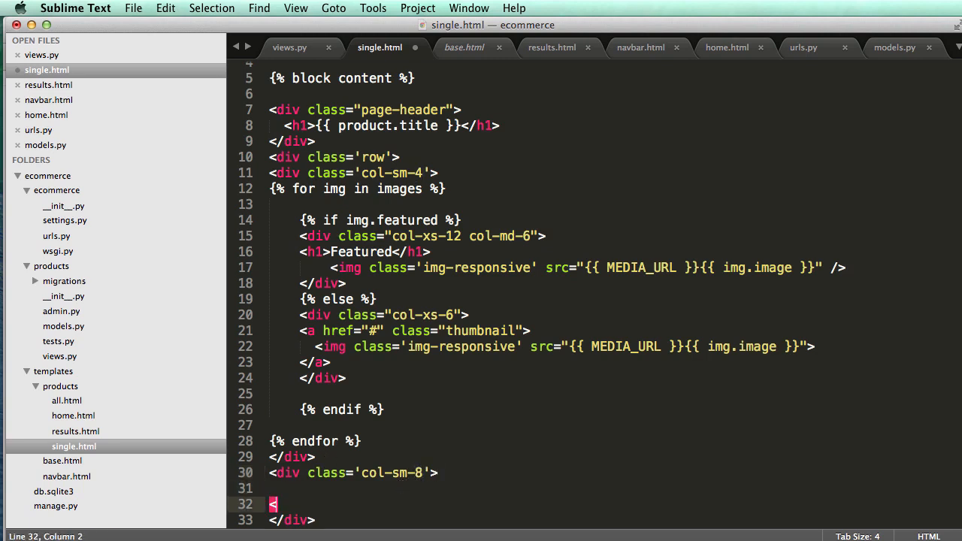
type("/div>")
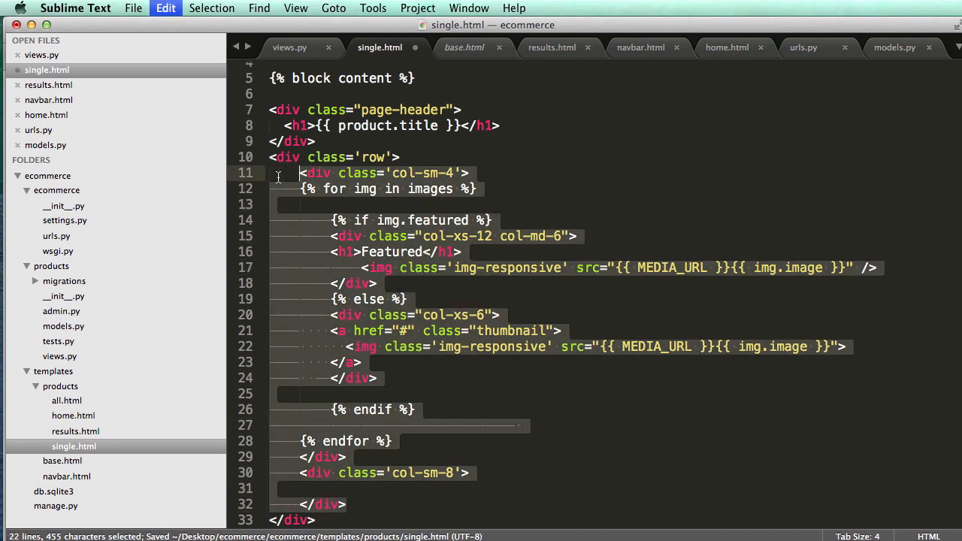
left_click(346, 158)
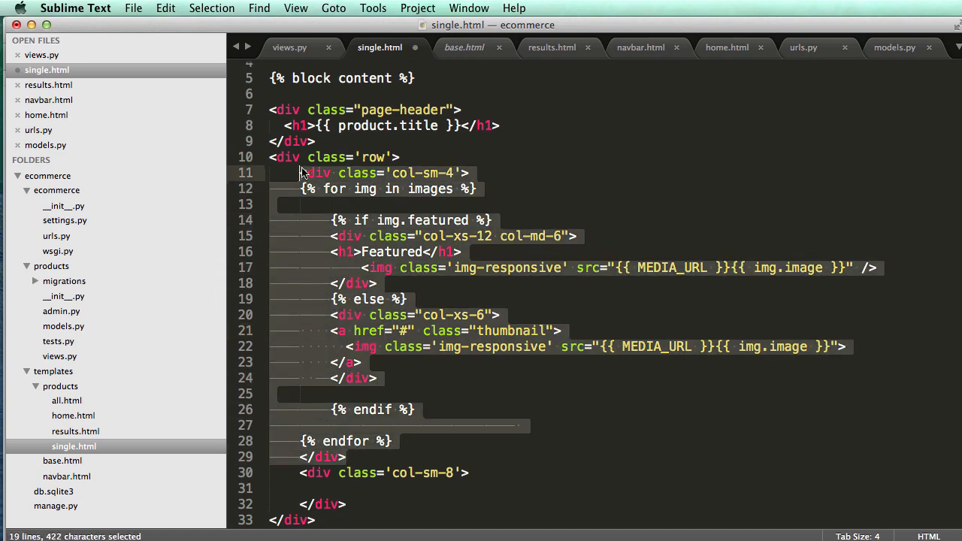
mouse_move(454, 451)
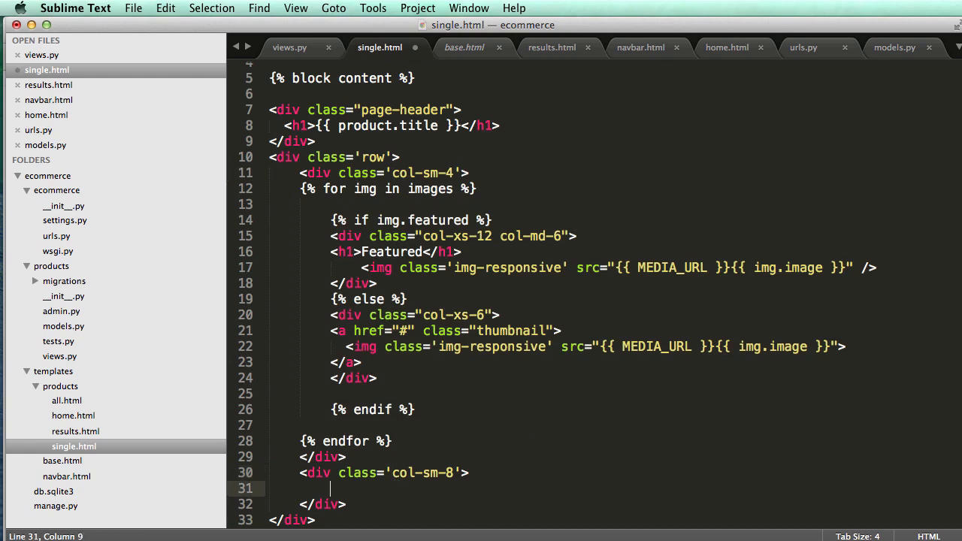
Output {{ product.description|linebreaks }} inside the col-sm-8 column
type("{{ product.d}}")
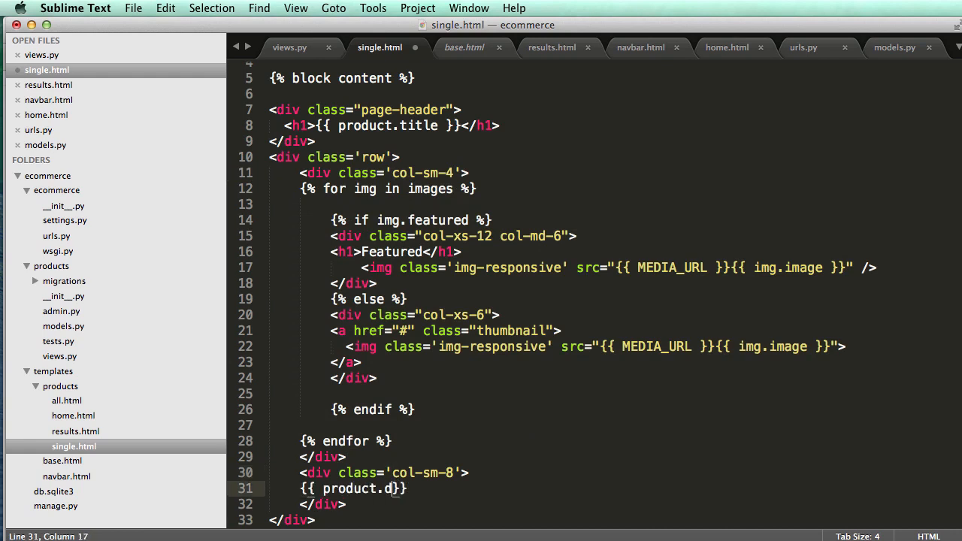
type("escription")
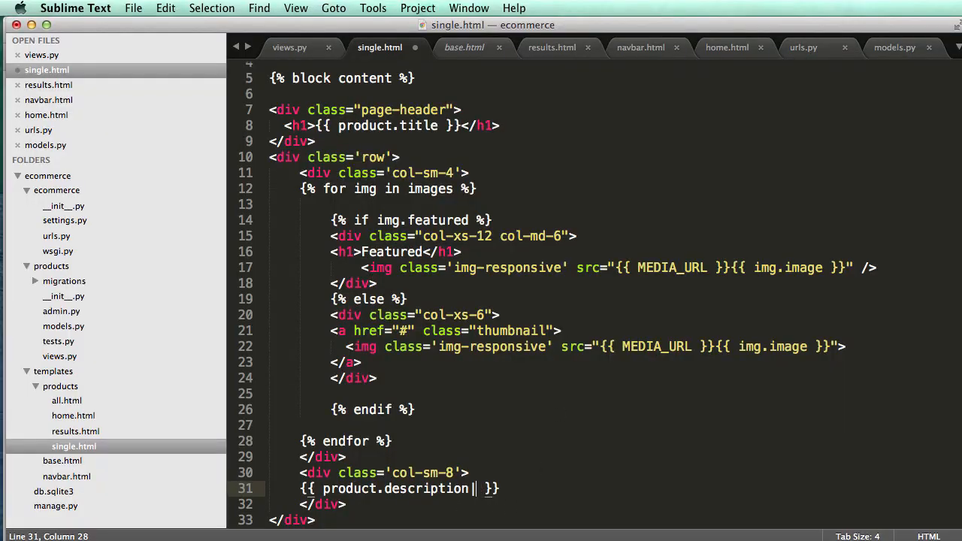
type("|linebreaks")
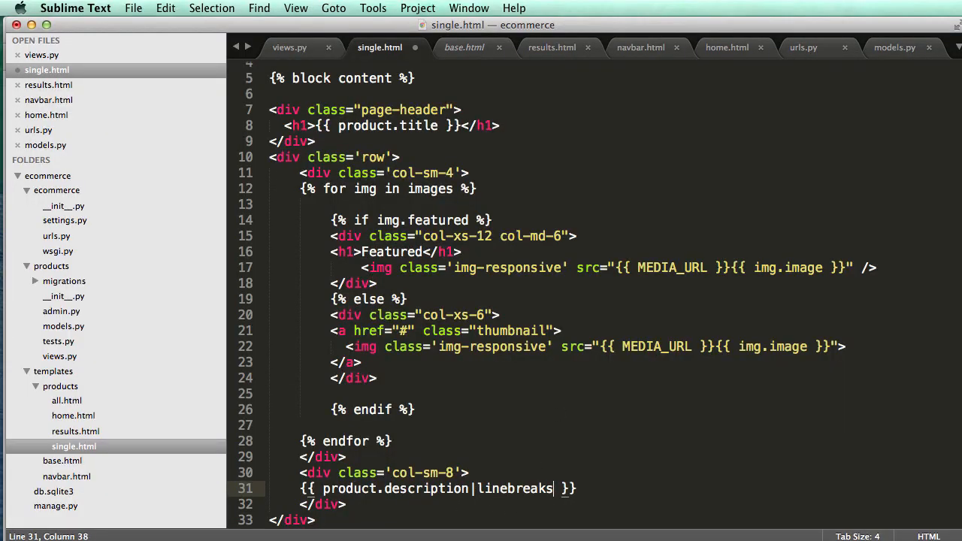
left_click(61, 9)
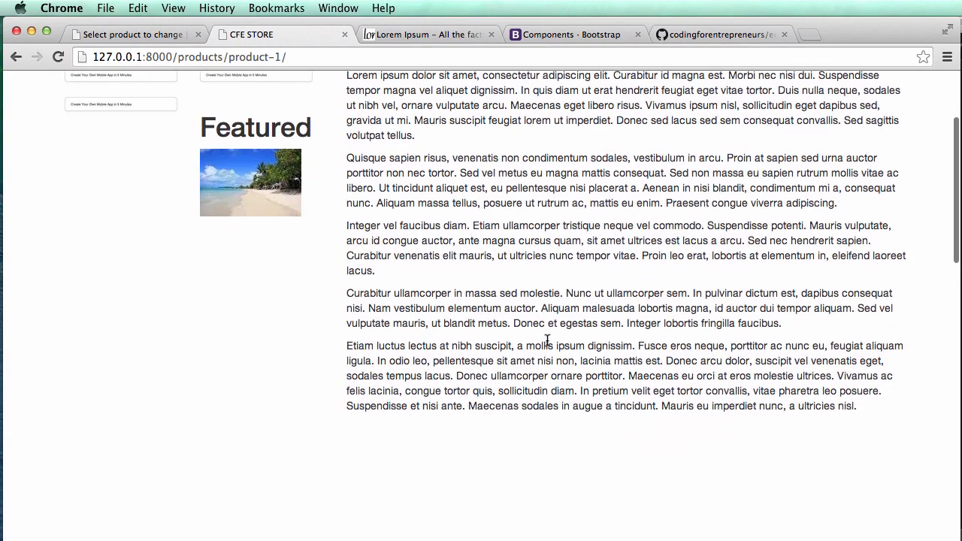
Scroll to the top of the reloaded Product 1 page to review the two-column layout
scroll("up", 3)
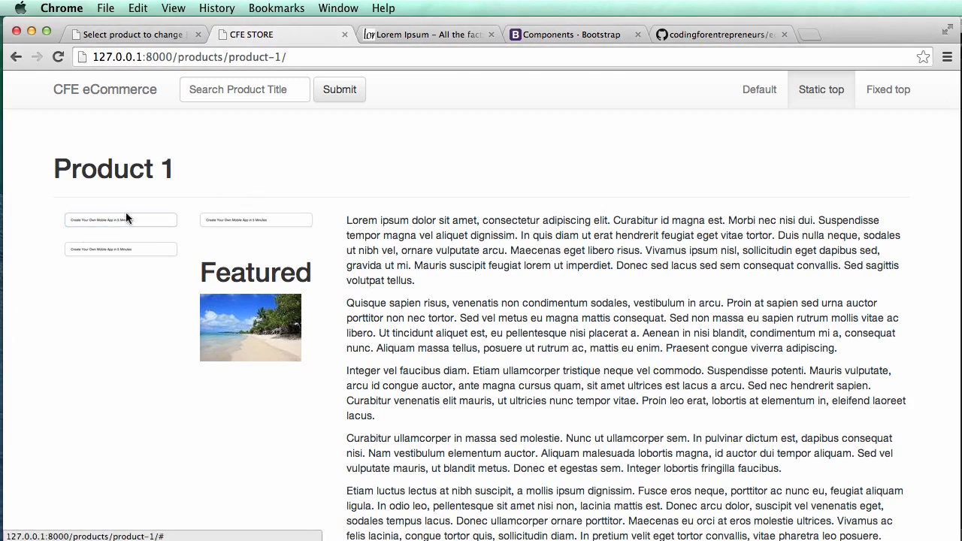
mouse_move(129, 403)
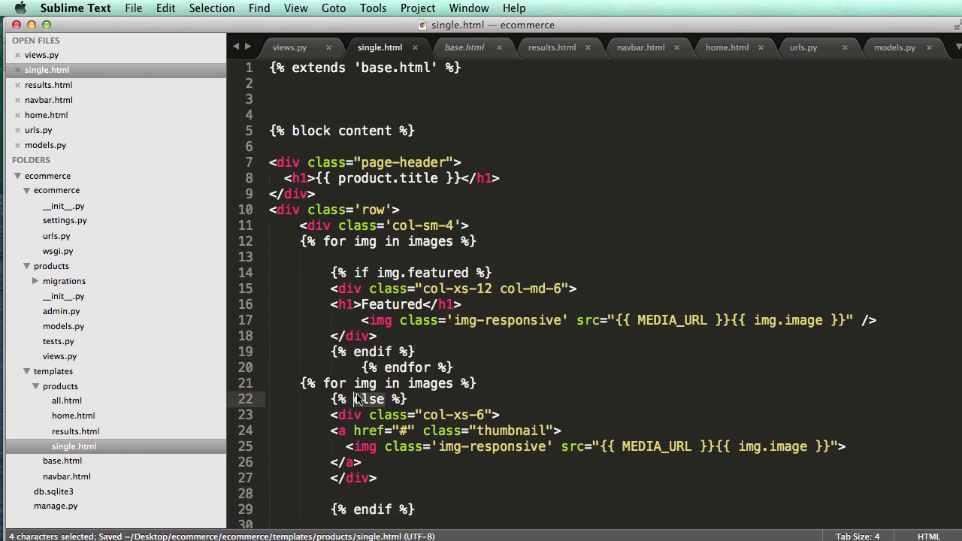
Add a second image loop with {% if not img.featured %} so non-featured images follow the featured one
type("if not")
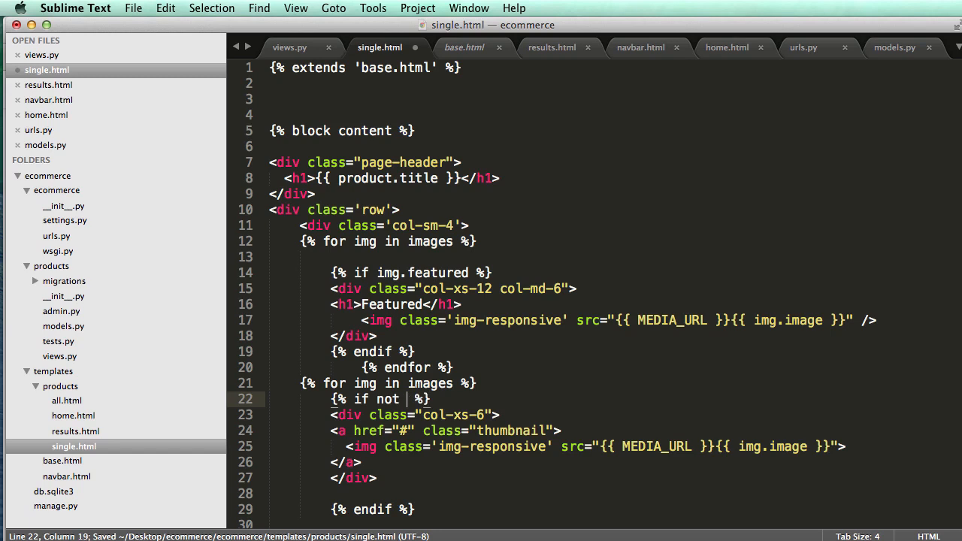
type("img.feat")
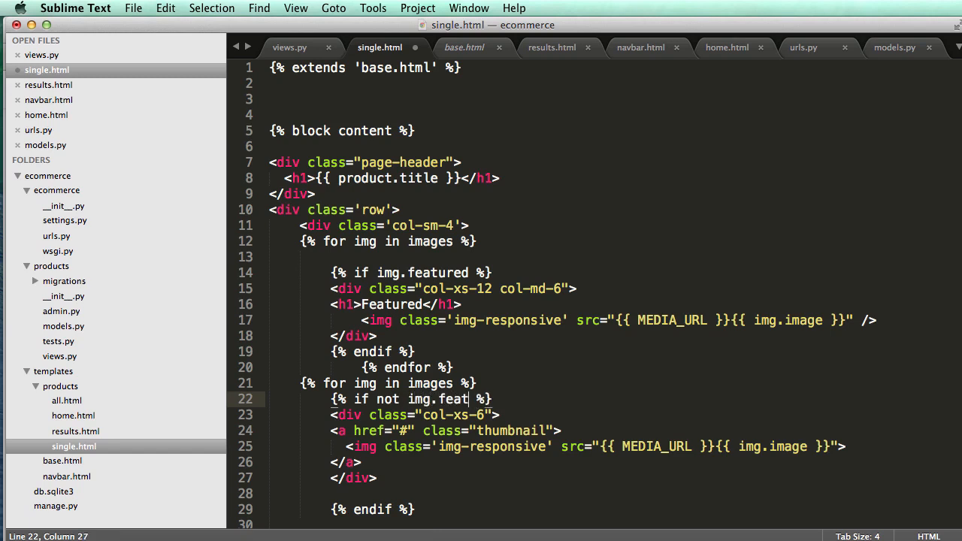
left_click(62, 7)
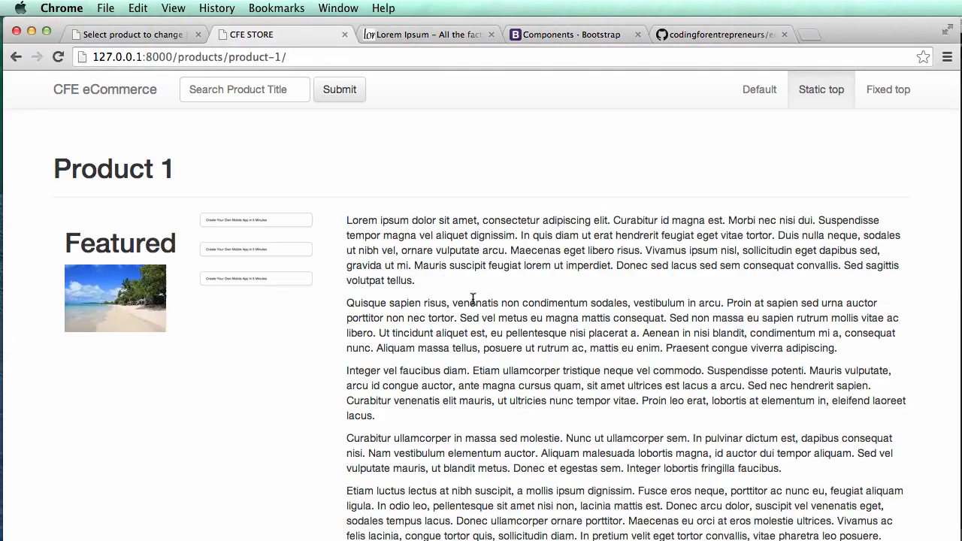
mouse_move(166, 252)
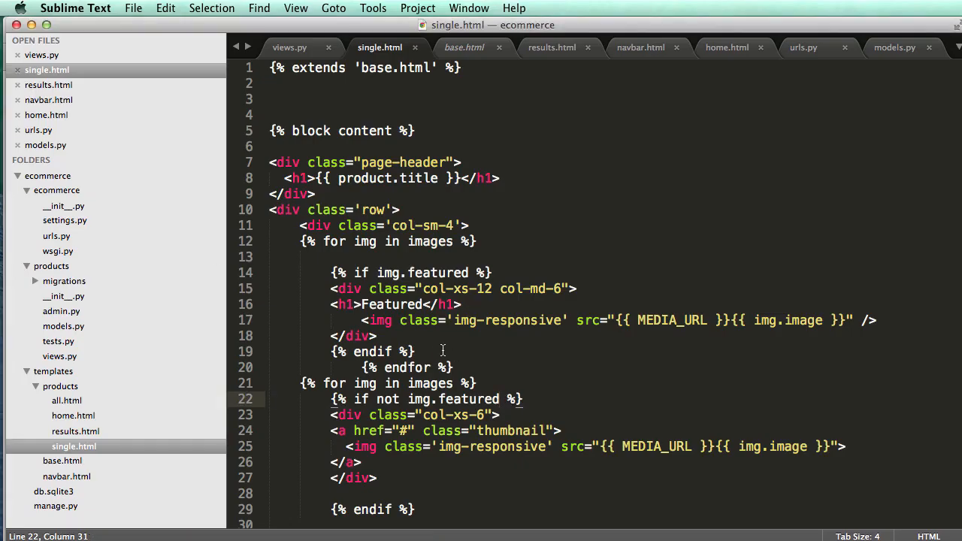
mouse_move(328, 287)
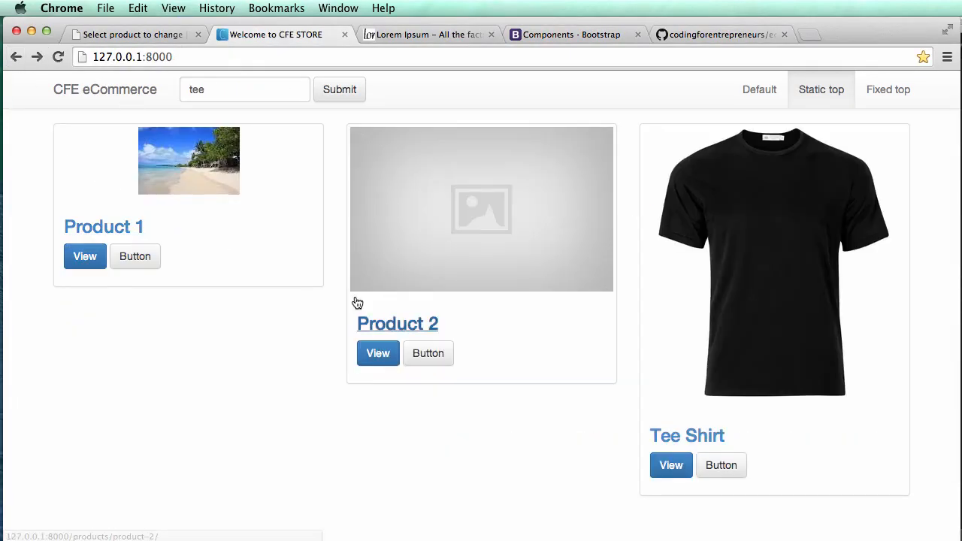
View the Tee Shirt detail page with its large featured image, thumbnail below and description beside
left_click(670, 464)
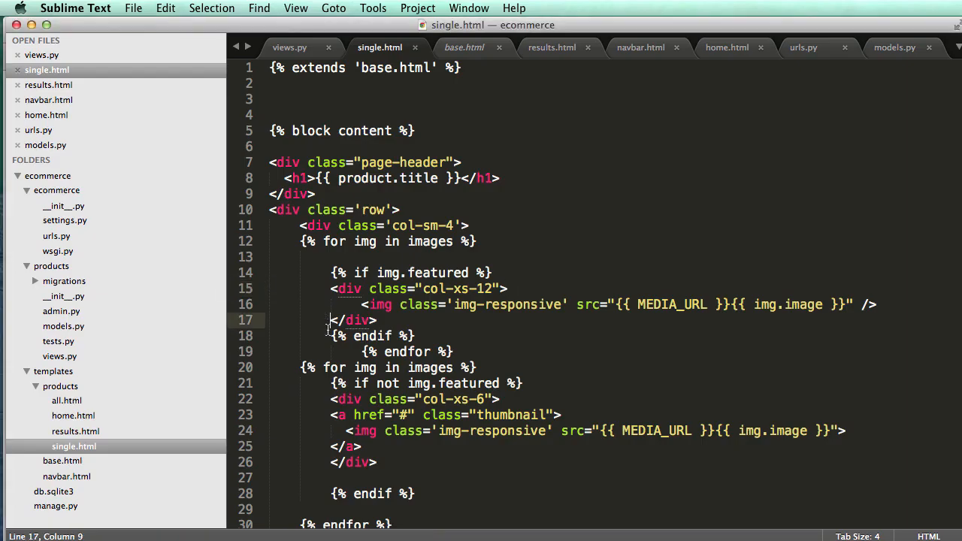
type("<h")
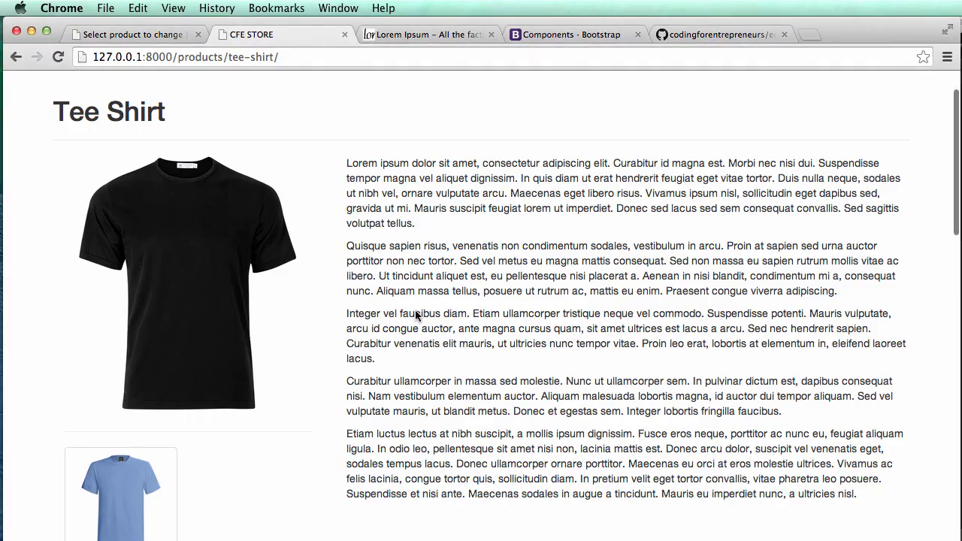
scroll("down", 3)
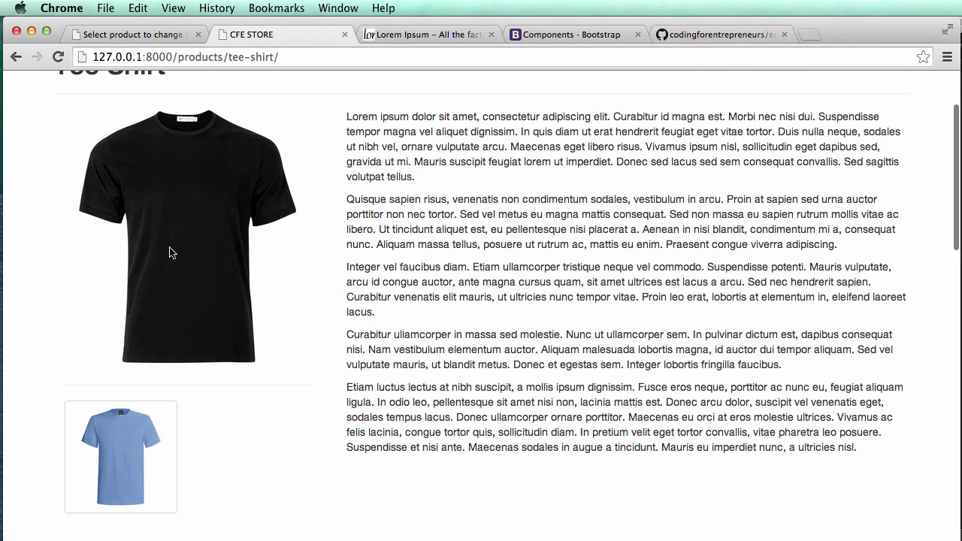
scroll("up", 3)
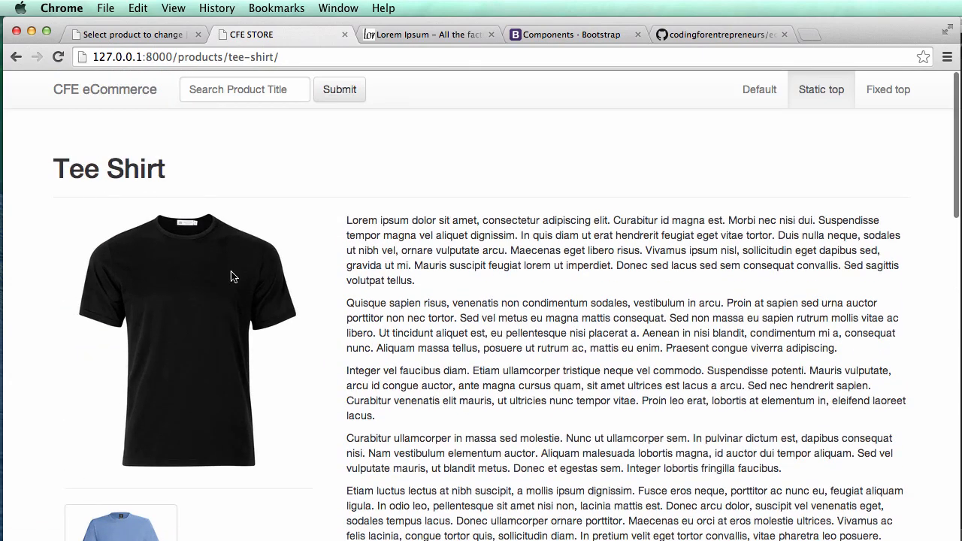
scroll("down", 3)
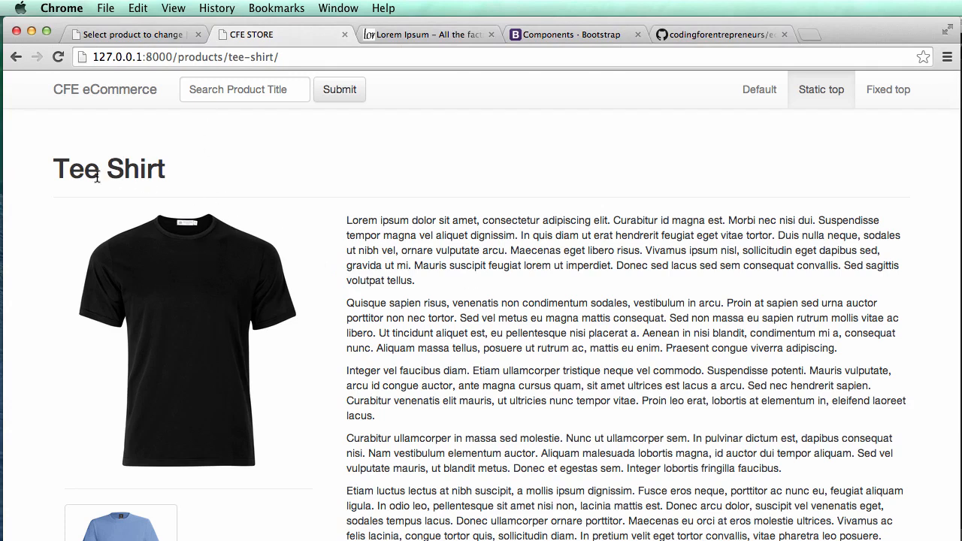
mouse_move(473, 176)
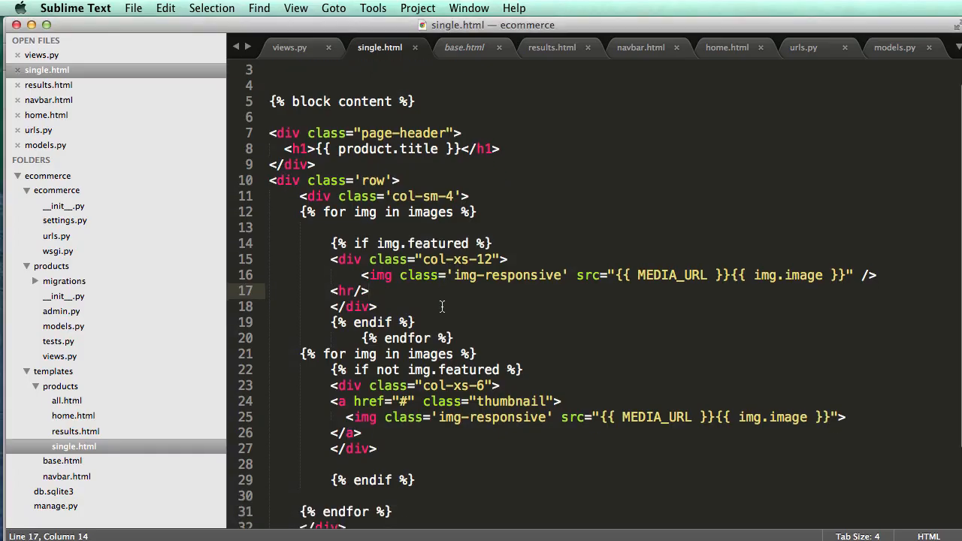
Place <h1>{{ product.title }}</h1> with an <hr/> atop the col-sm-8 description column
scroll("up", 3)
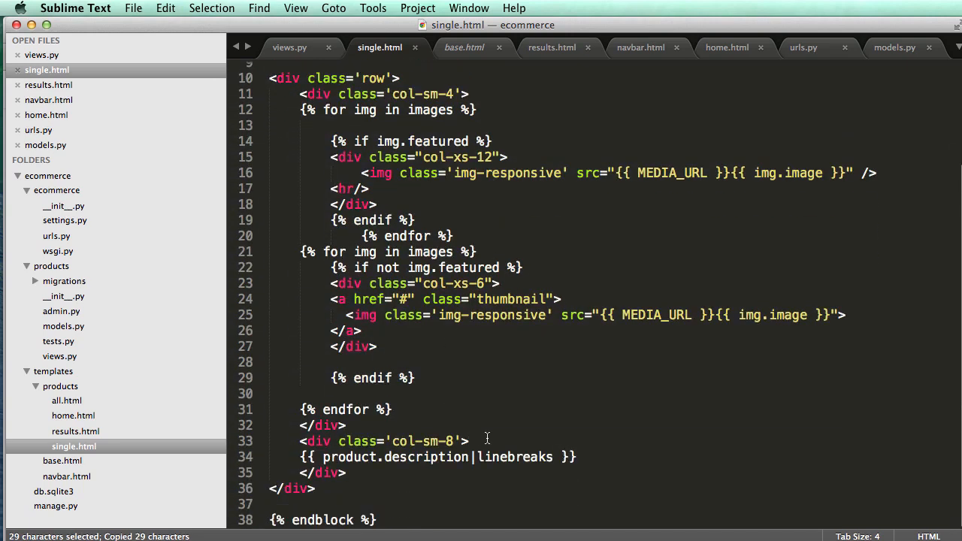
type("<h1>{{ product.title }}</h1>")
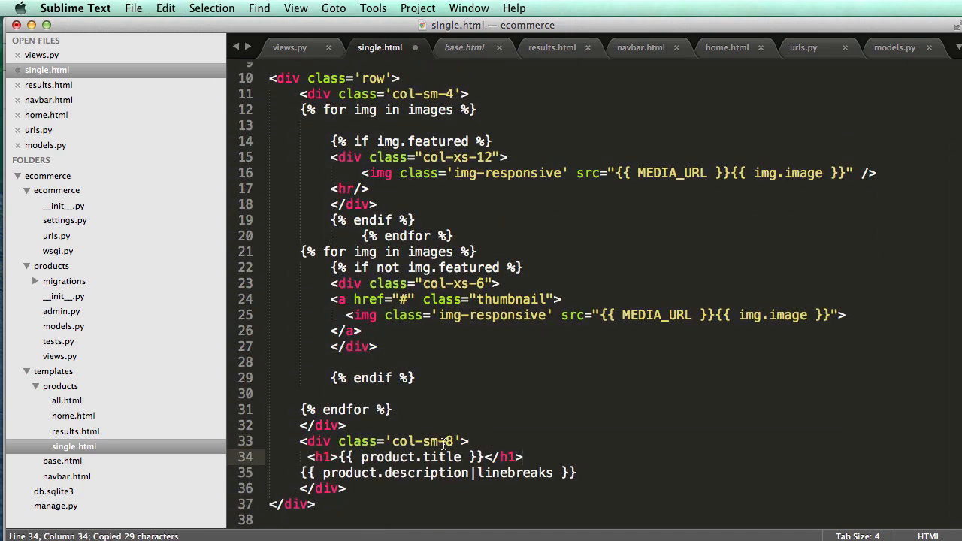
type("<hr?")
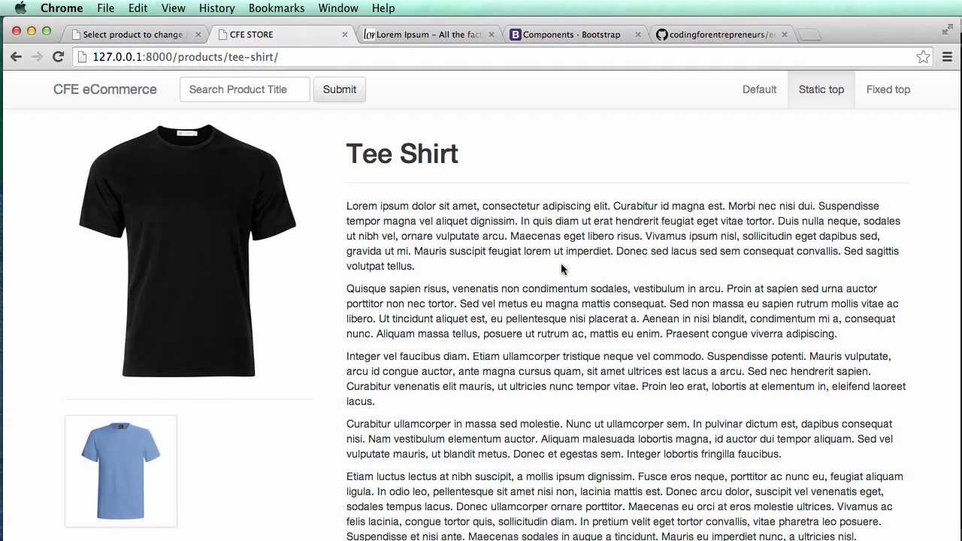
mouse_move(542, 259)
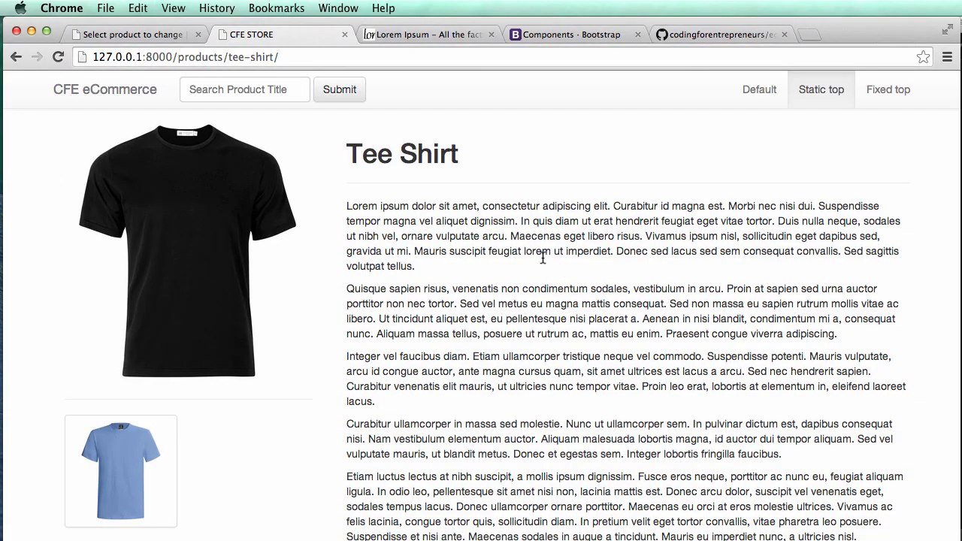
mouse_move(327, 333)
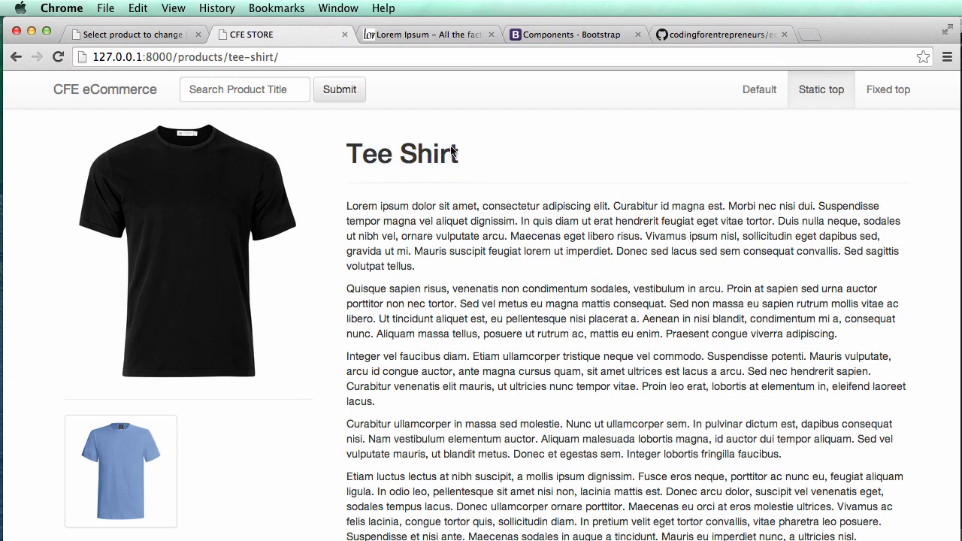
mouse_move(355, 183)
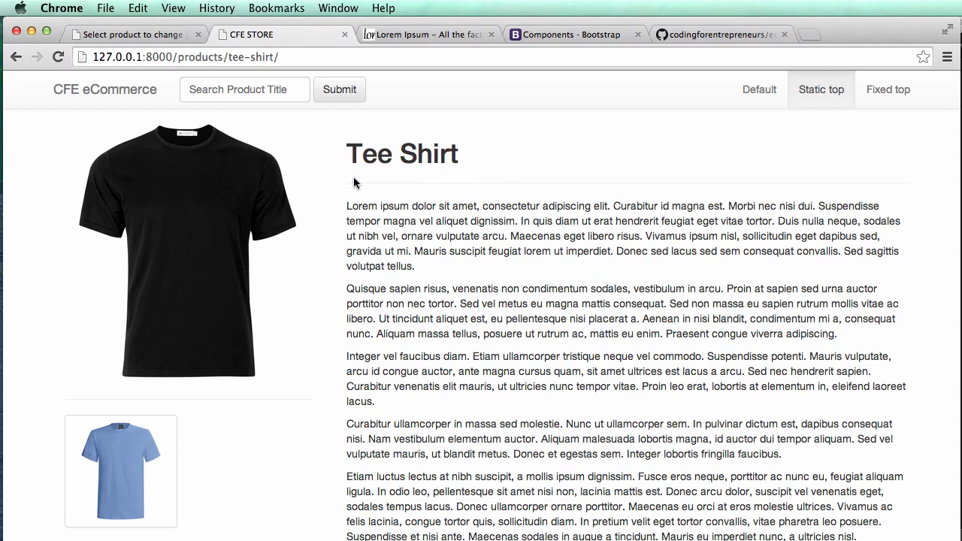
mouse_move(442, 258)
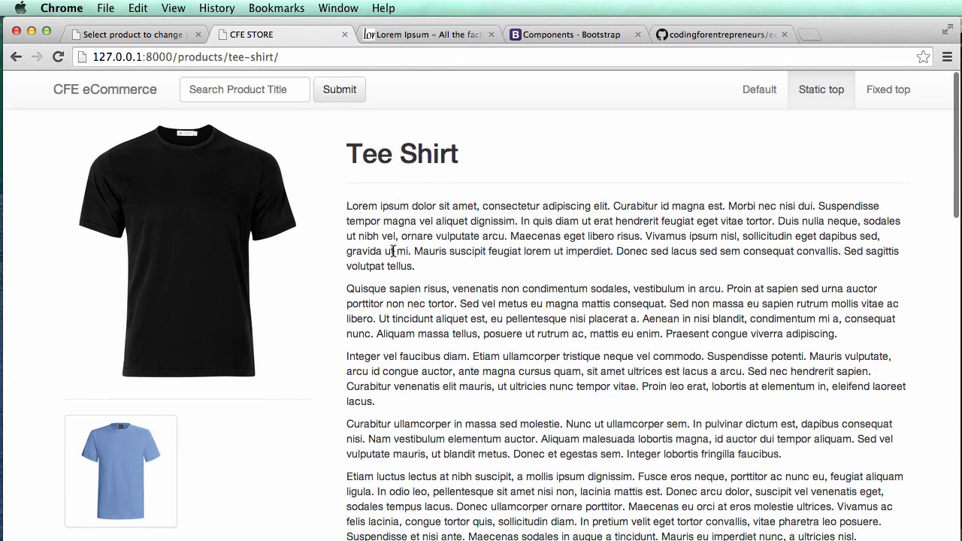
mouse_move(755, 173)
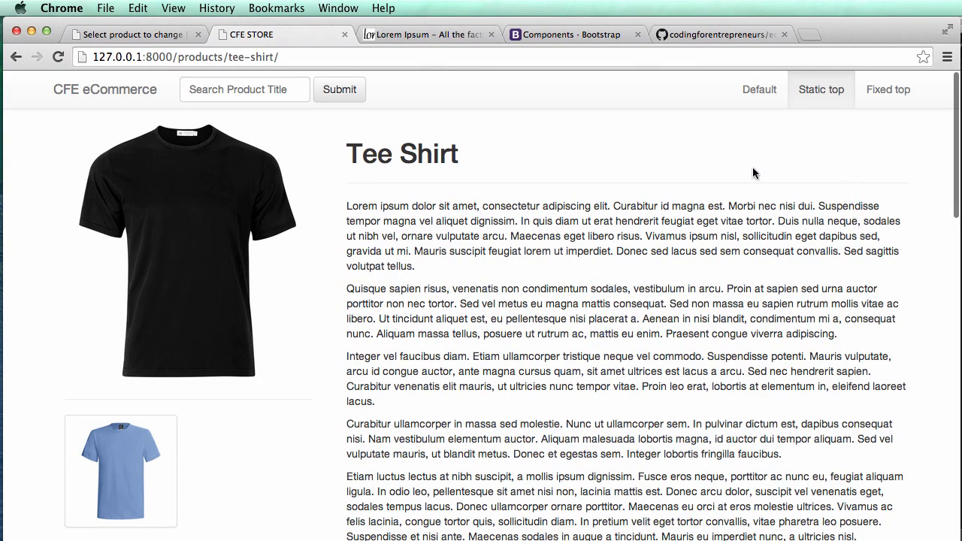
mouse_move(633, 301)
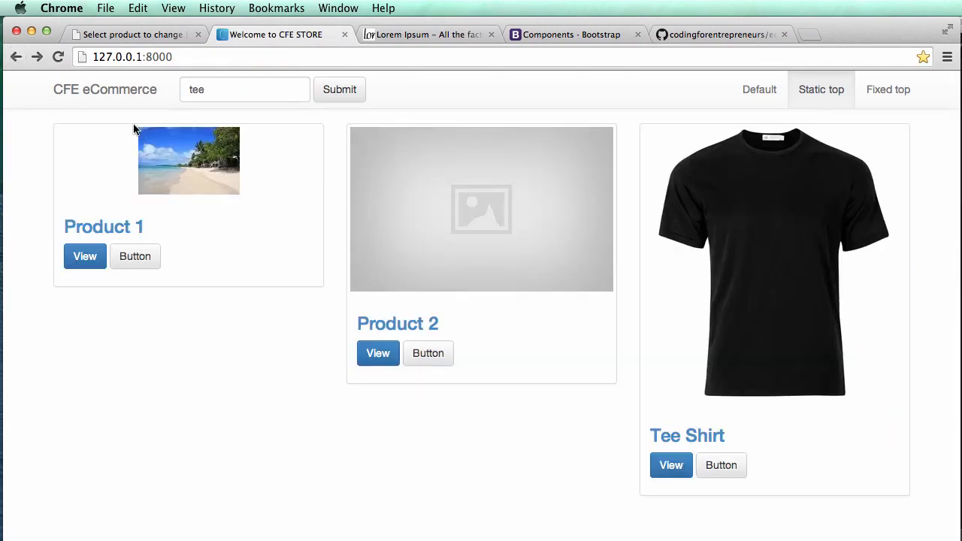
Check the Product 1 and Product 3 detail pages, then return to the single.html template
left_click(84, 255)
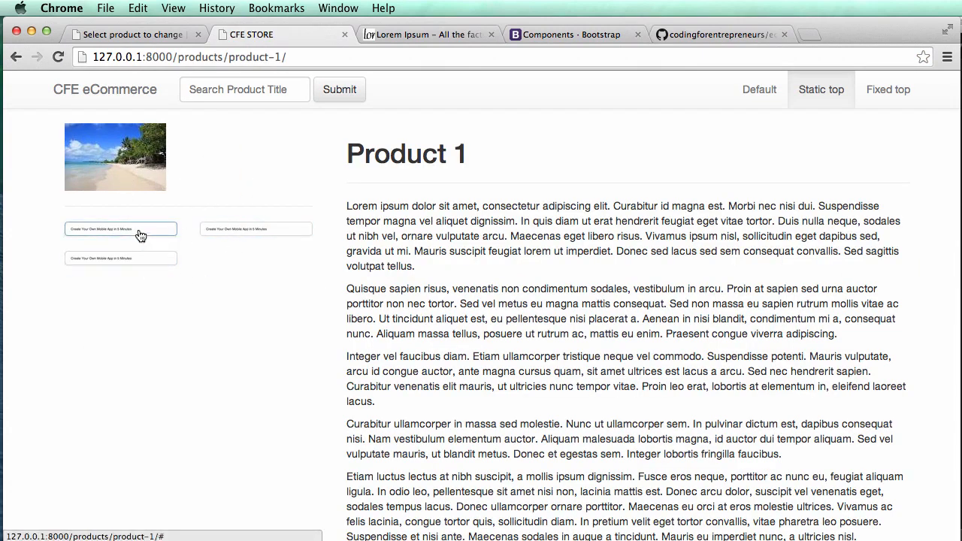
scroll("down", 3)
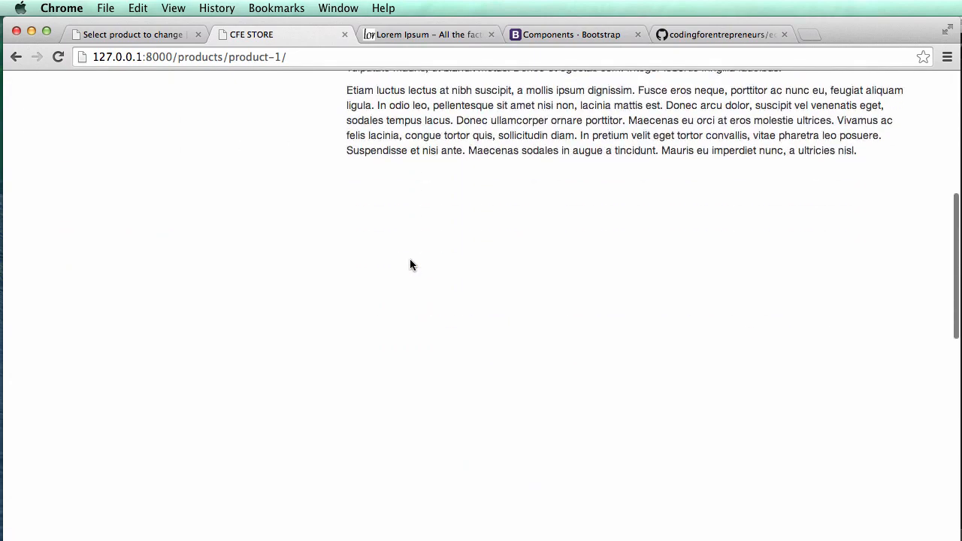
left_click(17, 57)
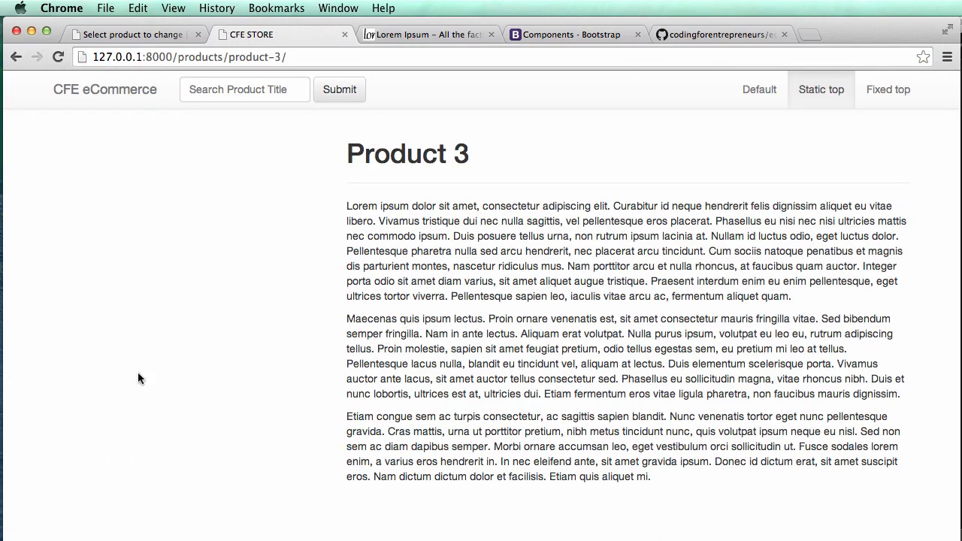
mouse_move(252, 210)
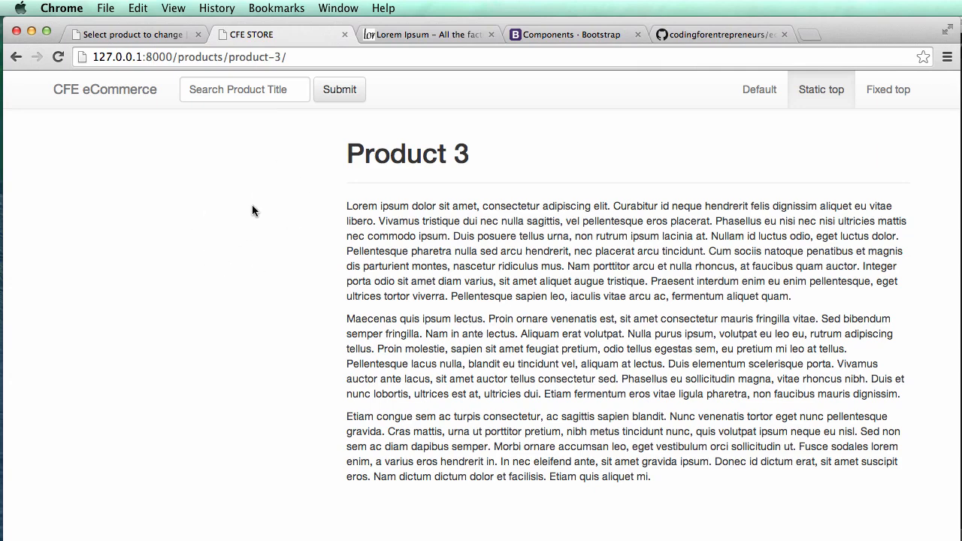
left_click(15, 57)
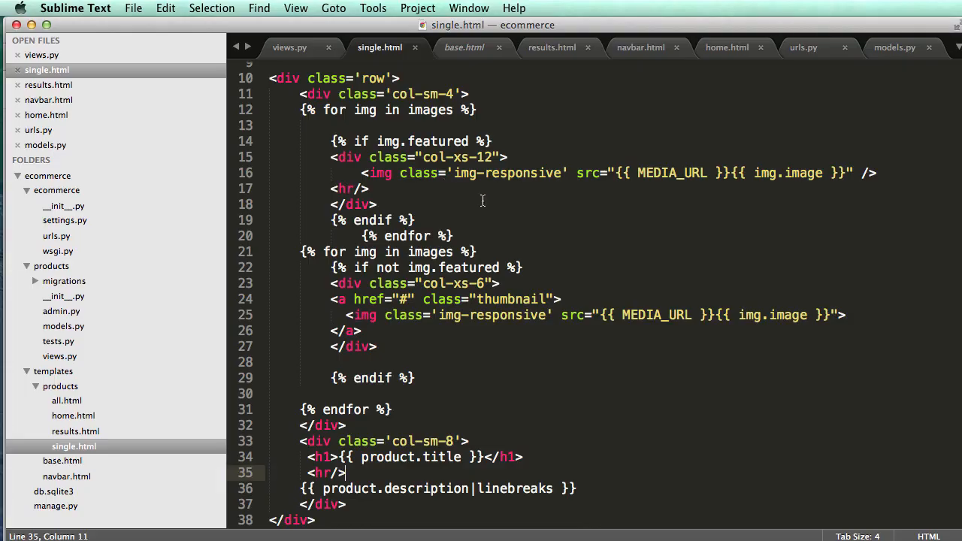
scroll("down", 3)
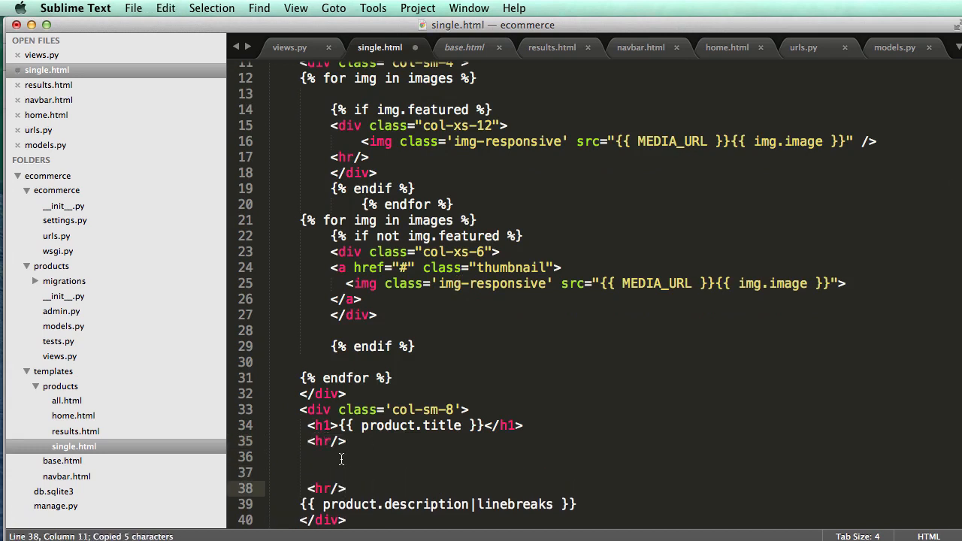
Add 'Price: {{ product.price }}' below the title's rule
type("{{ }}")
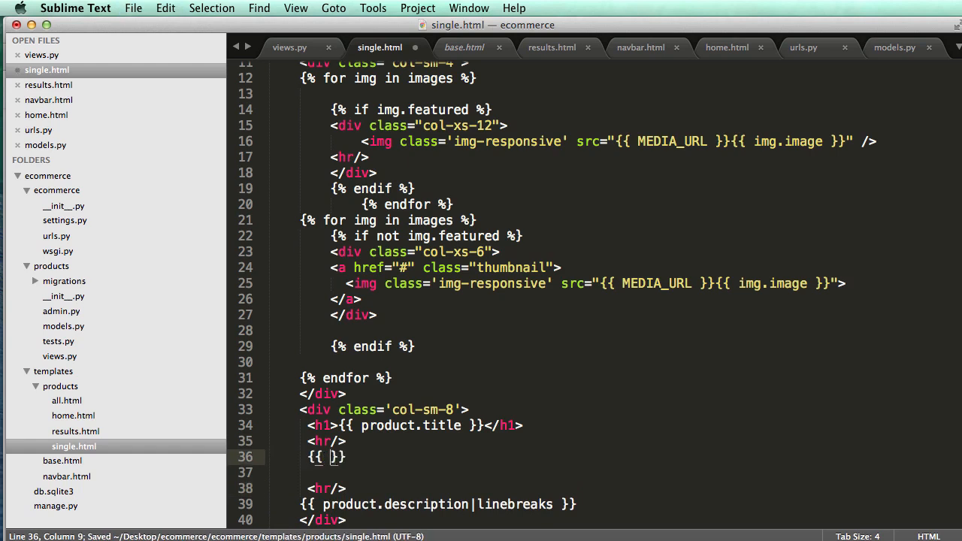
type("product.price")
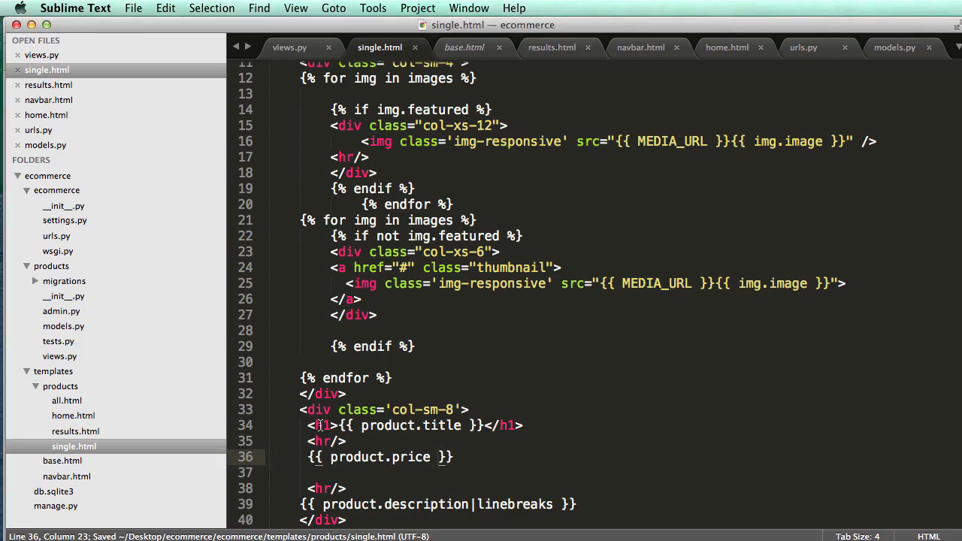
type("Price")
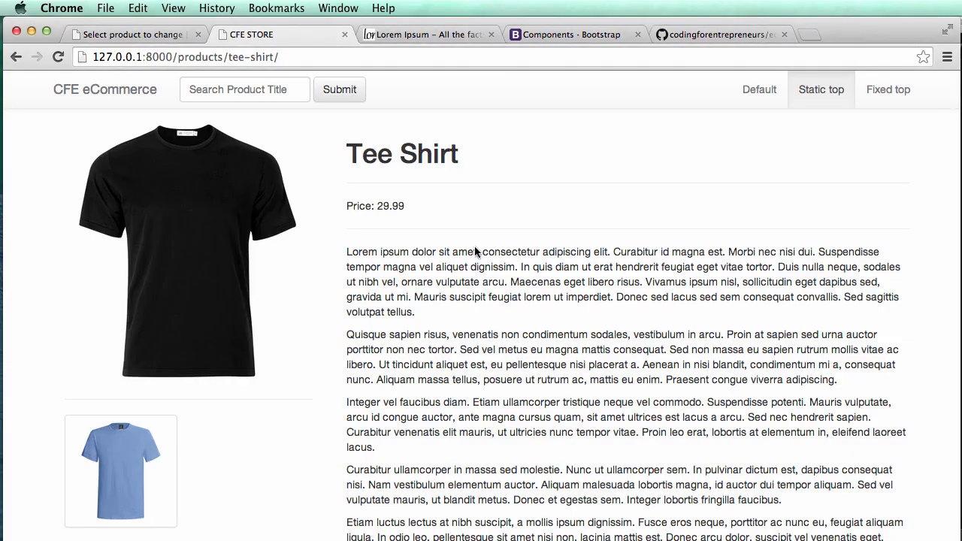
mouse_move(442, 208)
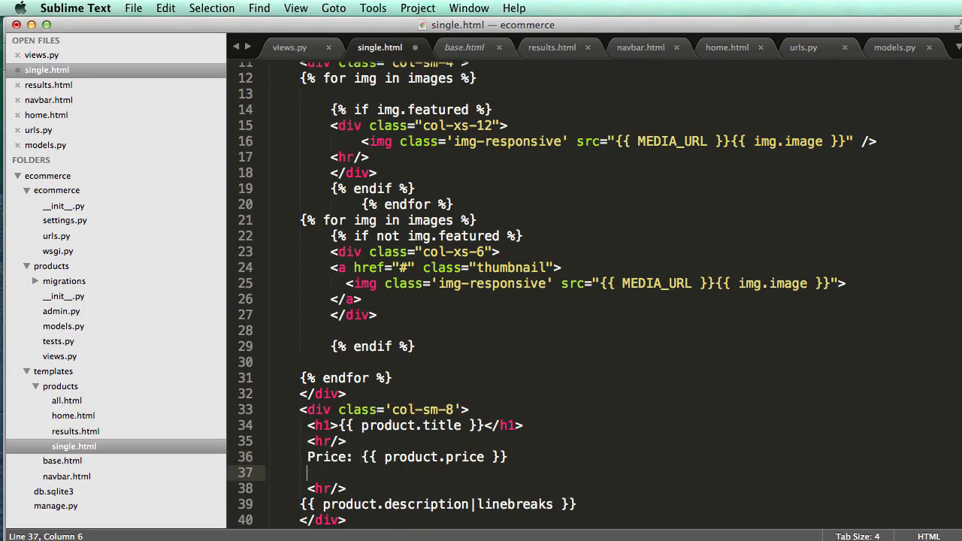
Add the note 'Shipping: Free with $25+ purchase.' after the price
type("Shipping:")
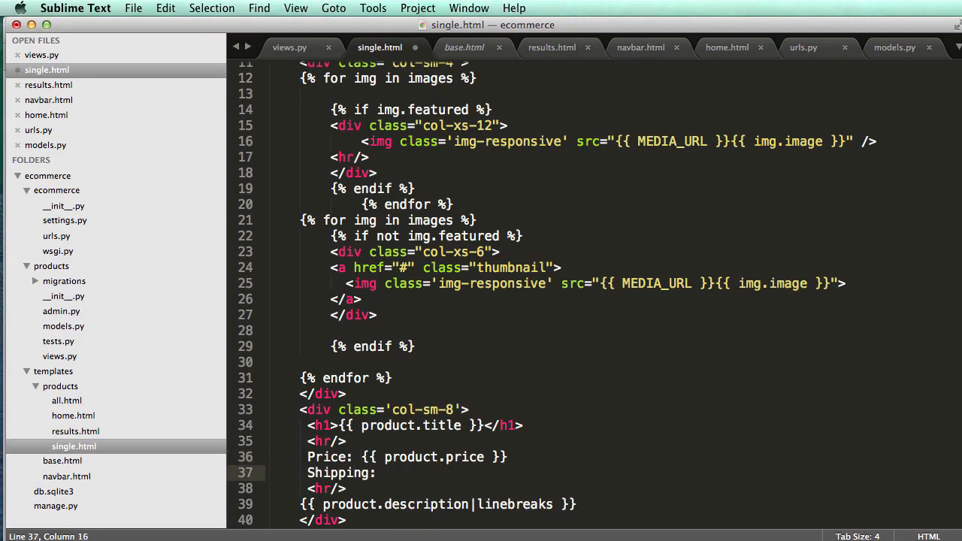
type("Free with")
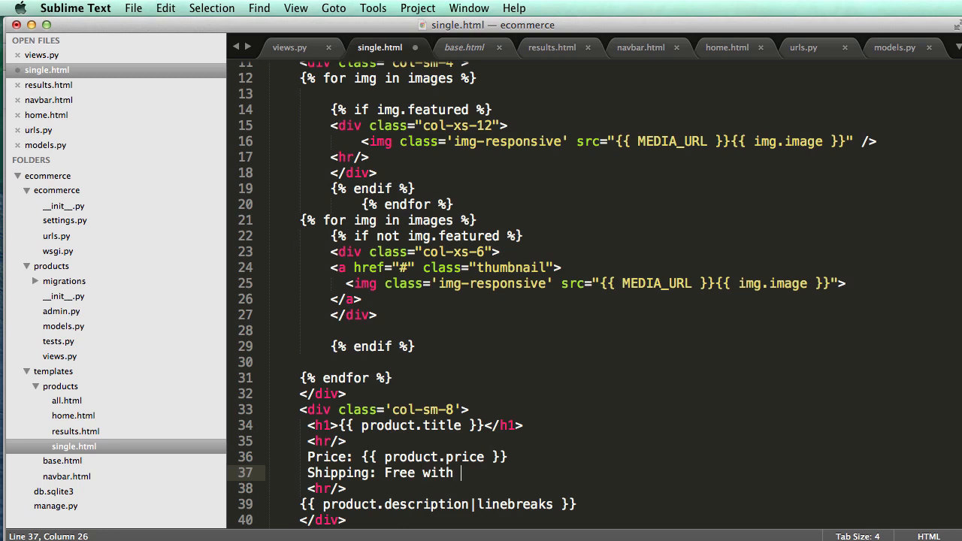
type("$25+")
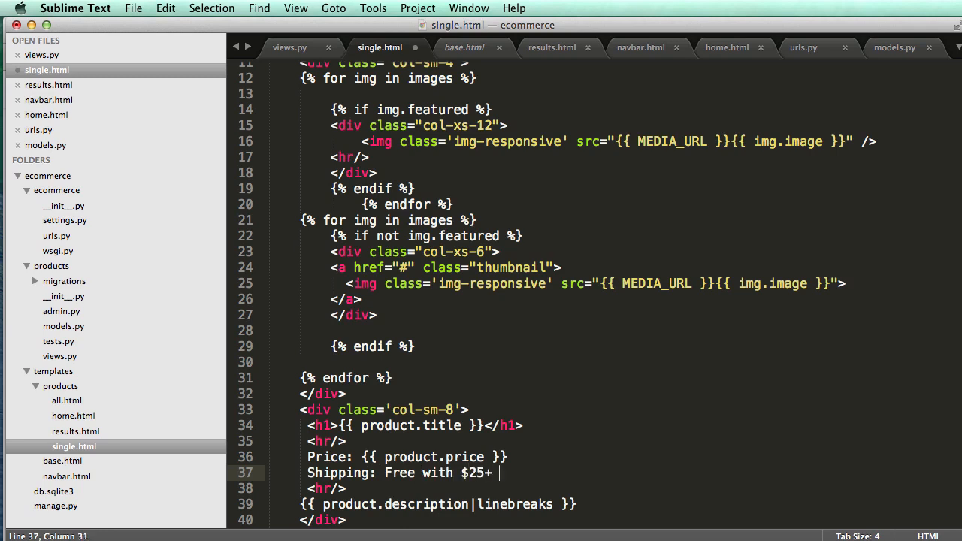
type("purchase")
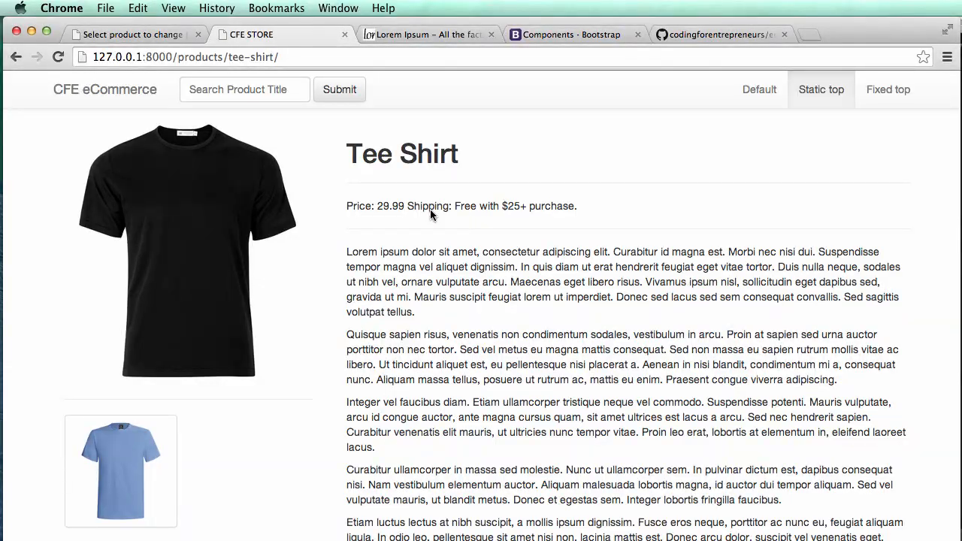
Add <a href='#' class='pull-right'>Add to Cart</a> inside the product title heading
left_click(75, 9)
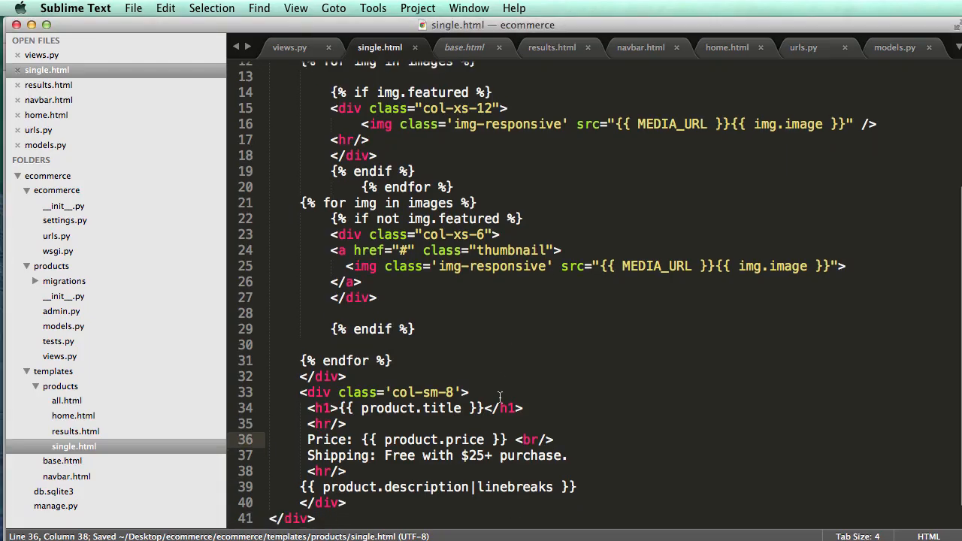
left_click(523, 409)
type(" <a href=")
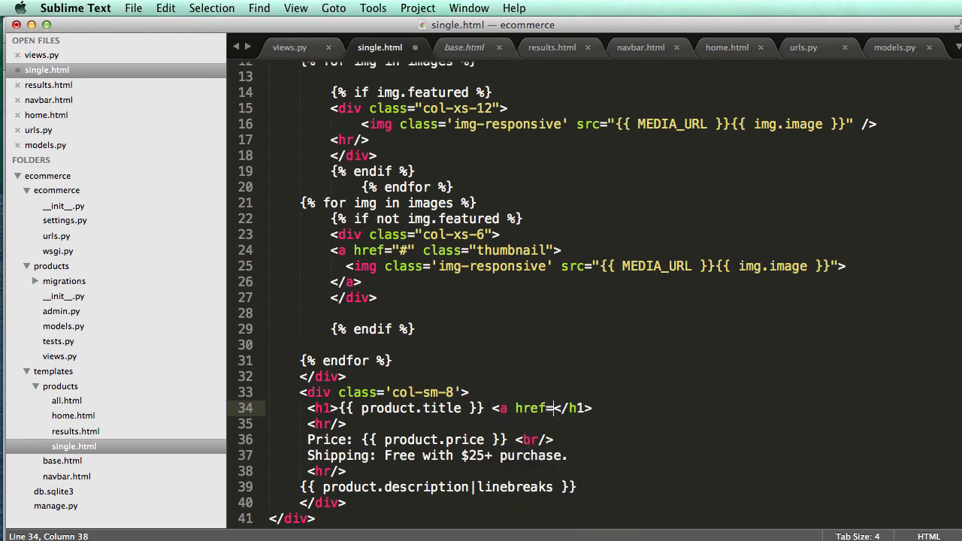
type("'#'")
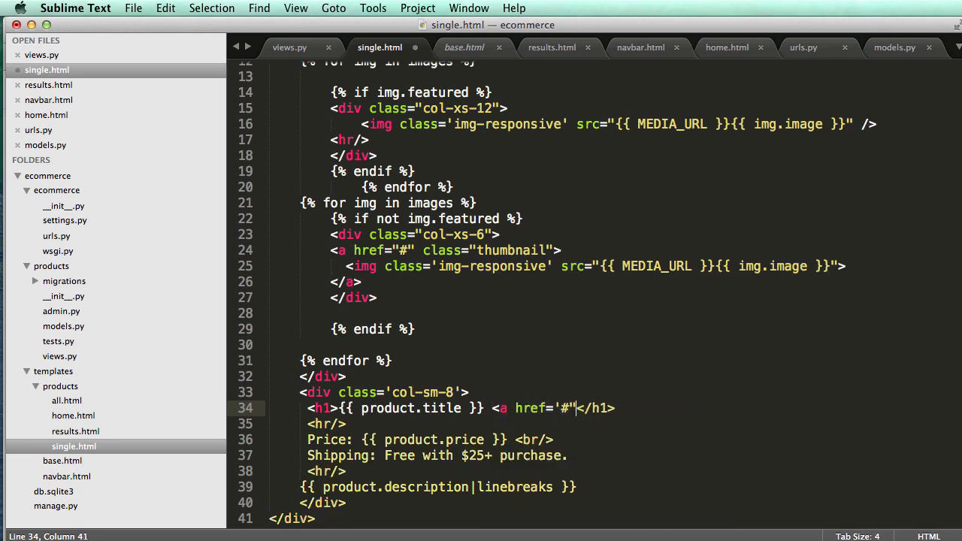
type("class")
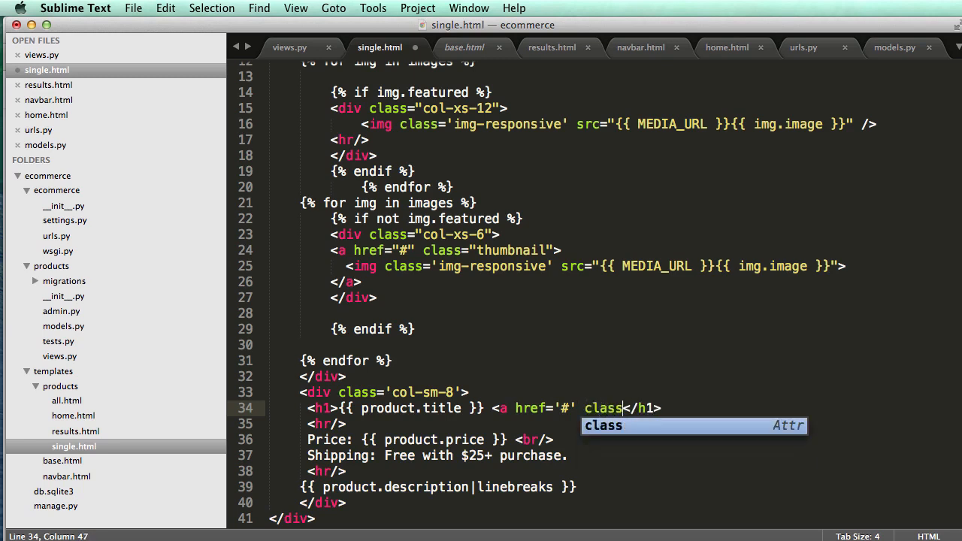
type("='p")
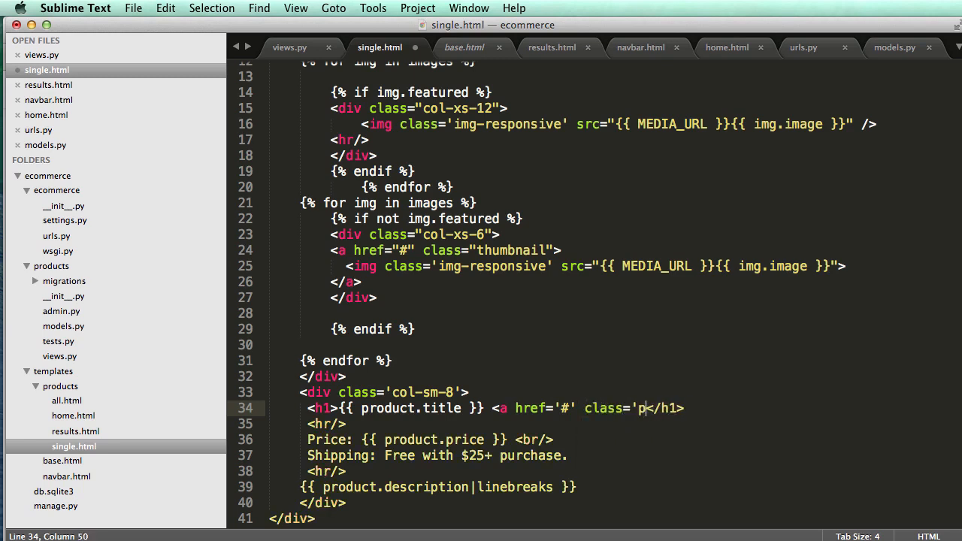
type("ull-ri")
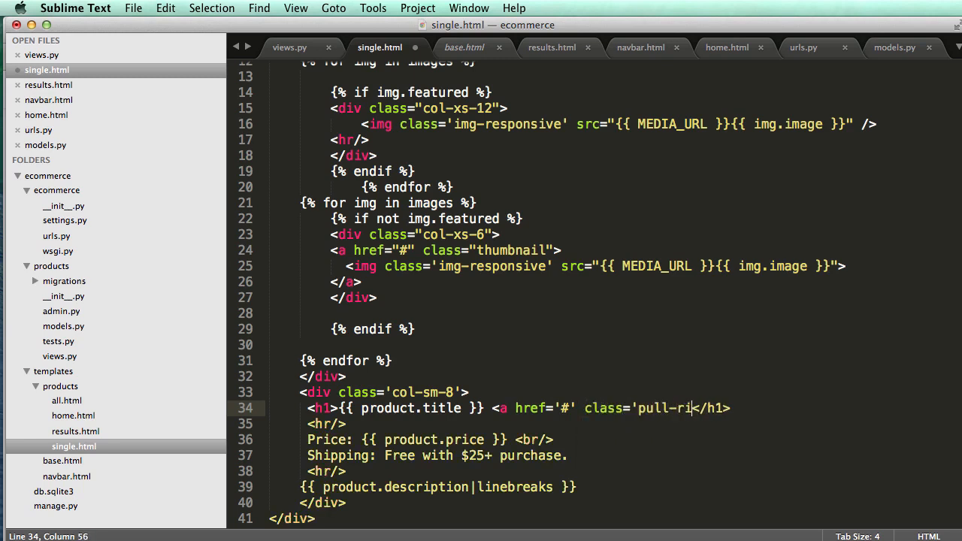
type("ght'")
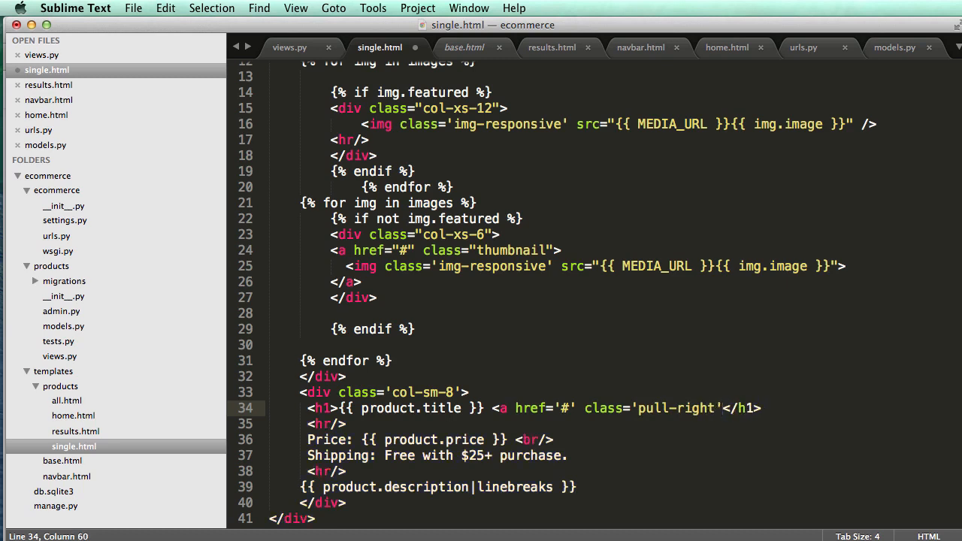
type("A")
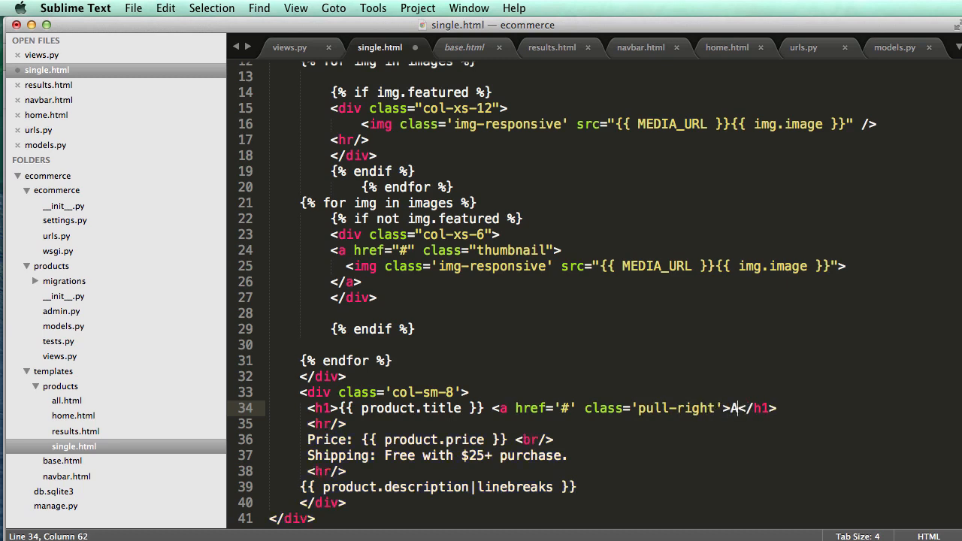
type("dd to Car")
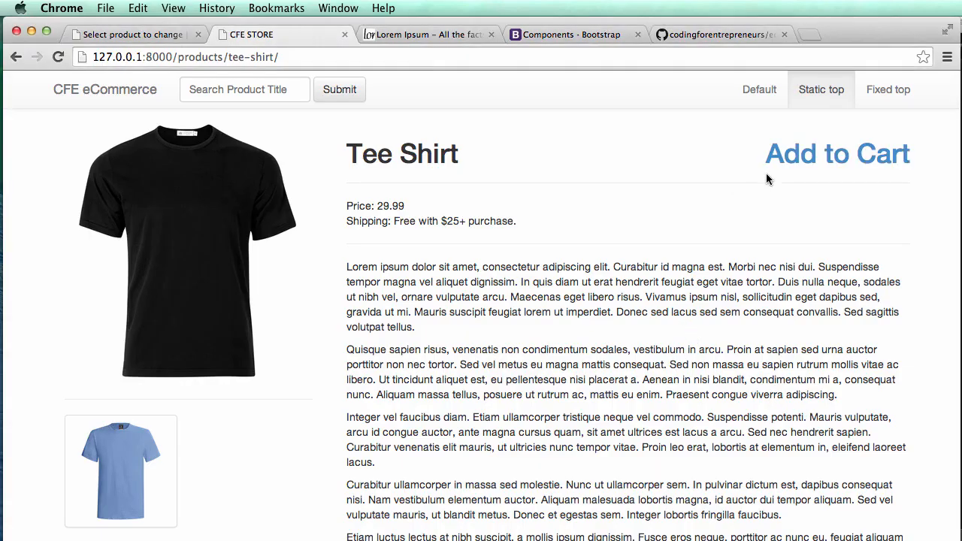
mouse_move(835, 153)
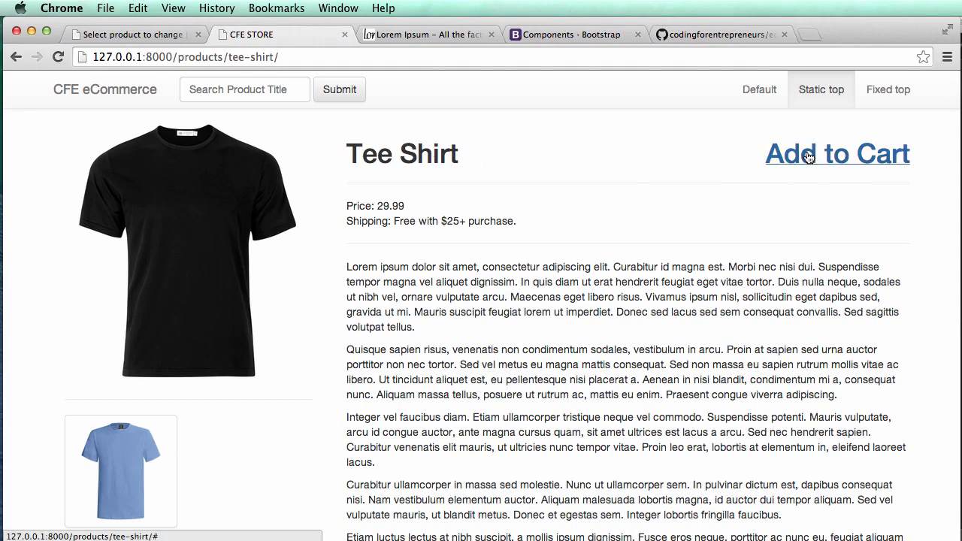
mouse_move(361, 102)
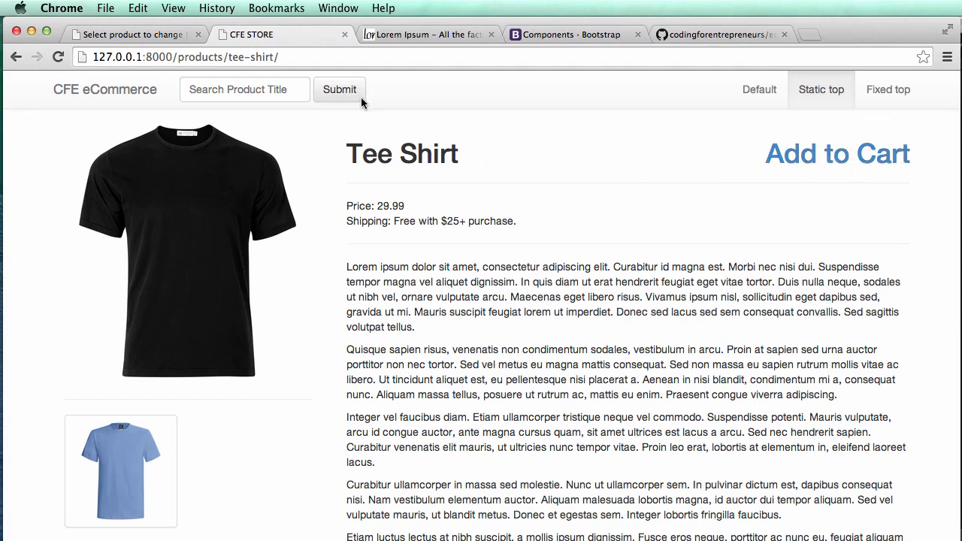
mouse_move(601, 184)
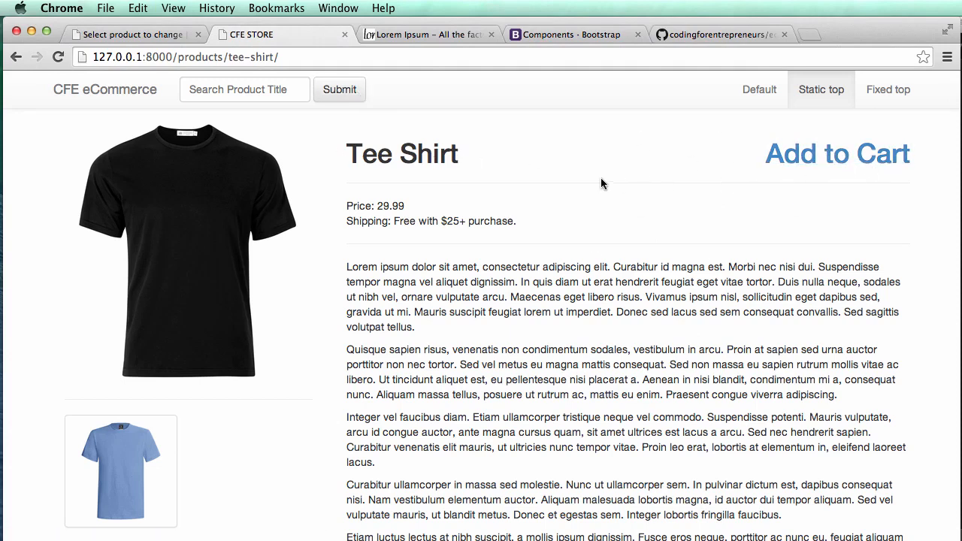
scroll("down", 3)
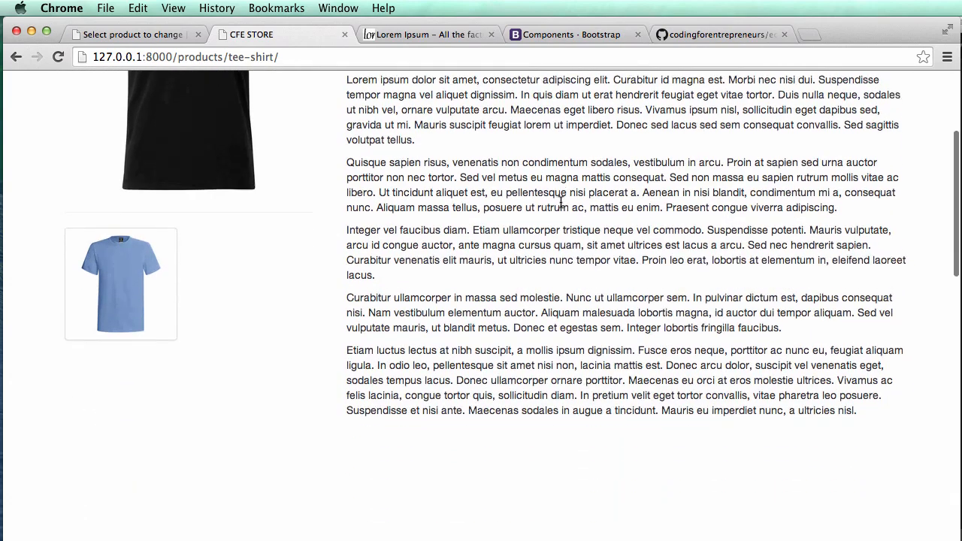
scroll("up", 3)
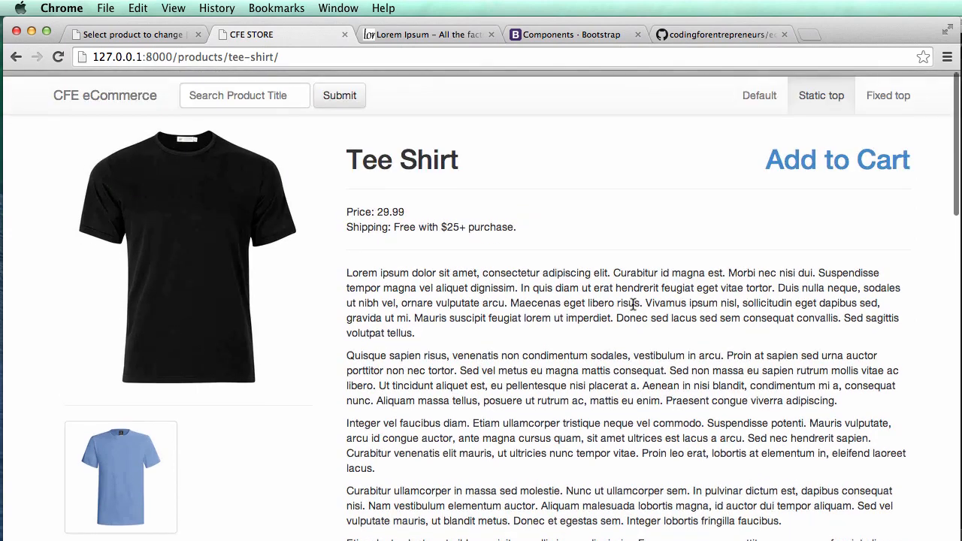
scroll("down", 3)
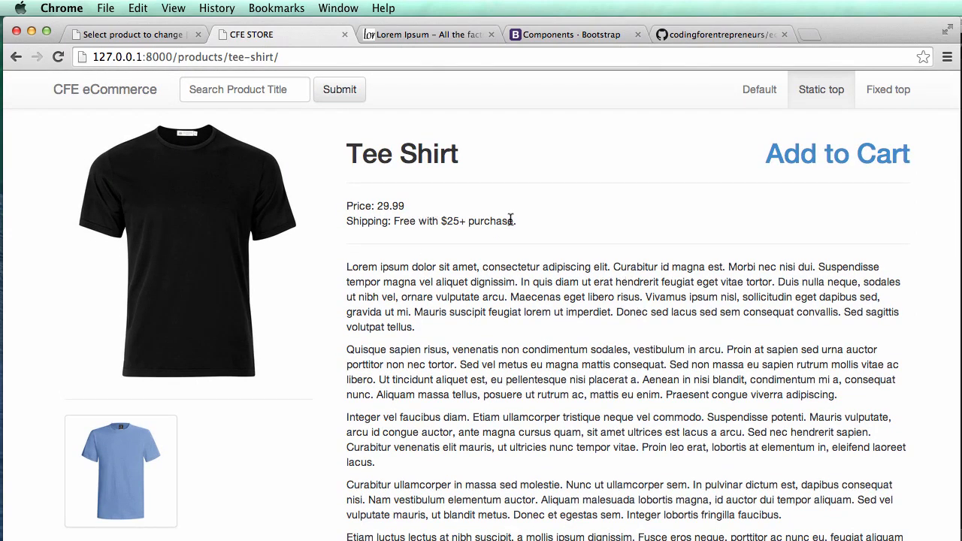
mouse_move(466, 145)
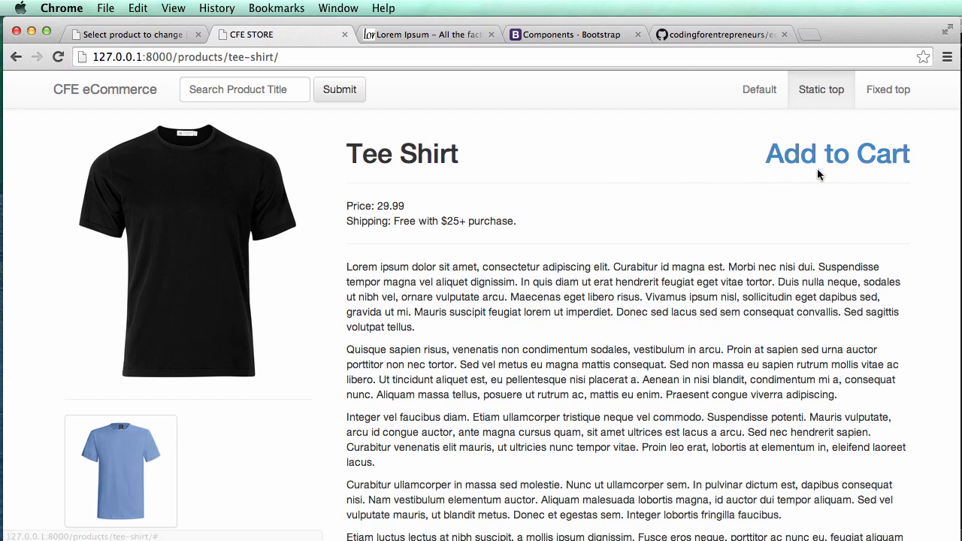
mouse_move(688, 153)
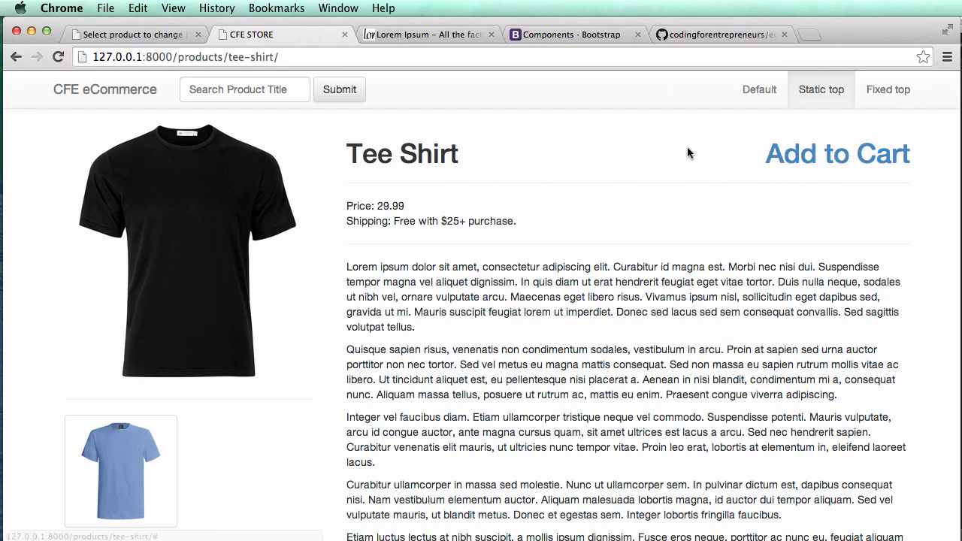
mouse_move(694, 134)
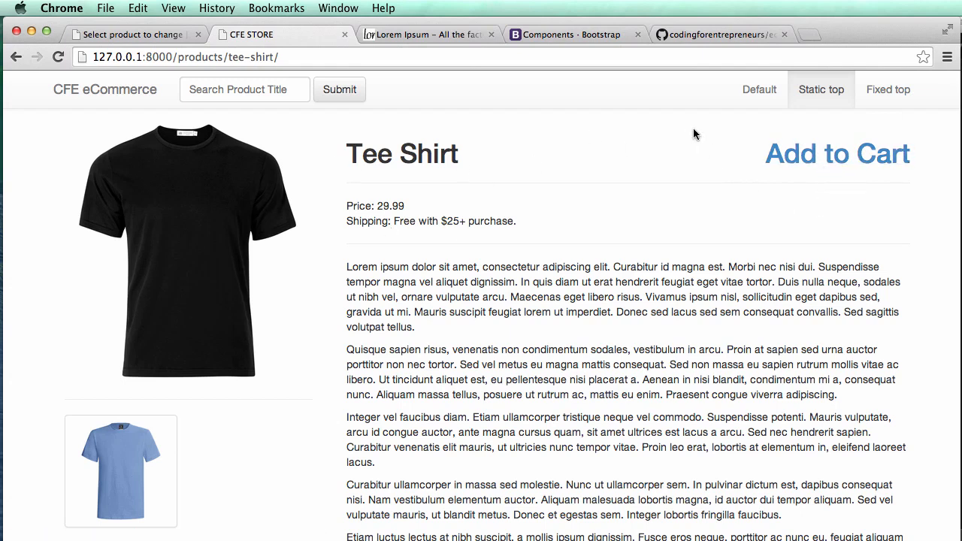
mouse_move(656, 174)
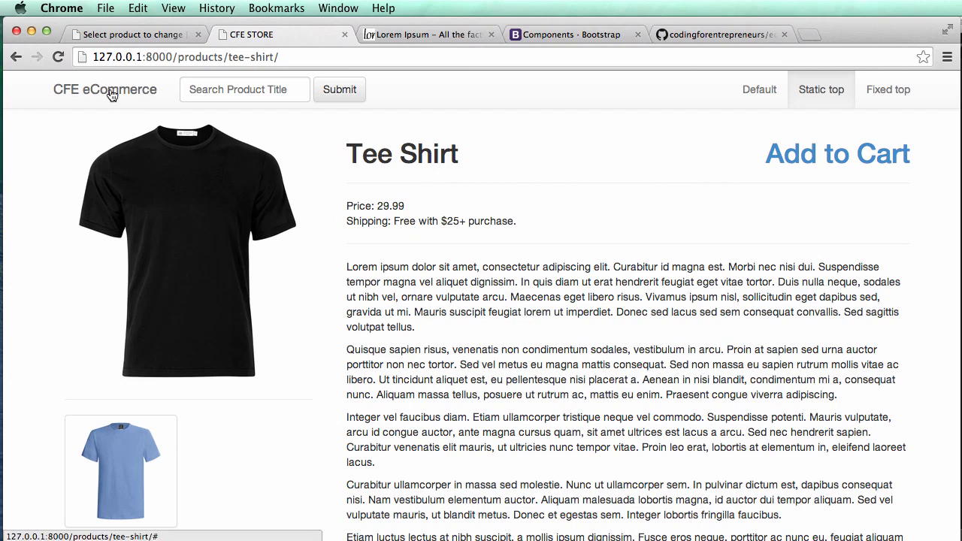
Return to the CFE store home page listing Product 1, Product 2 and Tee Shirt
left_click(105, 91)
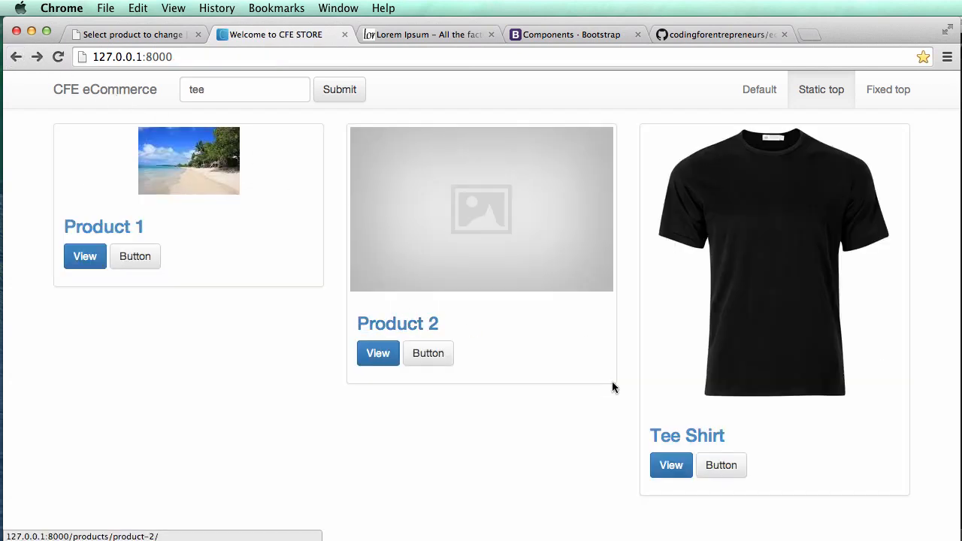
mouse_move(6, 195)
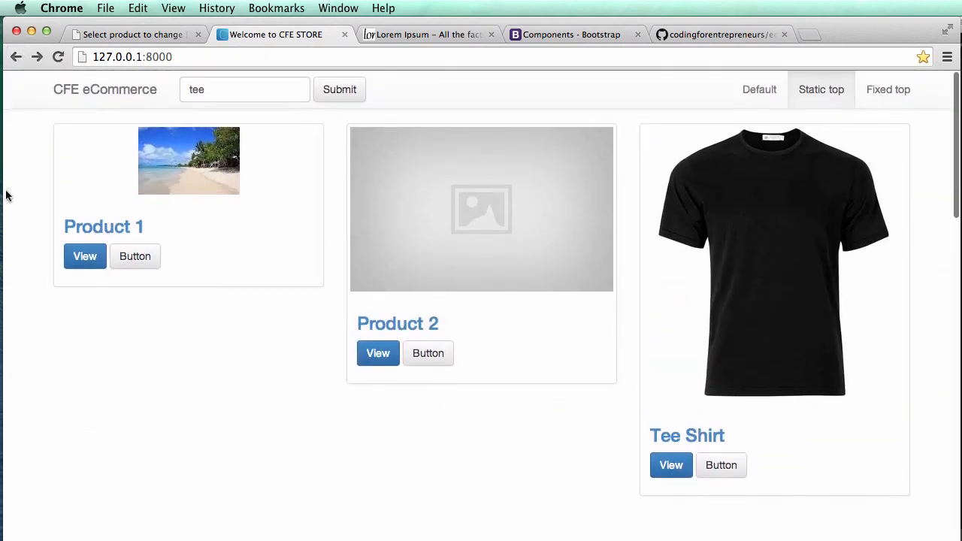
scroll("down", 3)
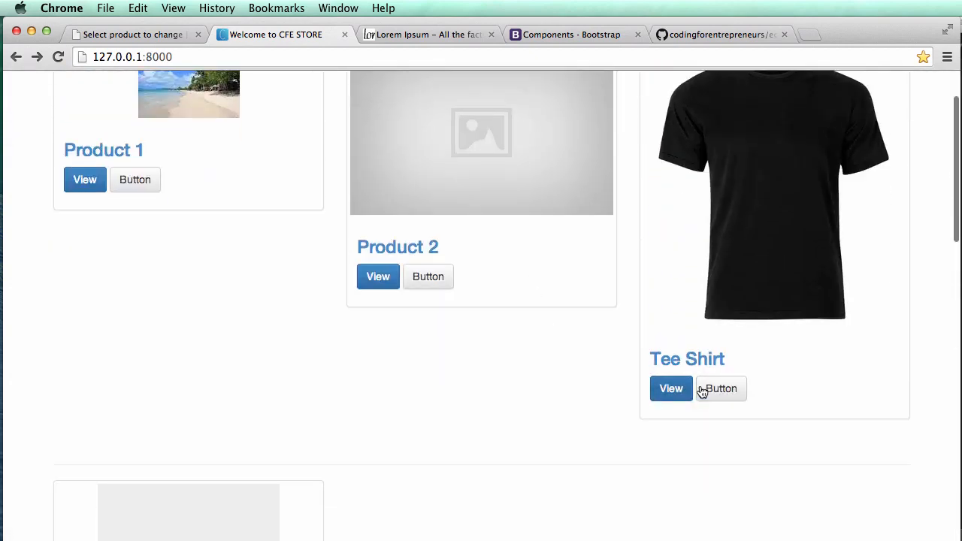
left_click(671, 387)
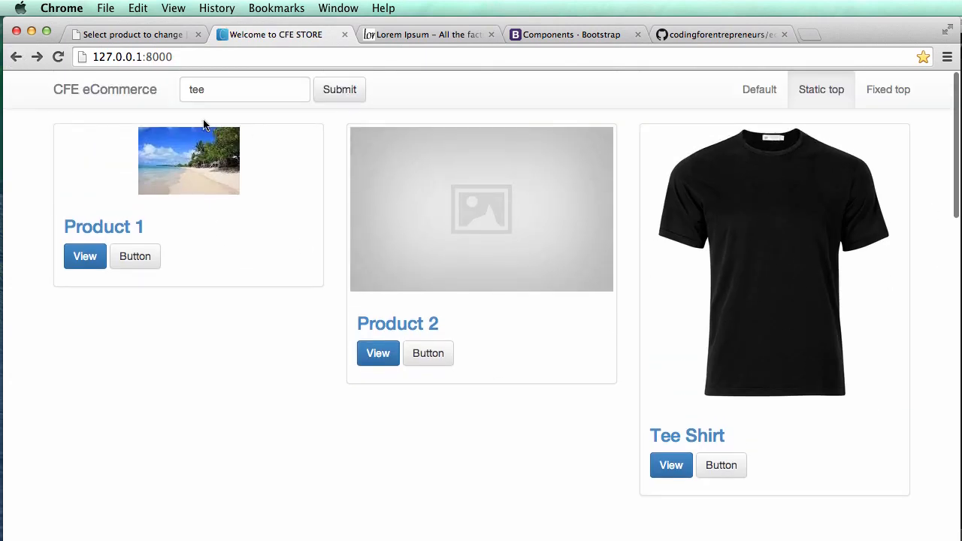
mouse_move(127, 218)
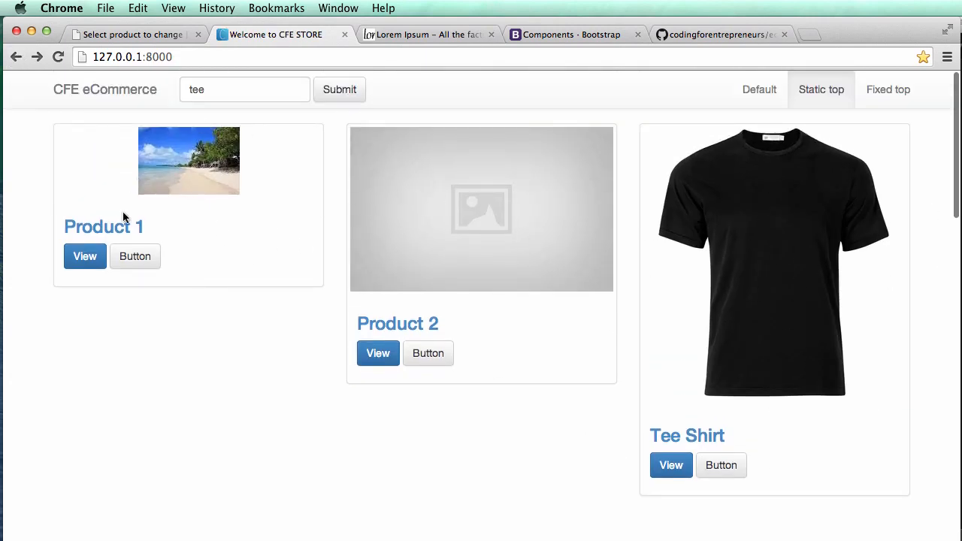
View the Product 1 detail page with price, shipping note and Add to Cart, then try a thumbnail link
left_click(84, 255)
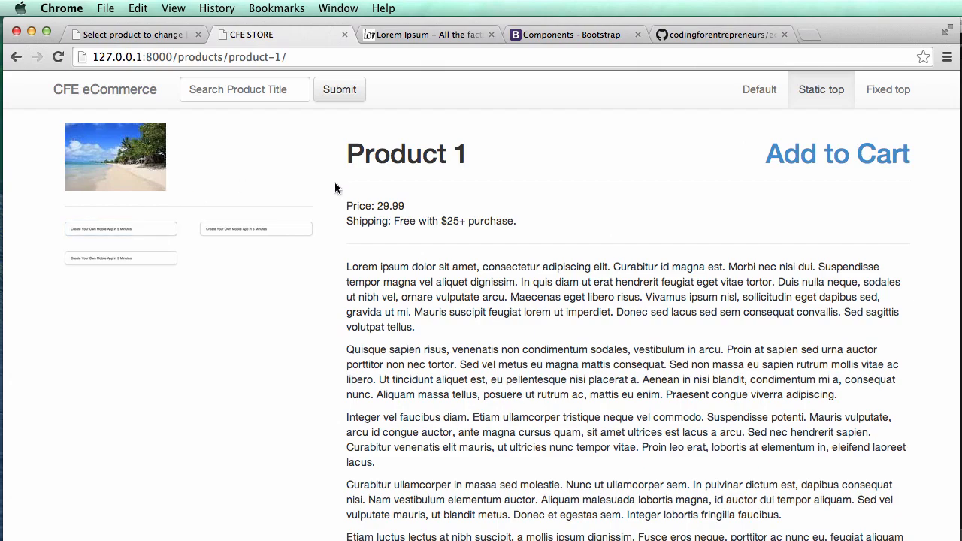
mouse_move(544, 295)
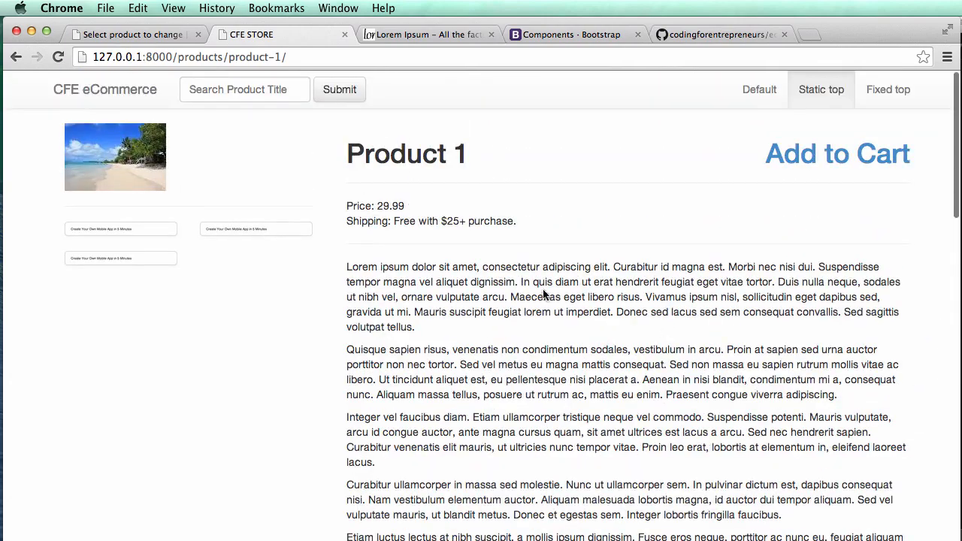
mouse_move(713, 179)
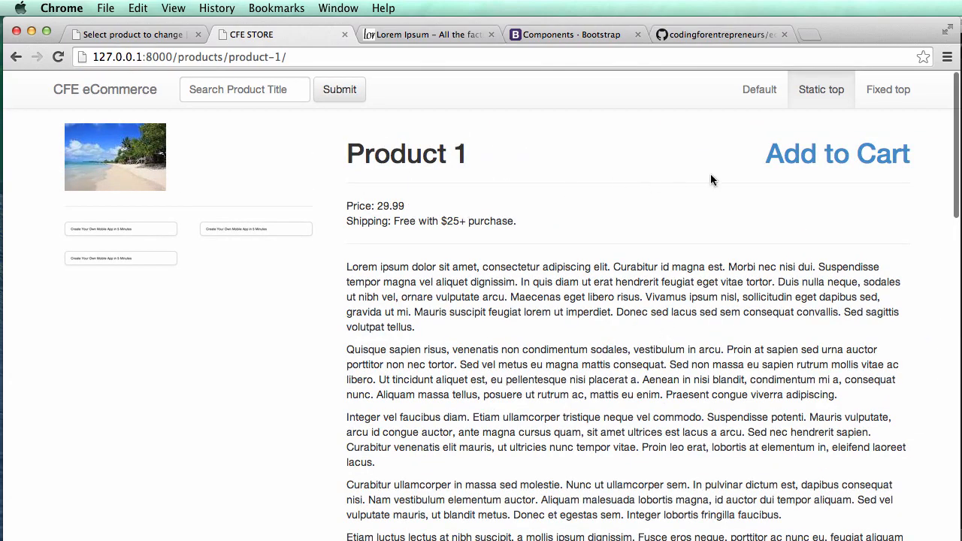
mouse_move(838, 153)
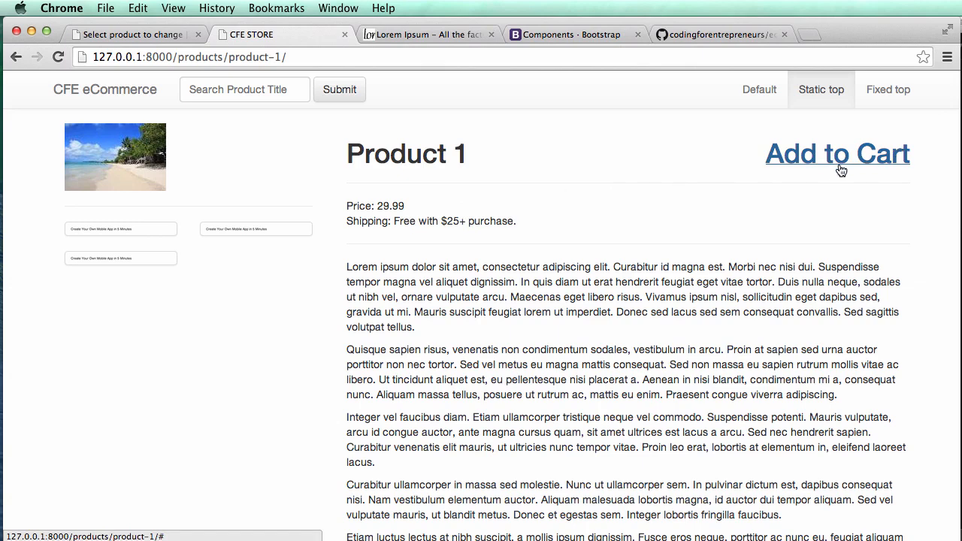
mouse_move(508, 189)
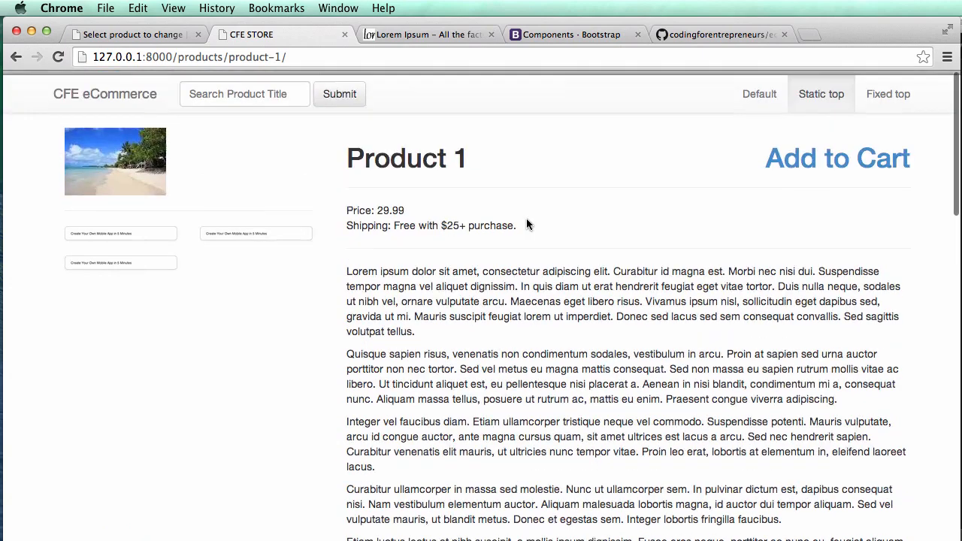
scroll("up", 3)
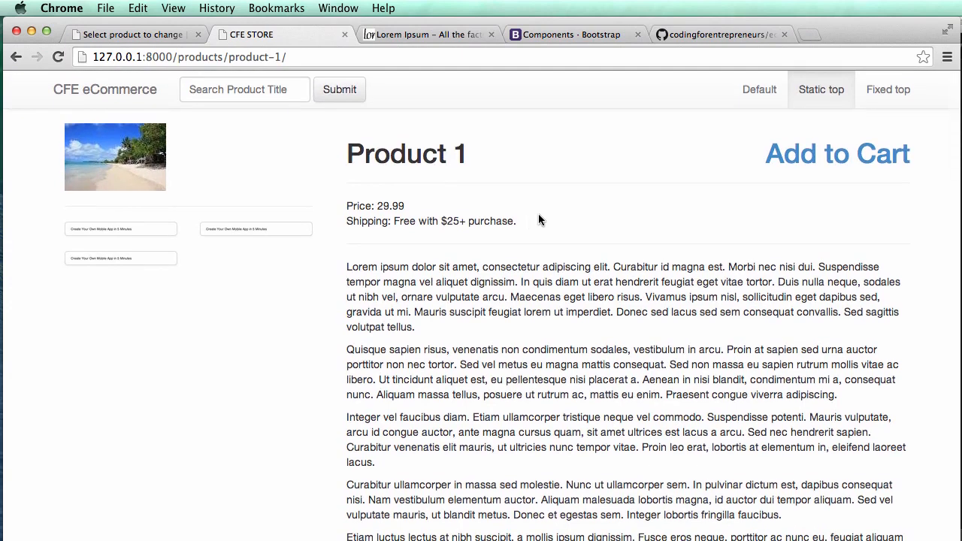
mouse_move(533, 159)
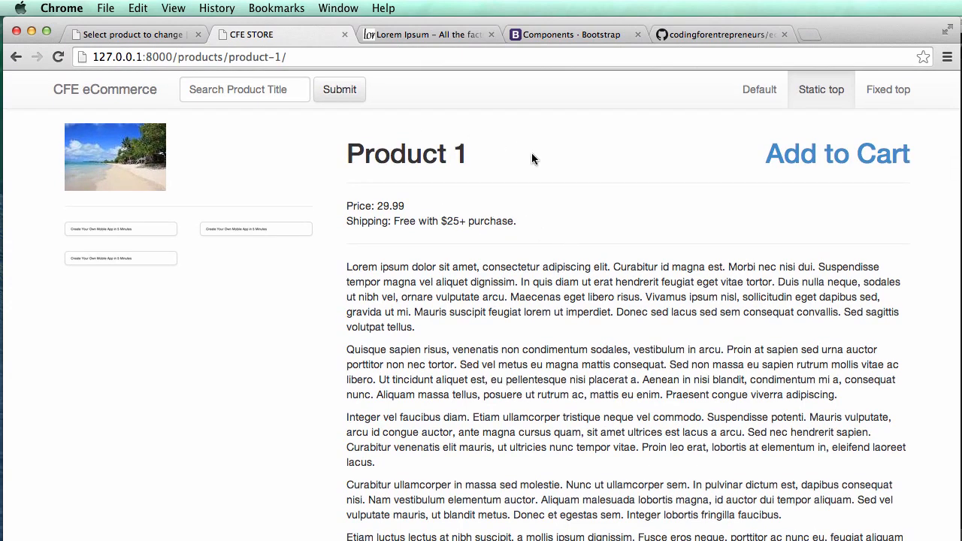
scroll("down", 3)
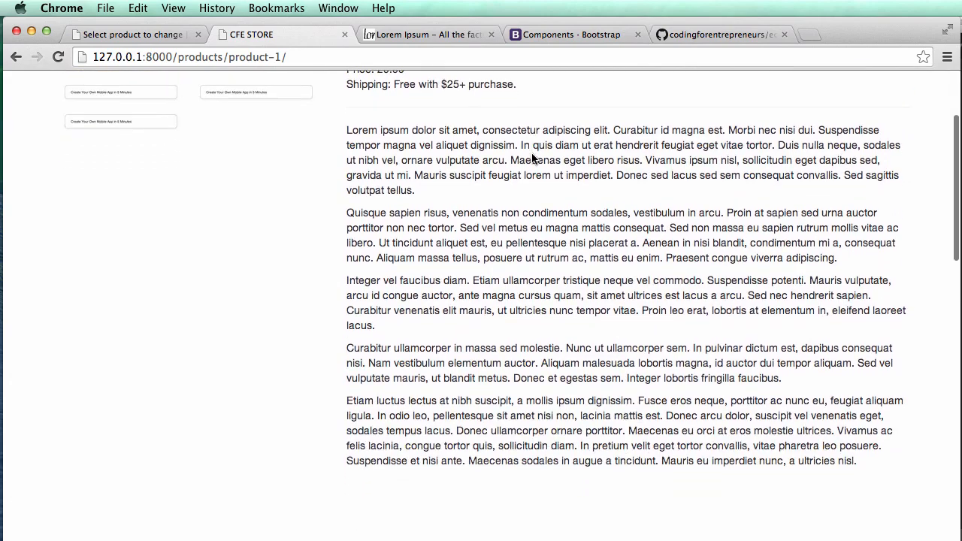
scroll("up", 3)
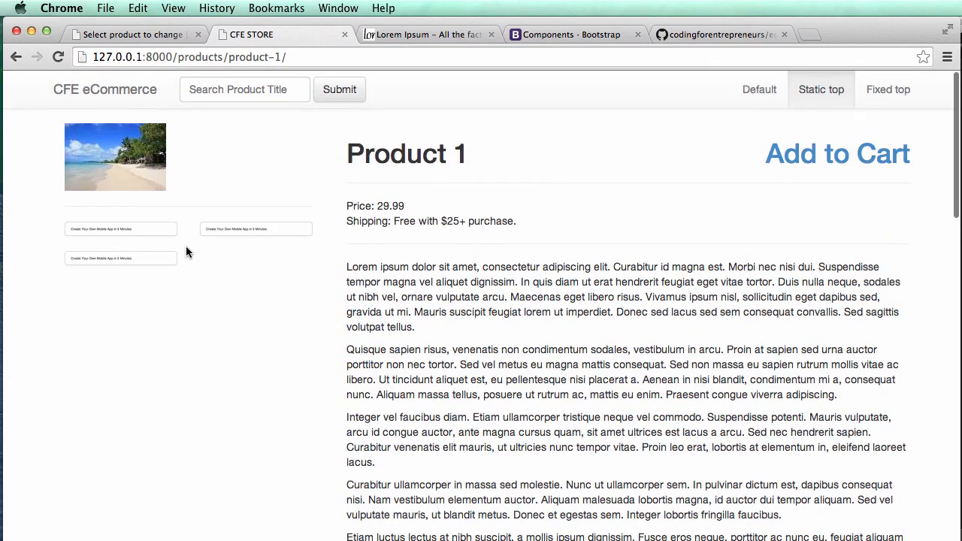
left_click(120, 258)
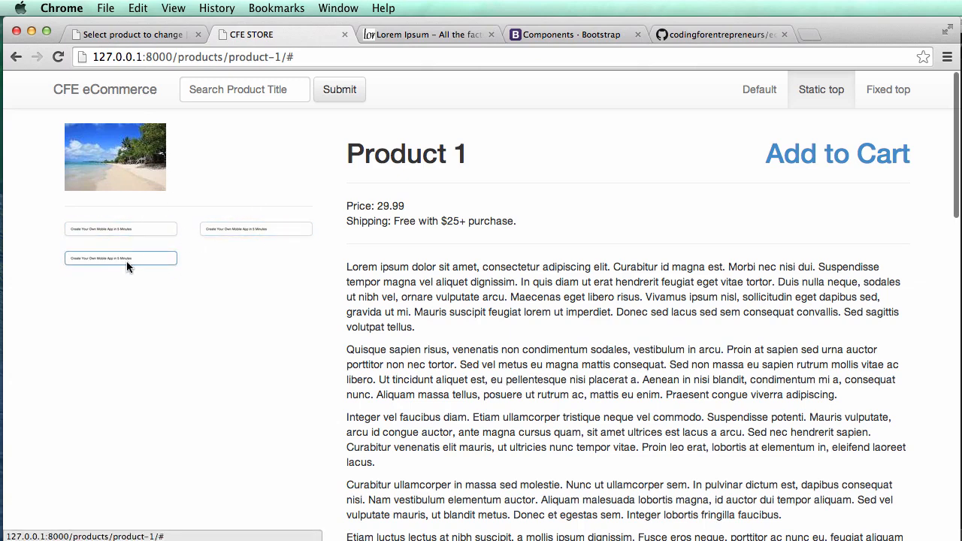
mouse_move(186, 128)
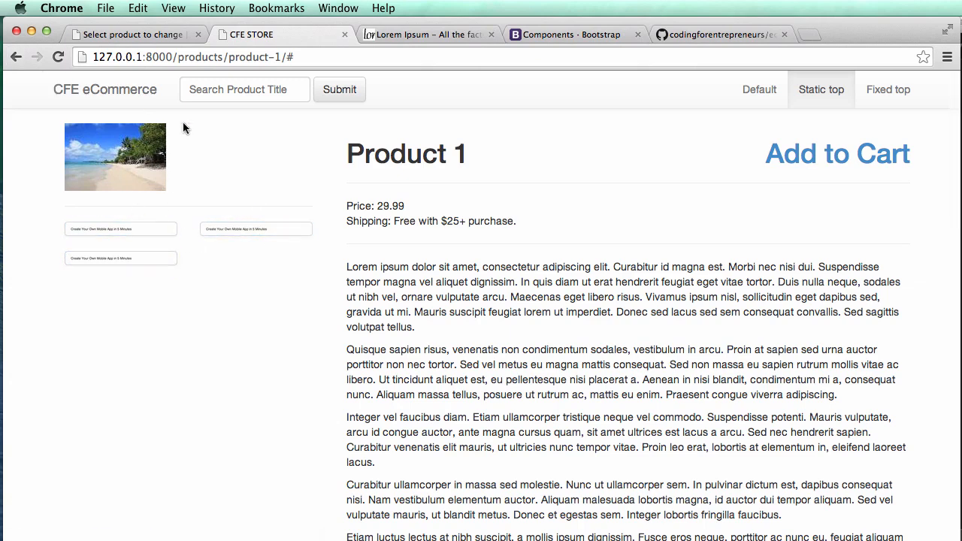